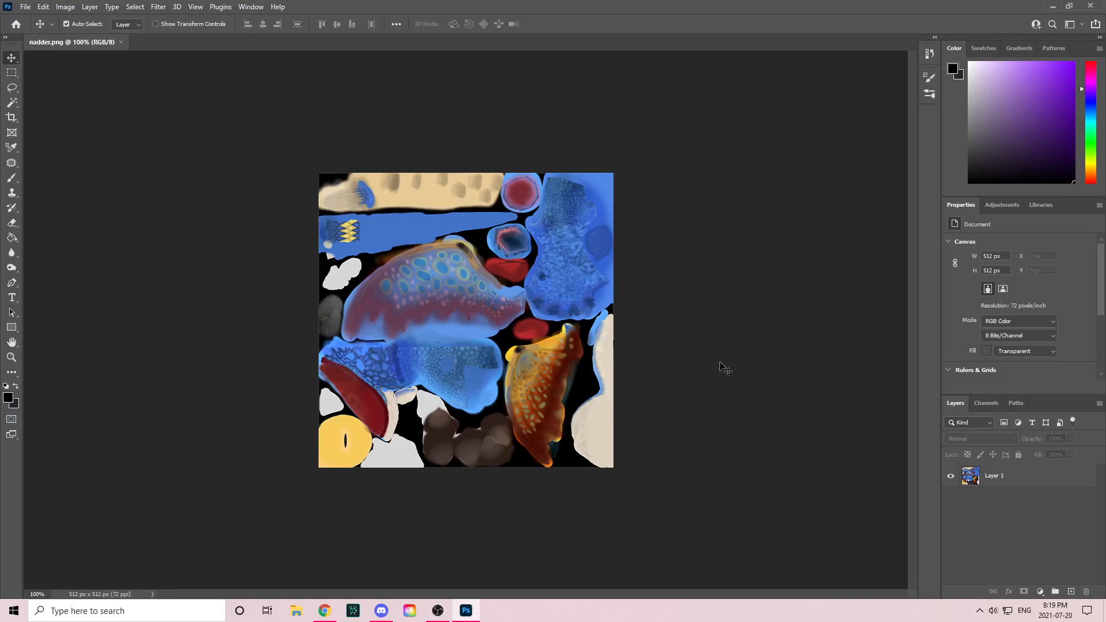
mouse_move(837, 245)
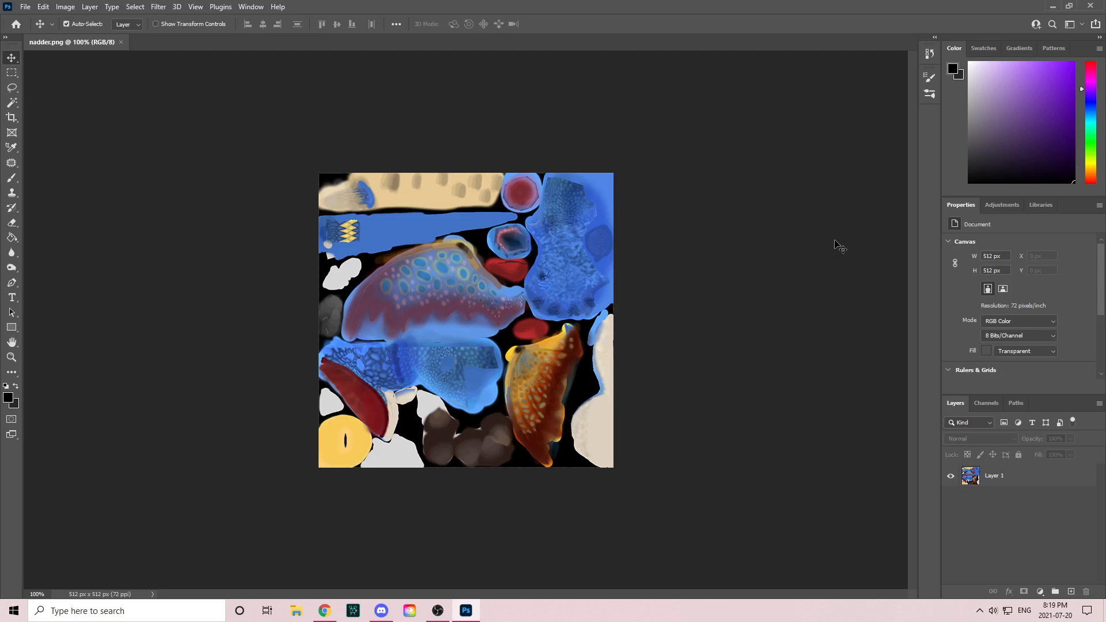
mouse_move(735, 446)
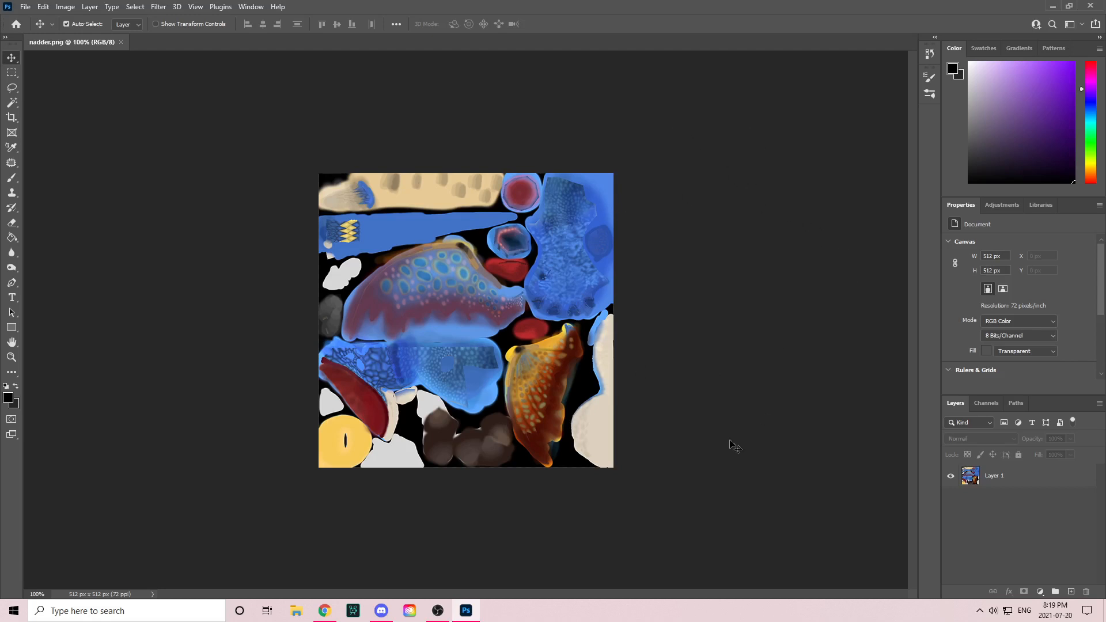
mouse_move(789, 320)
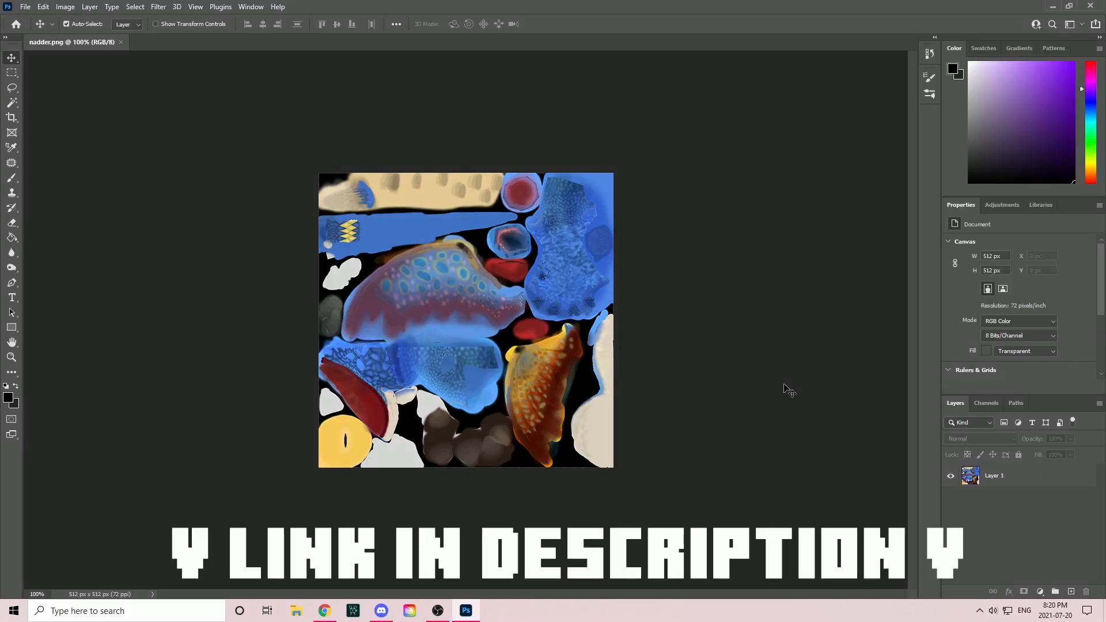
mouse_move(735, 402)
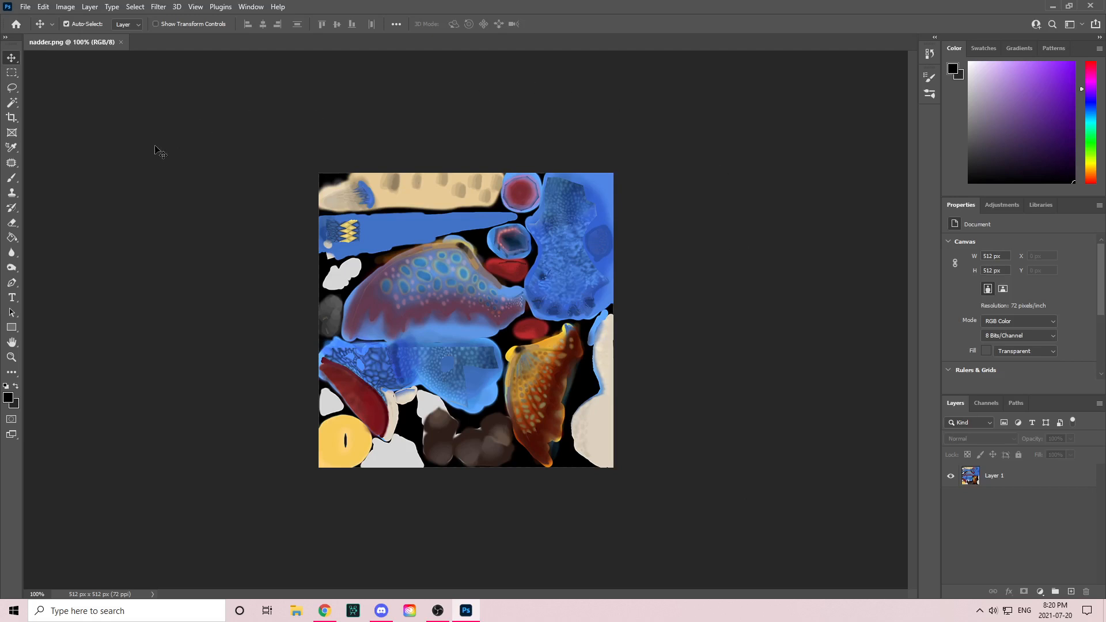
mouse_move(401, 172)
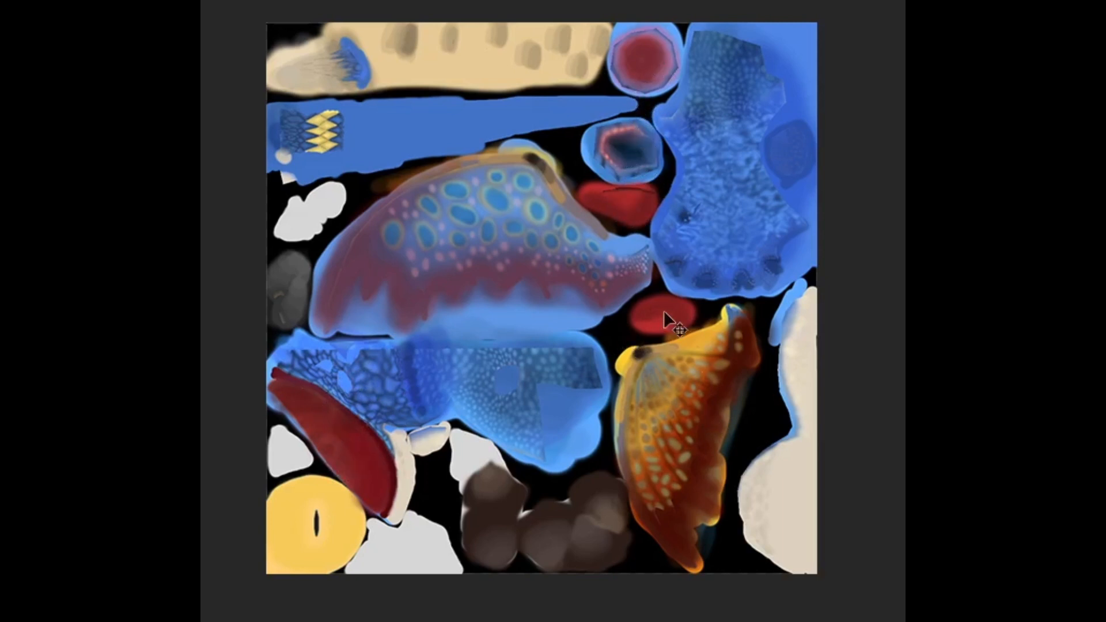
mouse_move(515, 539)
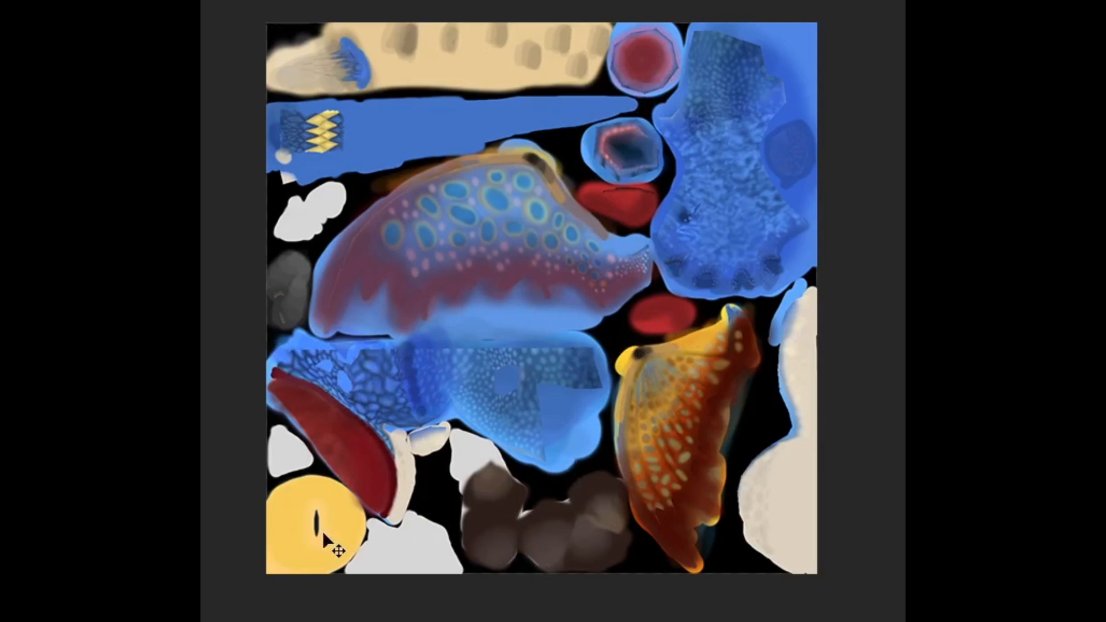
mouse_move(296, 56)
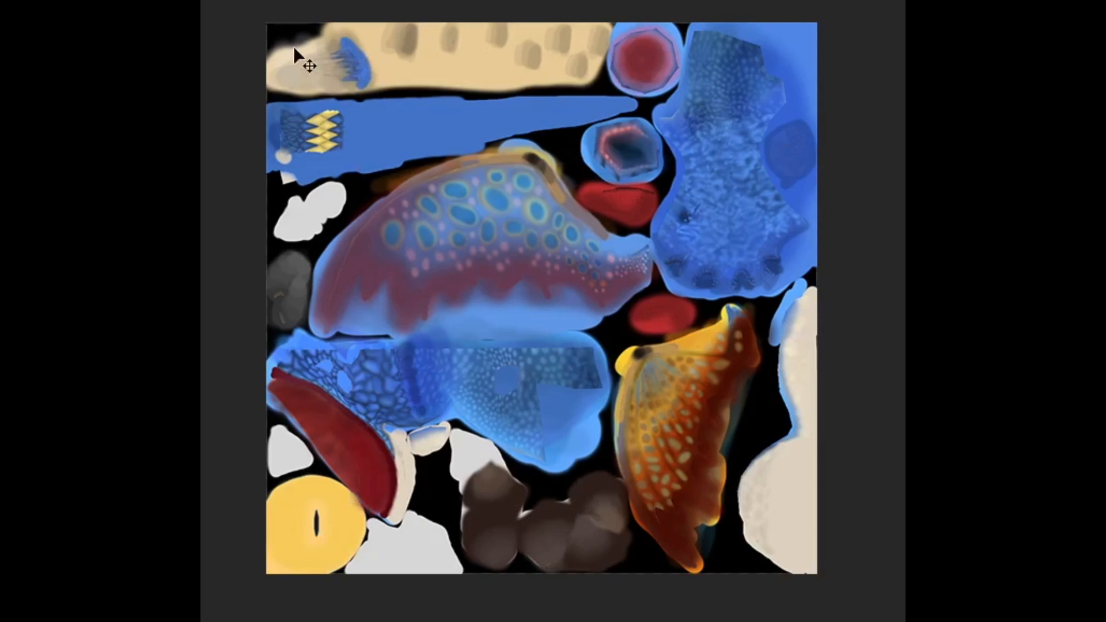
mouse_move(571, 70)
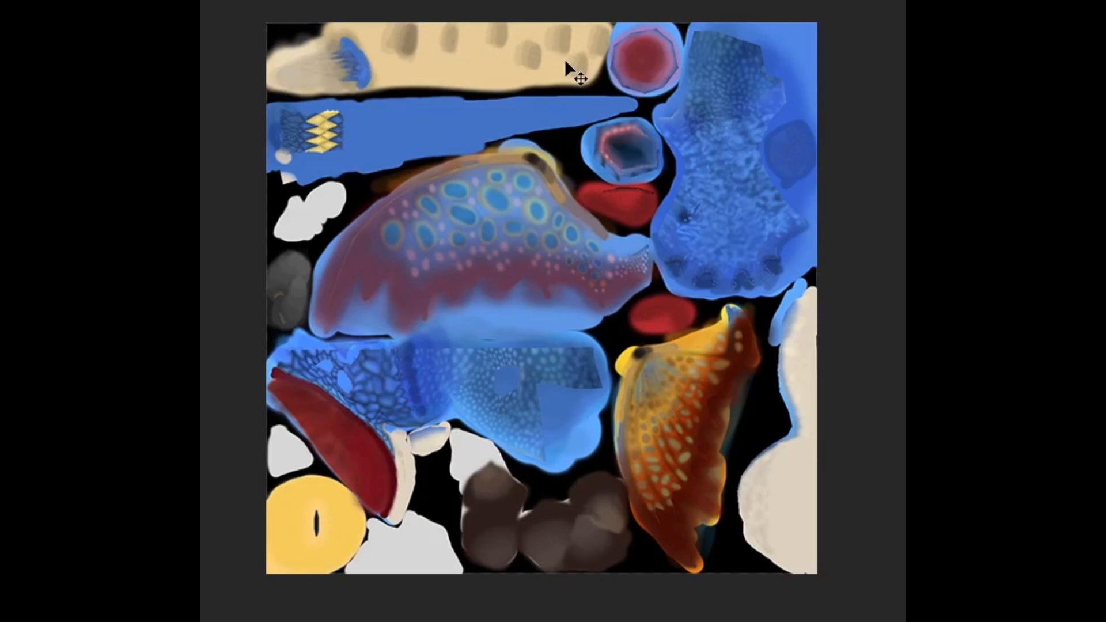
mouse_move(824, 482)
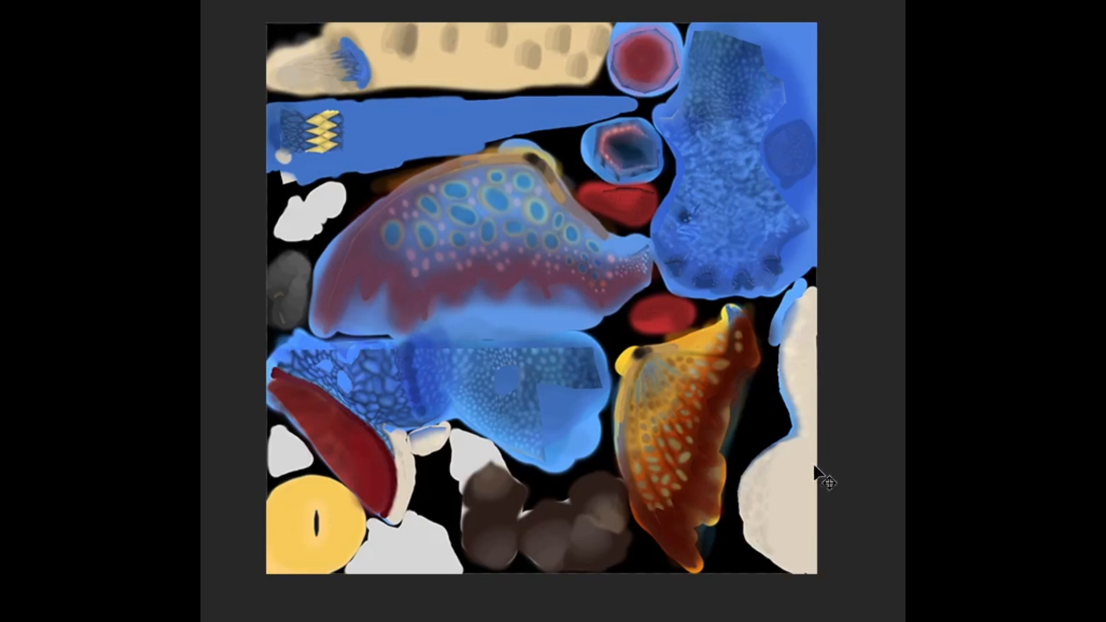
mouse_move(820, 409)
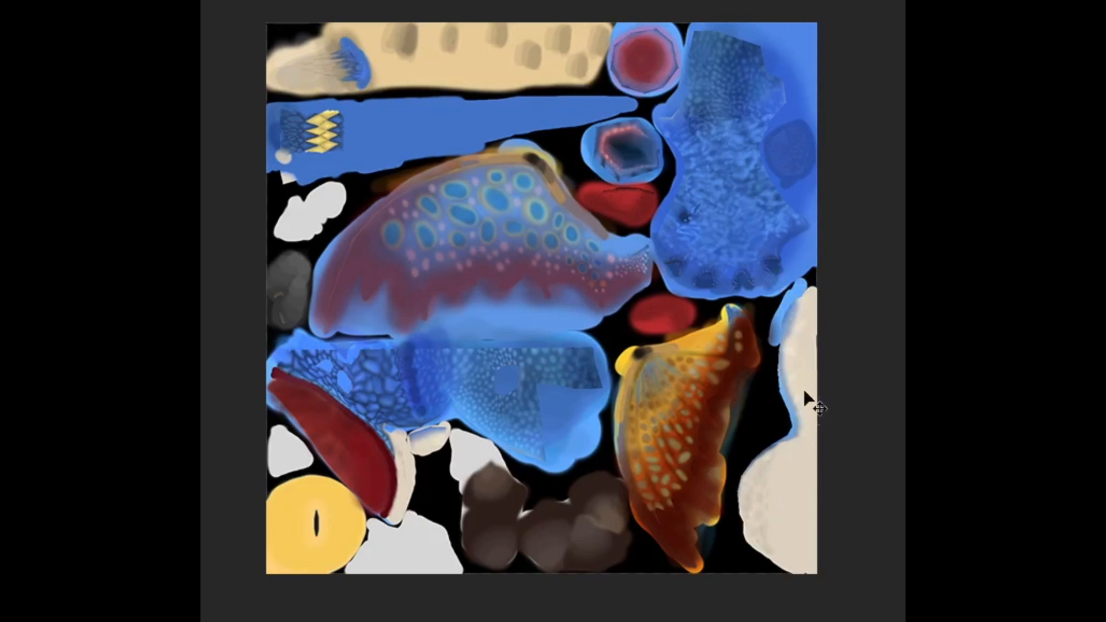
mouse_move(471, 461)
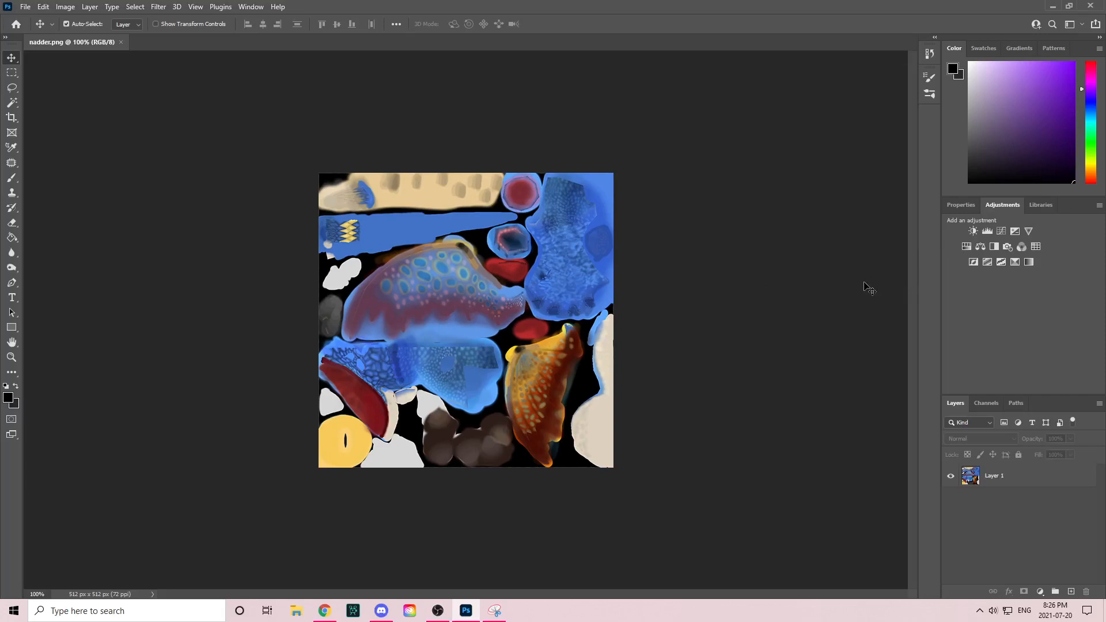
mouse_move(758, 318)
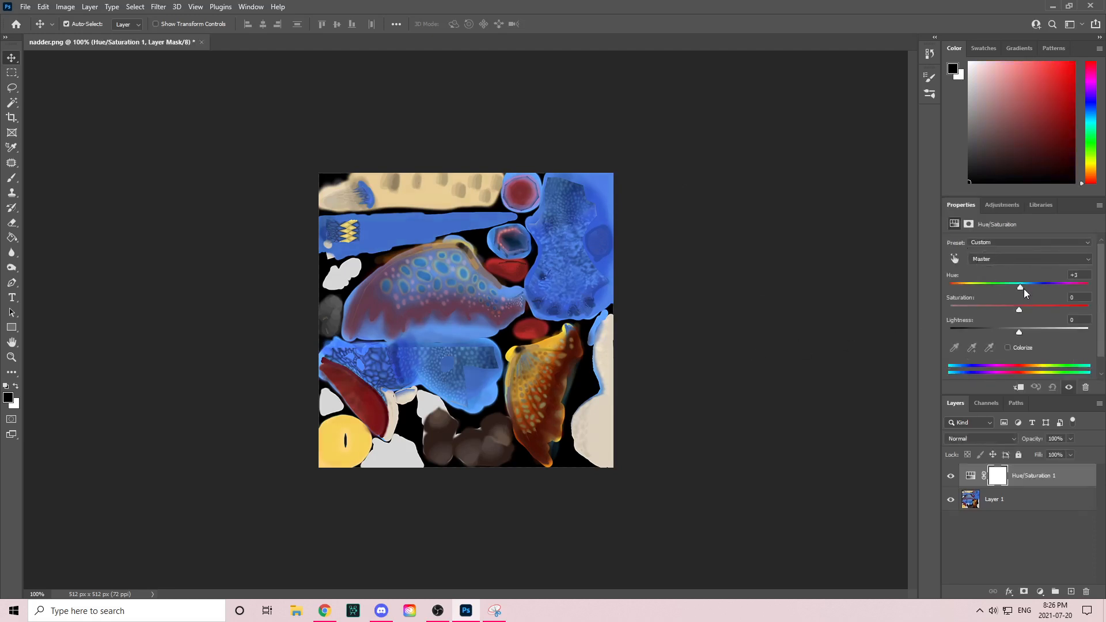
- Set Hue to +135 and Saturation to +62, turning blue areas red and tan areas cyan
left_click_drag(1020, 283, 1006, 283)
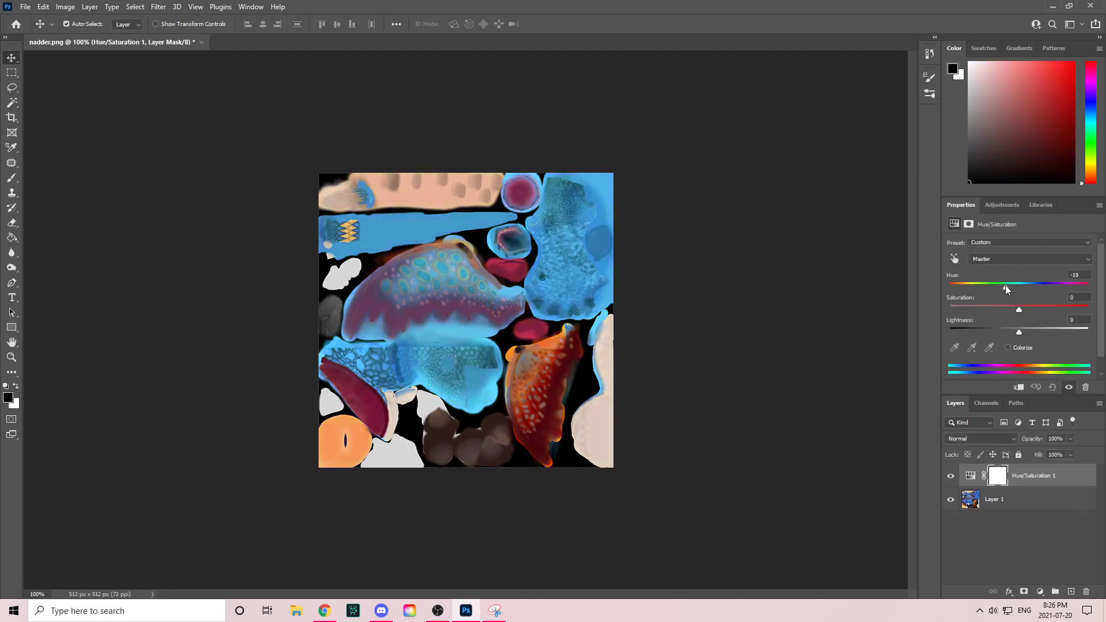
left_click_drag(1006, 283, 1037, 283)
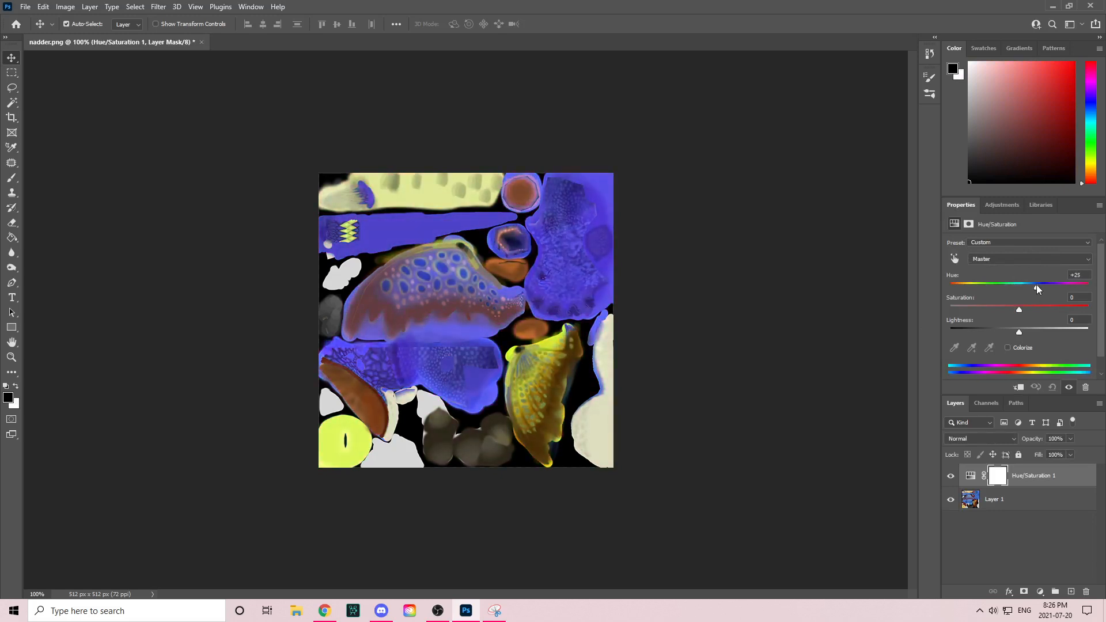
left_click_drag(1037, 284, 1028, 283)
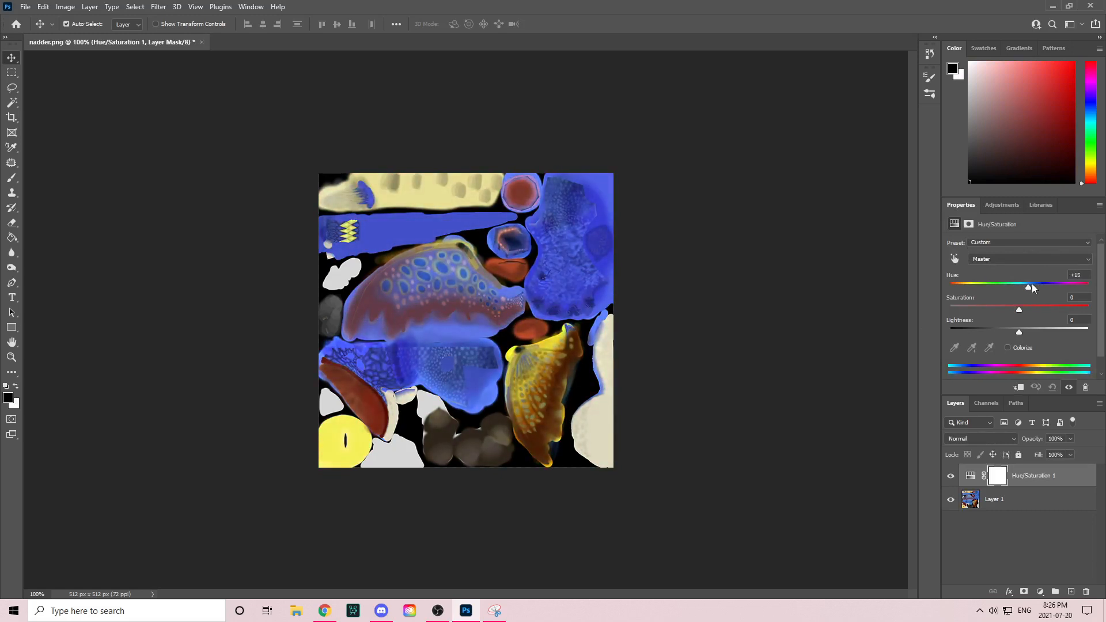
left_click_drag(1030, 283, 1027, 284)
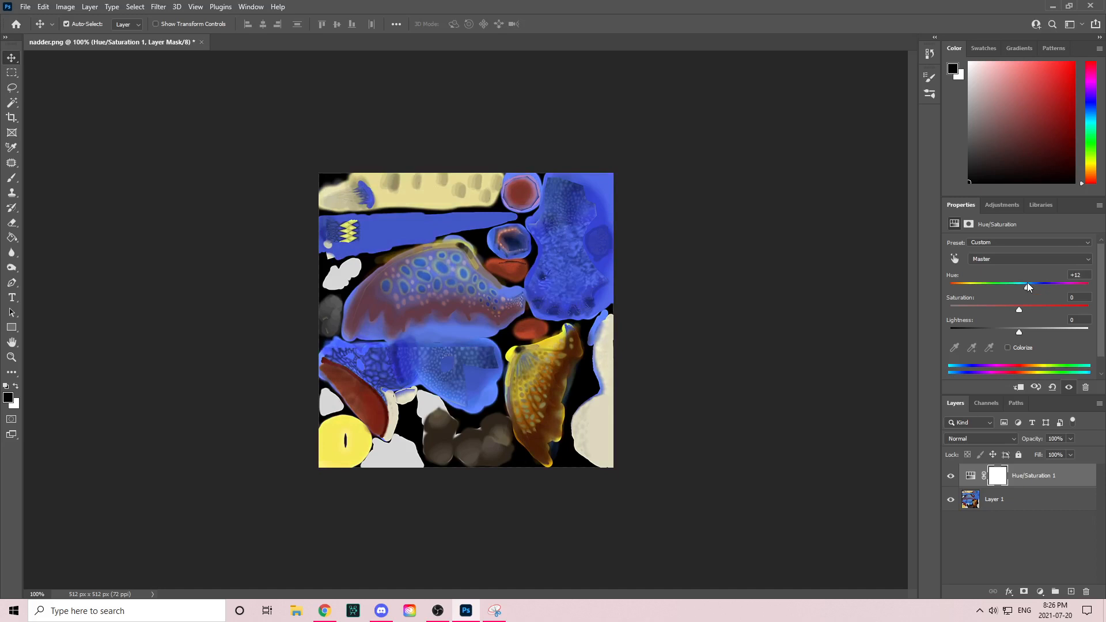
left_click_drag(1018, 308, 1047, 309)
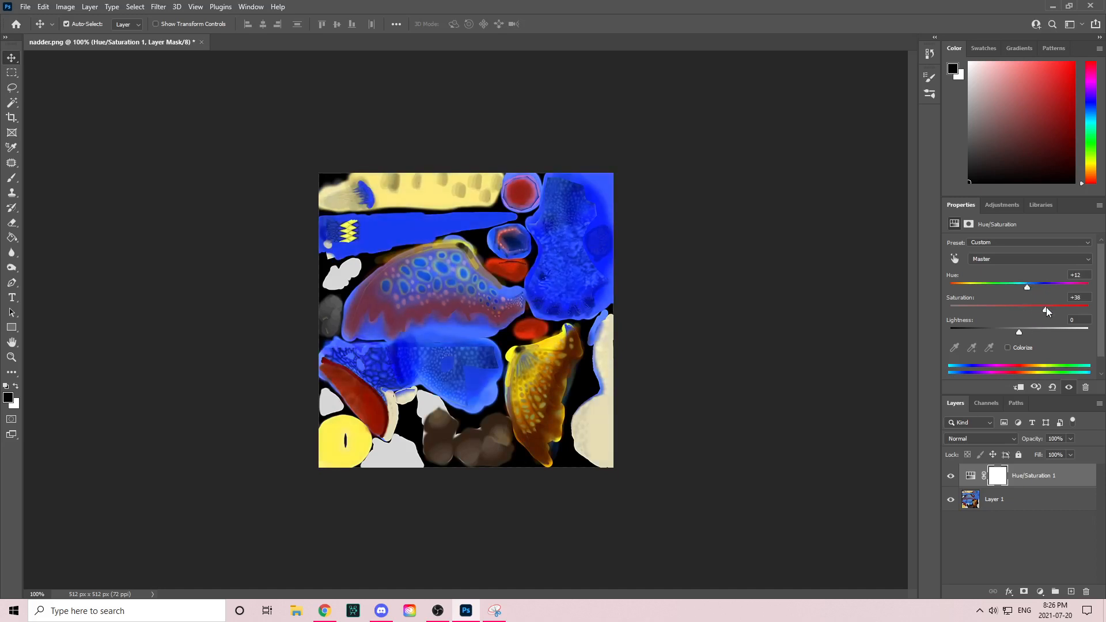
left_click_drag(1027, 307, 1049, 308)
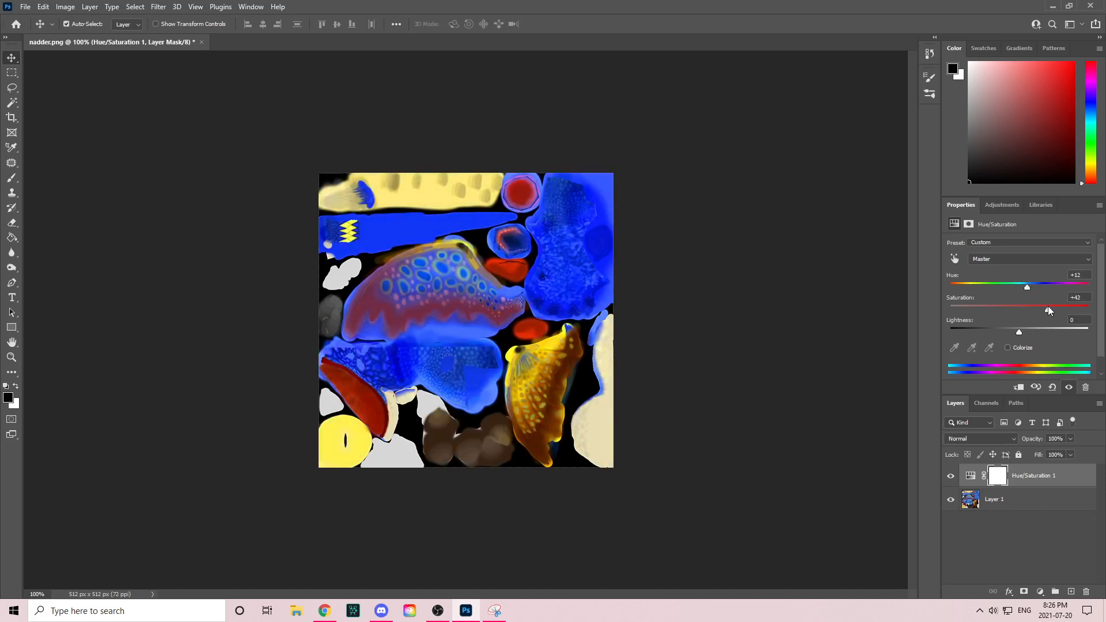
left_click_drag(1049, 305, 1061, 305)
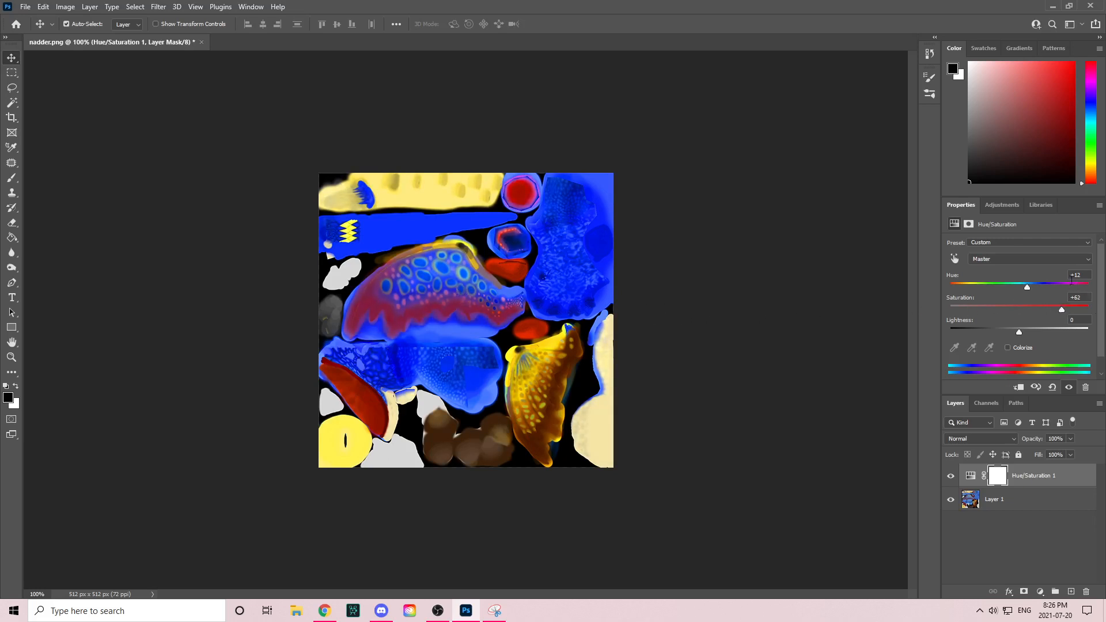
left_click_drag(1027, 286, 1071, 286)
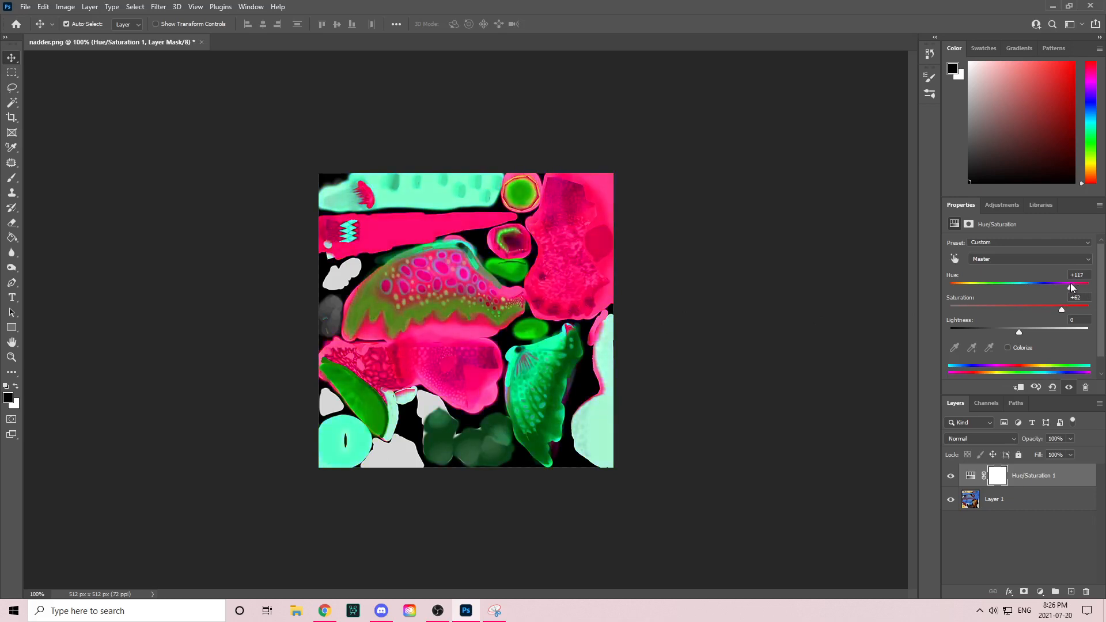
left_click_drag(1070, 284, 1077, 283)
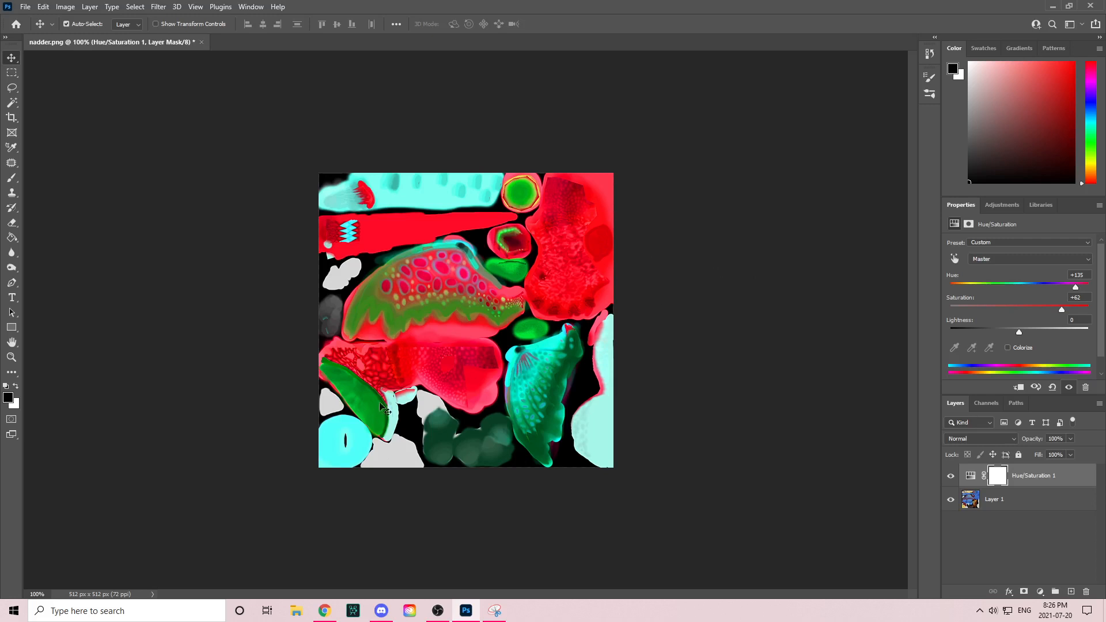
mouse_move(343, 365)
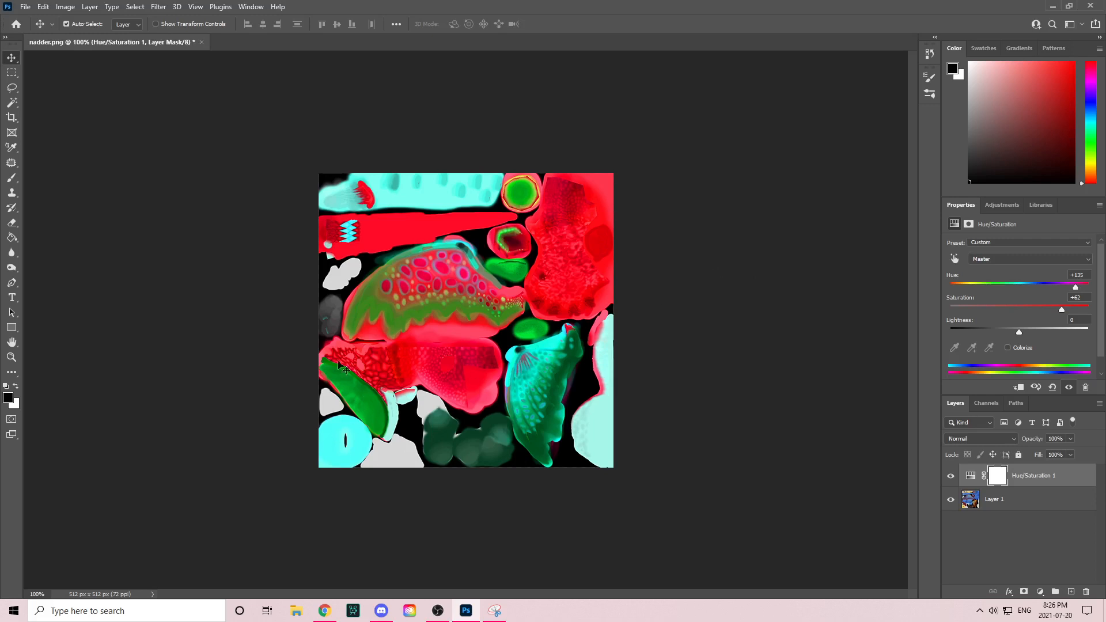
mouse_move(582, 390)
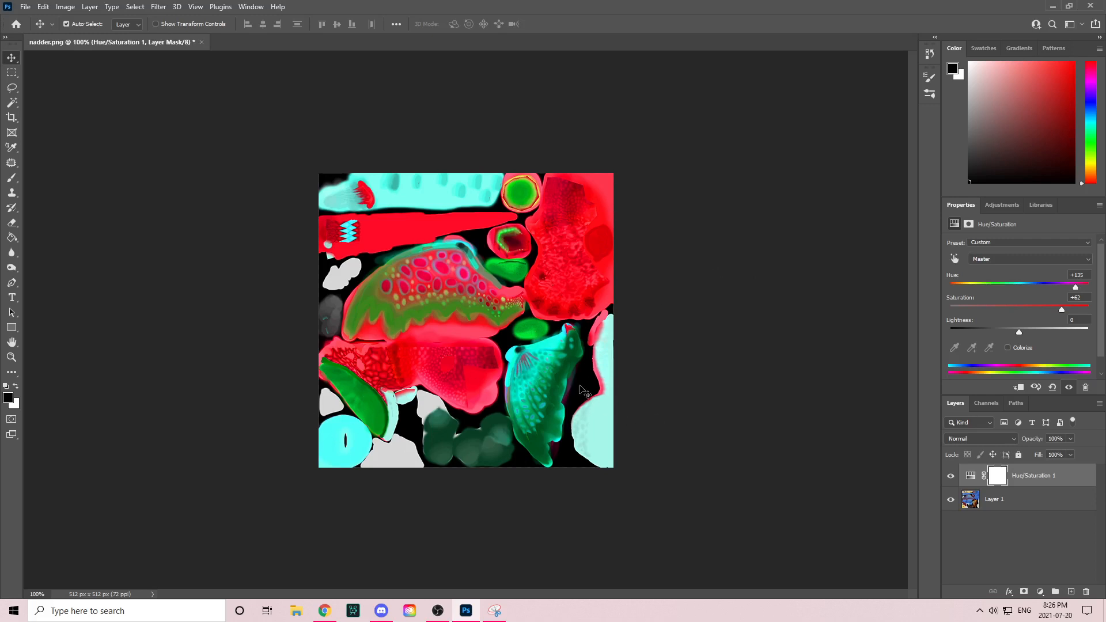
mouse_move(340, 148)
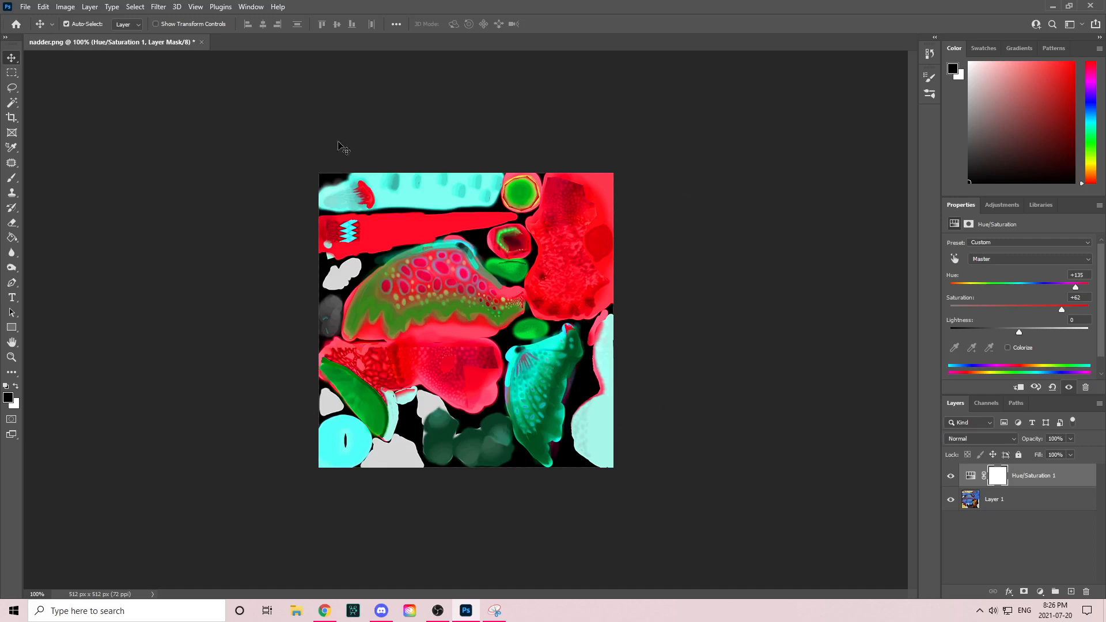
mouse_move(619, 220)
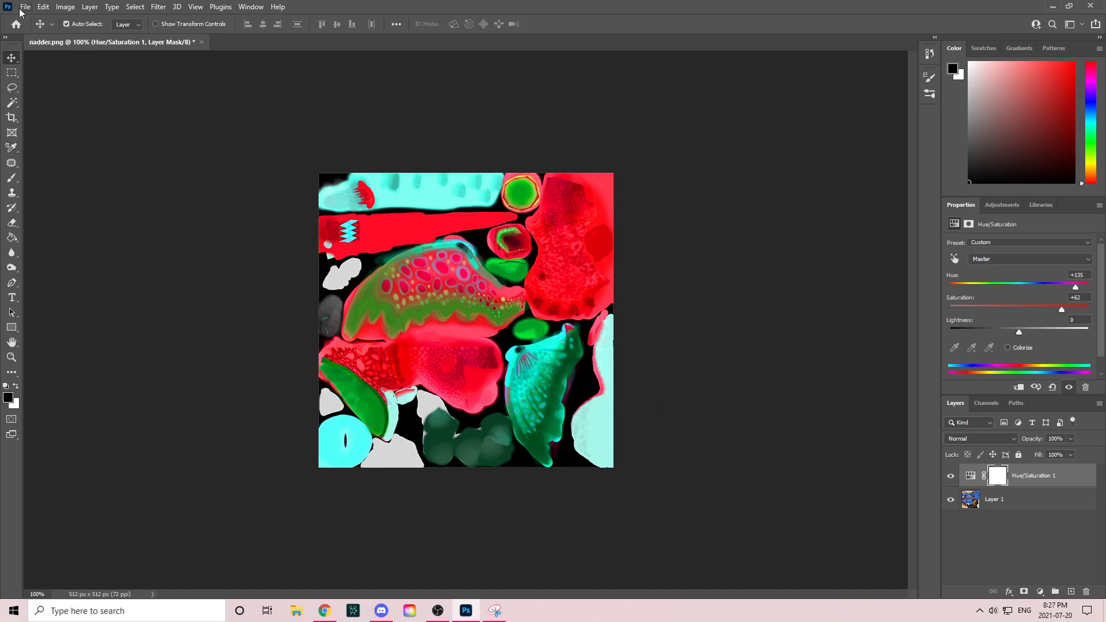
- Open the File menu to reach the save commands
left_click(25, 6)
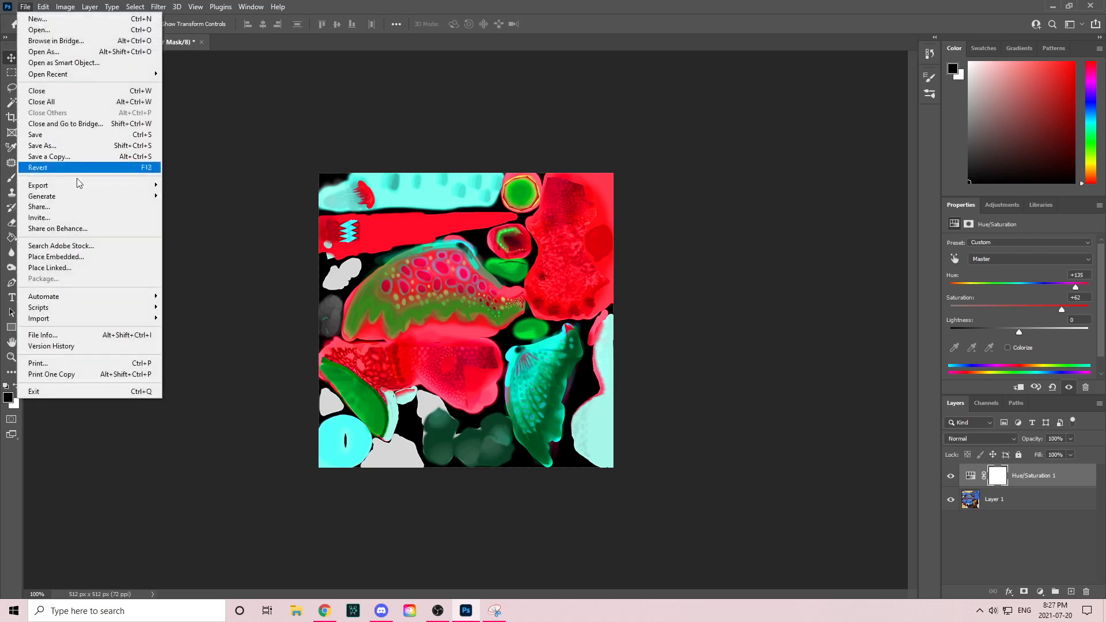
mouse_move(38, 185)
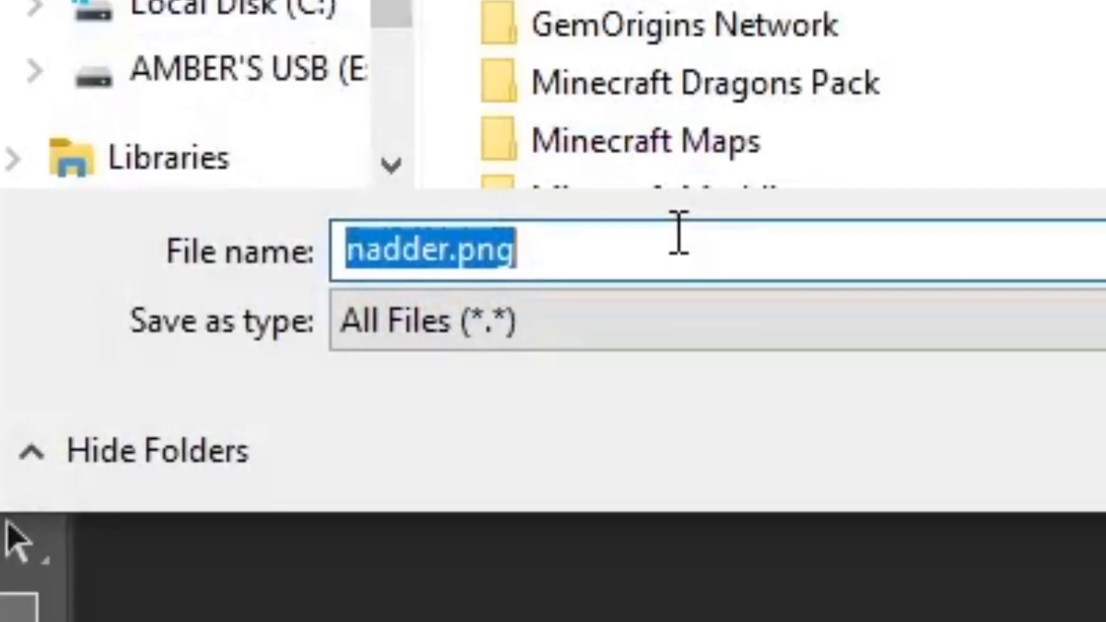
- Rename the file to nadder_hotblue after trying the redblue and bluered variants
key("Delete")
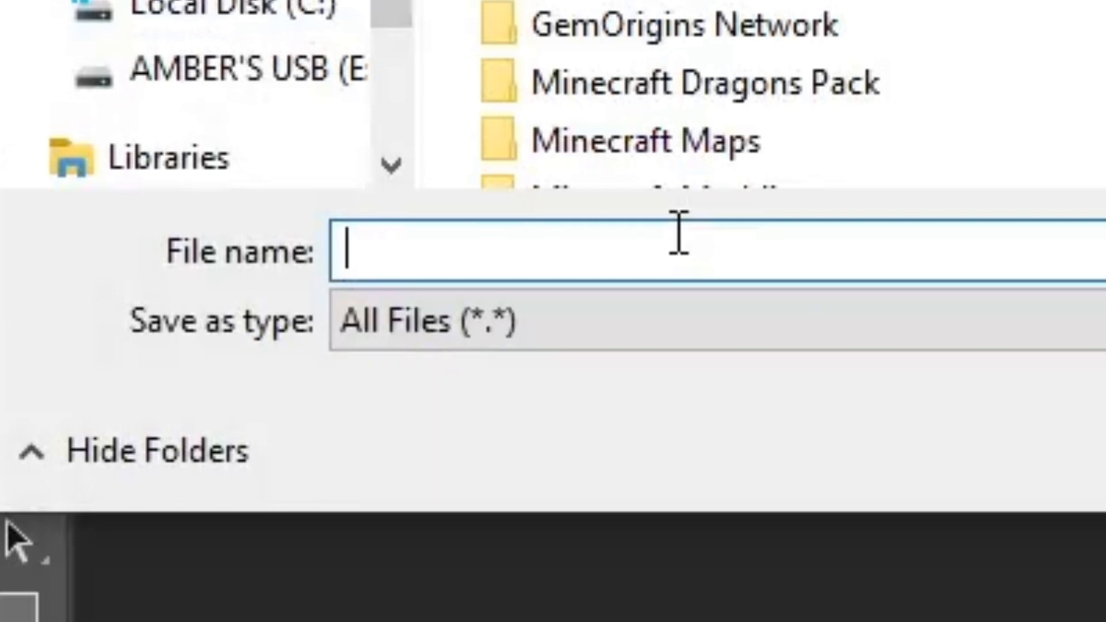
type("nadder_")
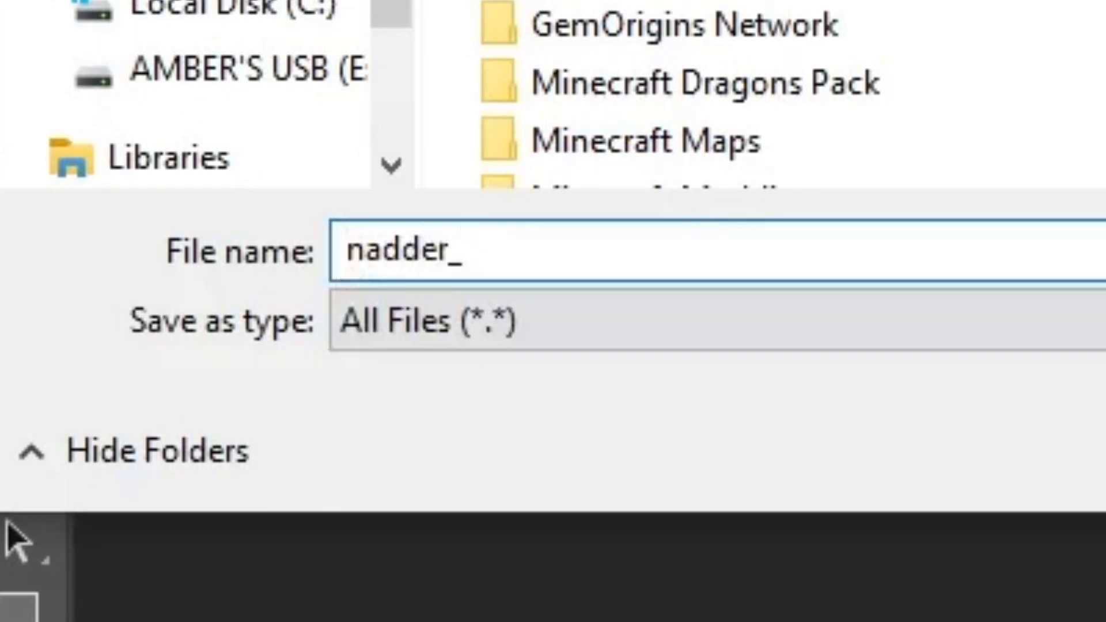
type("red")
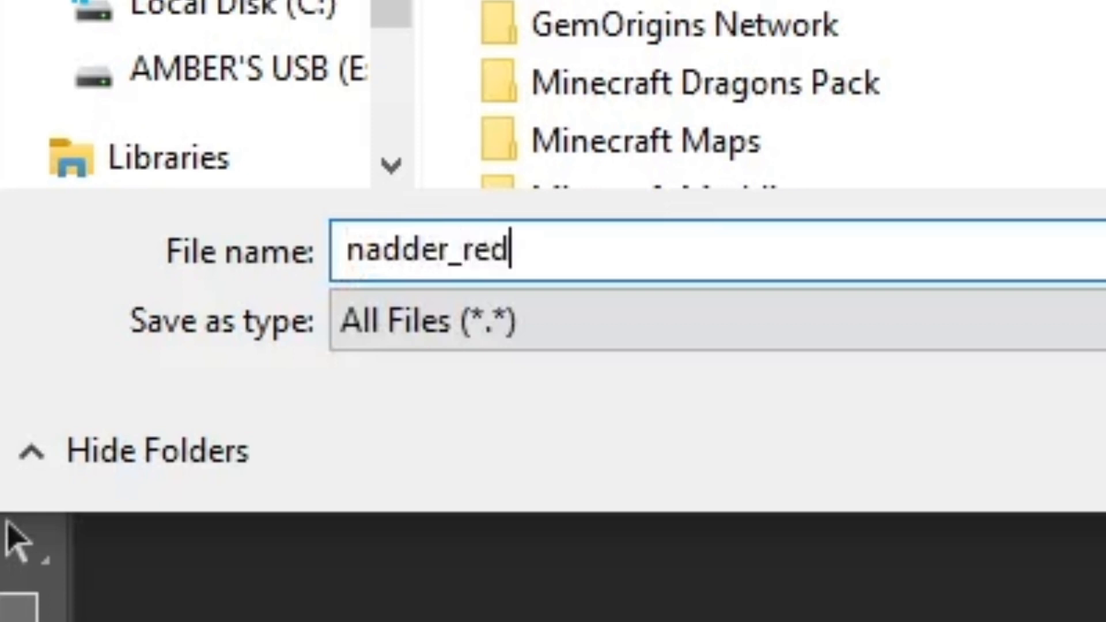
type("blue")
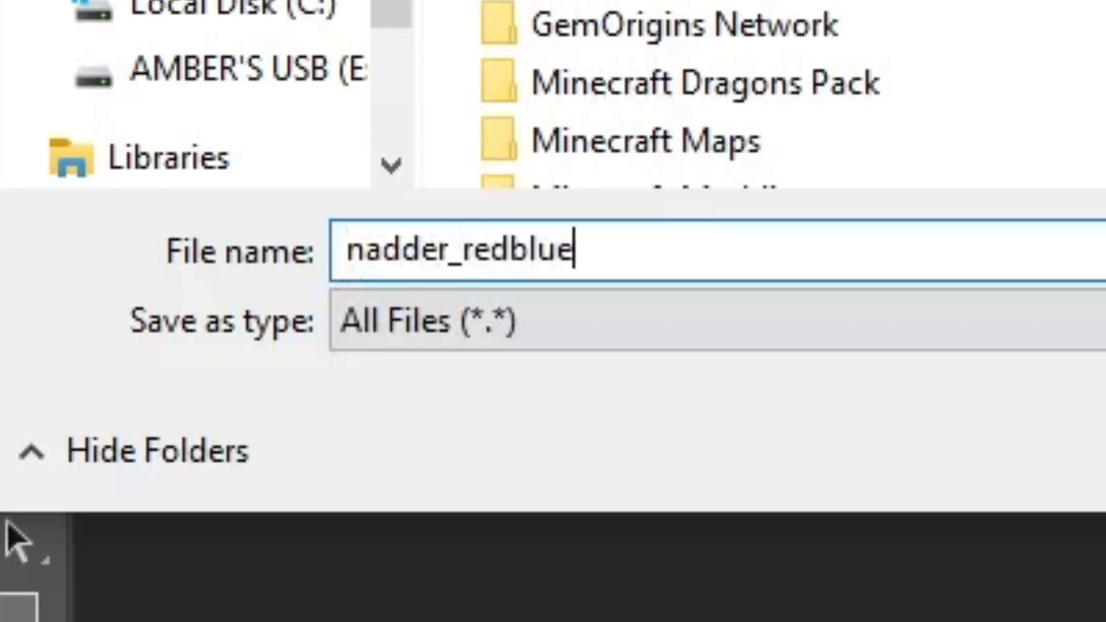
key("Backspace")
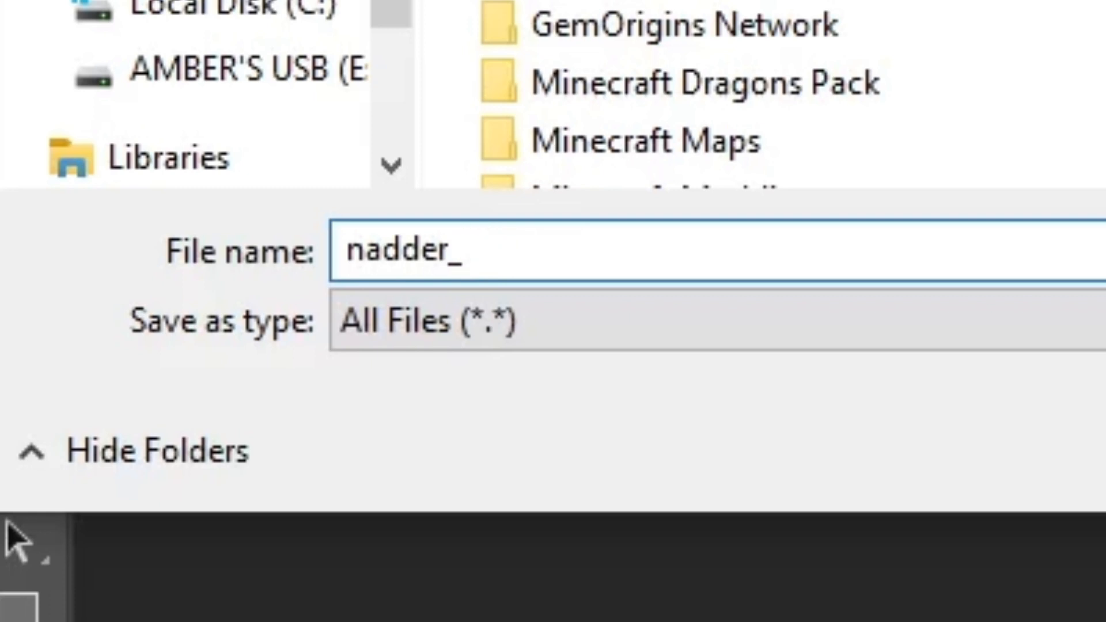
type("blu")
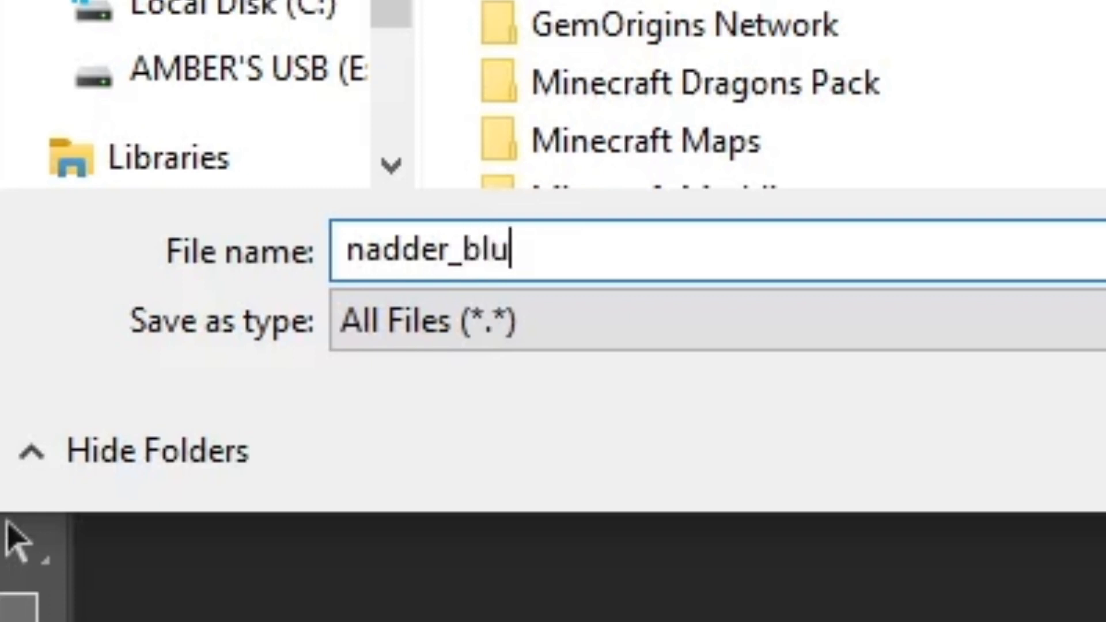
type("ered")
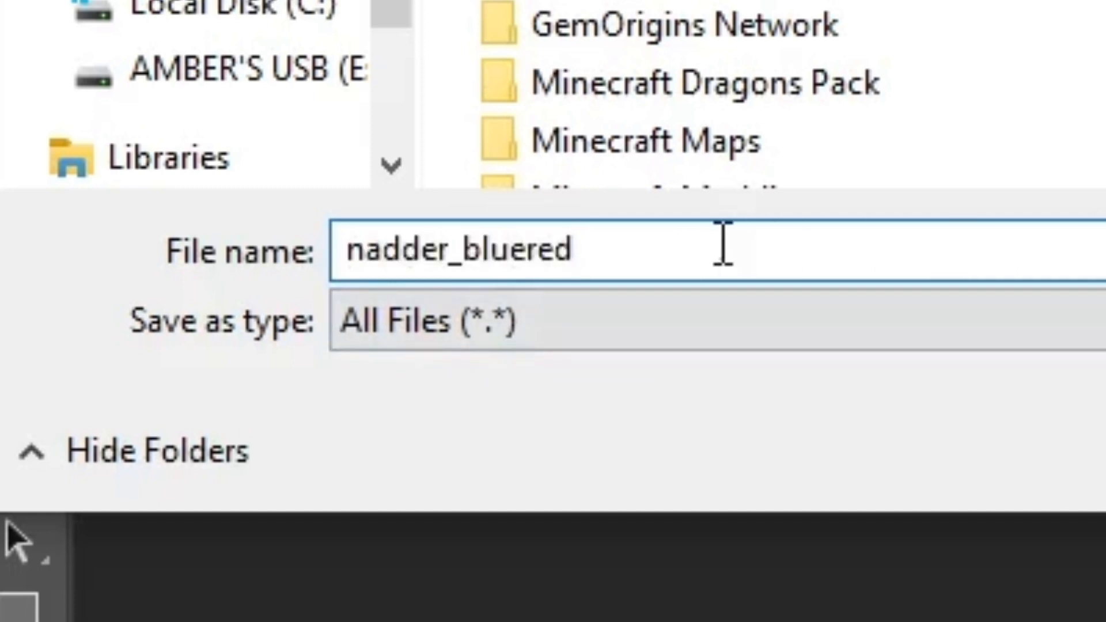
key("Backspace")
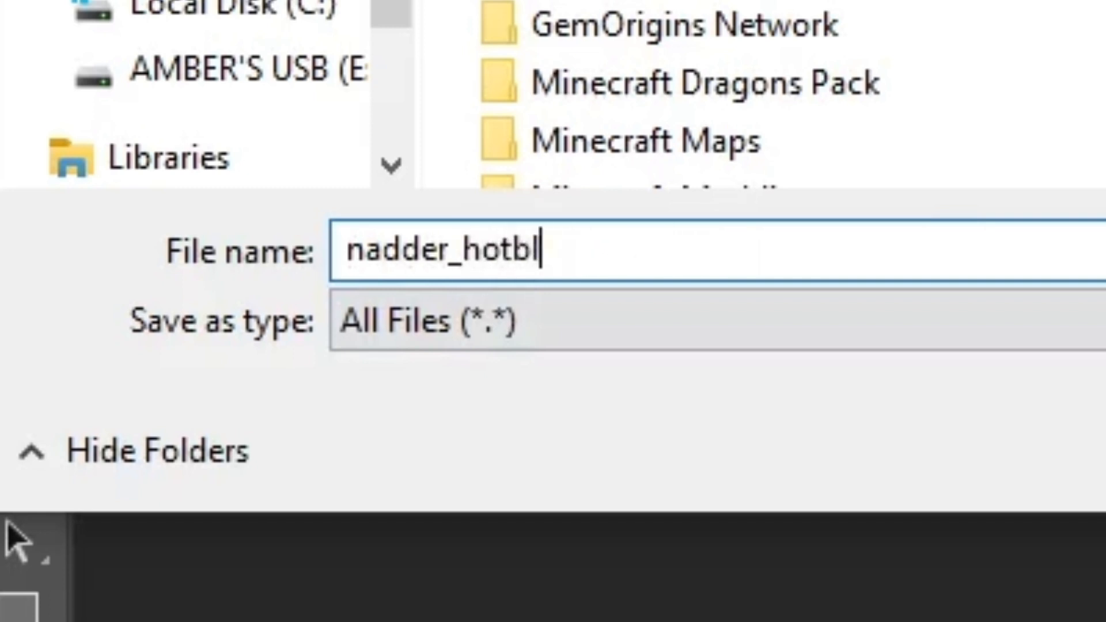
type("ue")
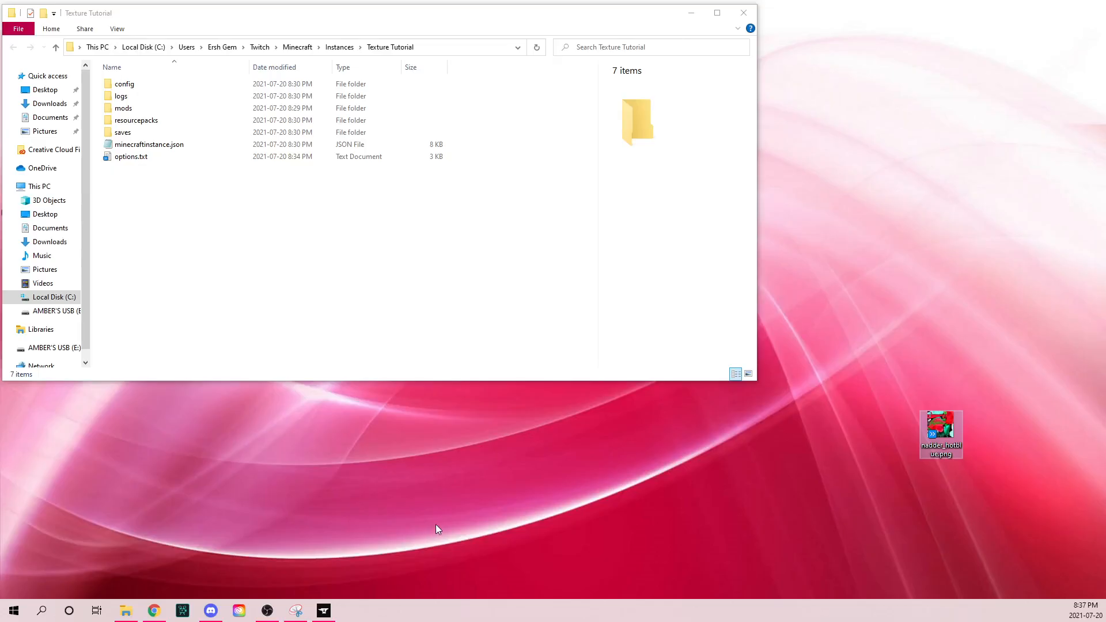
mouse_move(434, 507)
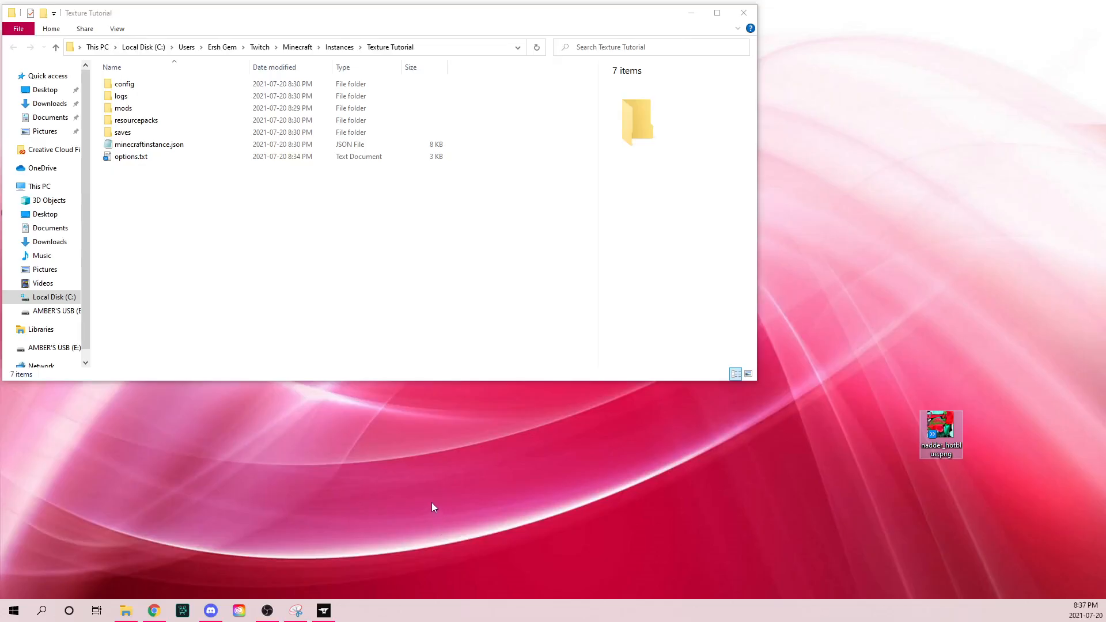
mouse_move(882, 455)
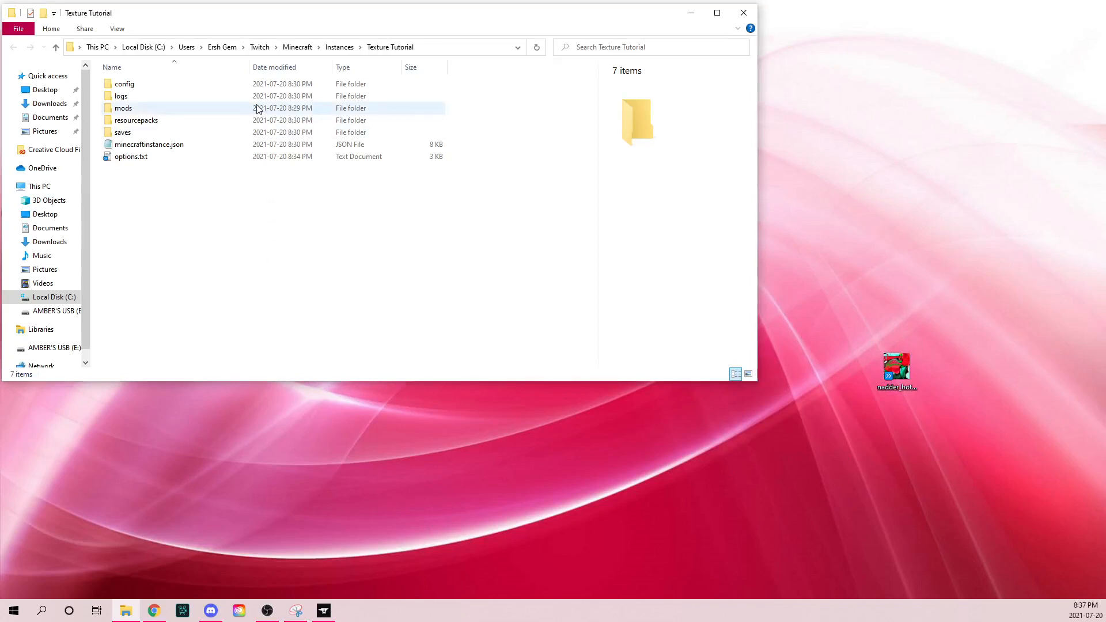
- Open the config folder of the Texture Tutorial instance
left_click(123, 108)
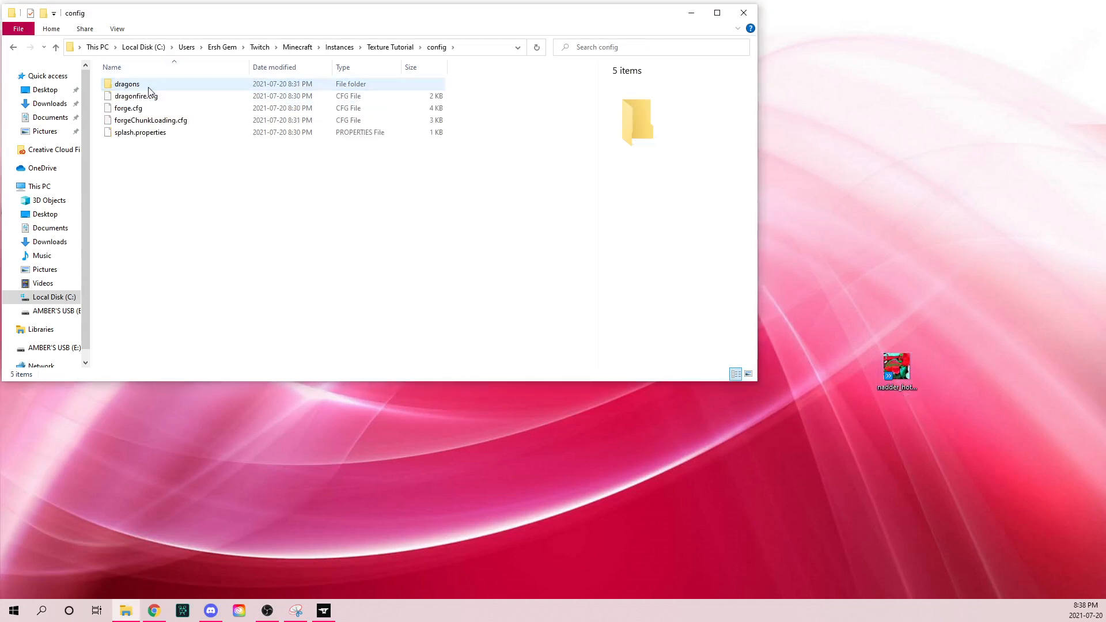
- In dragons > textures, duplicate sample.json and begin renaming the copy to nadder.json
double_click(127, 84)
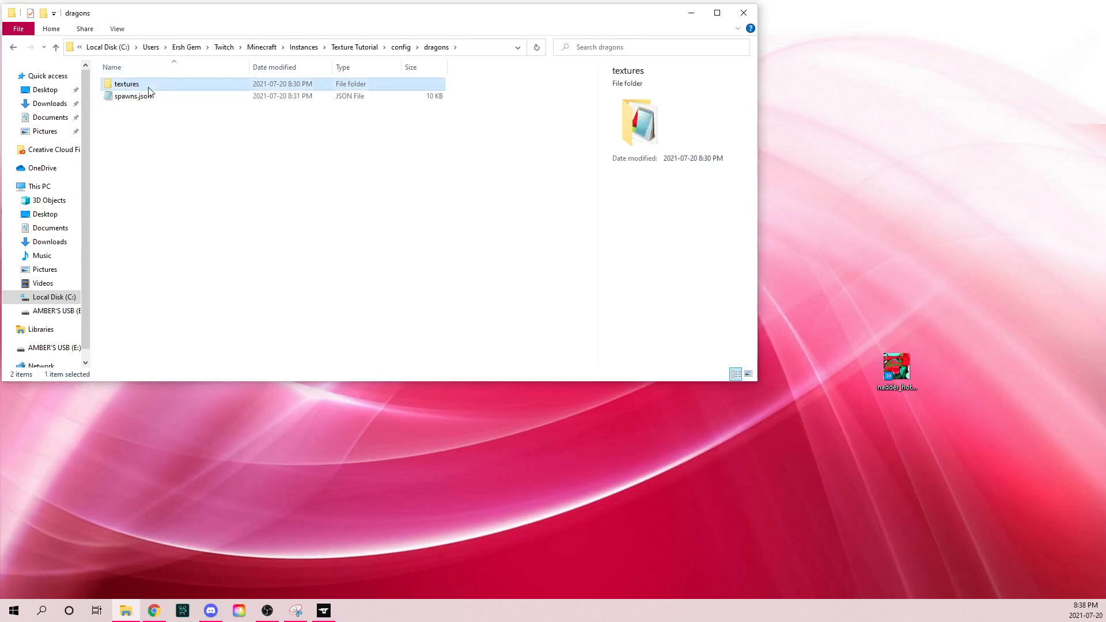
double_click(127, 83)
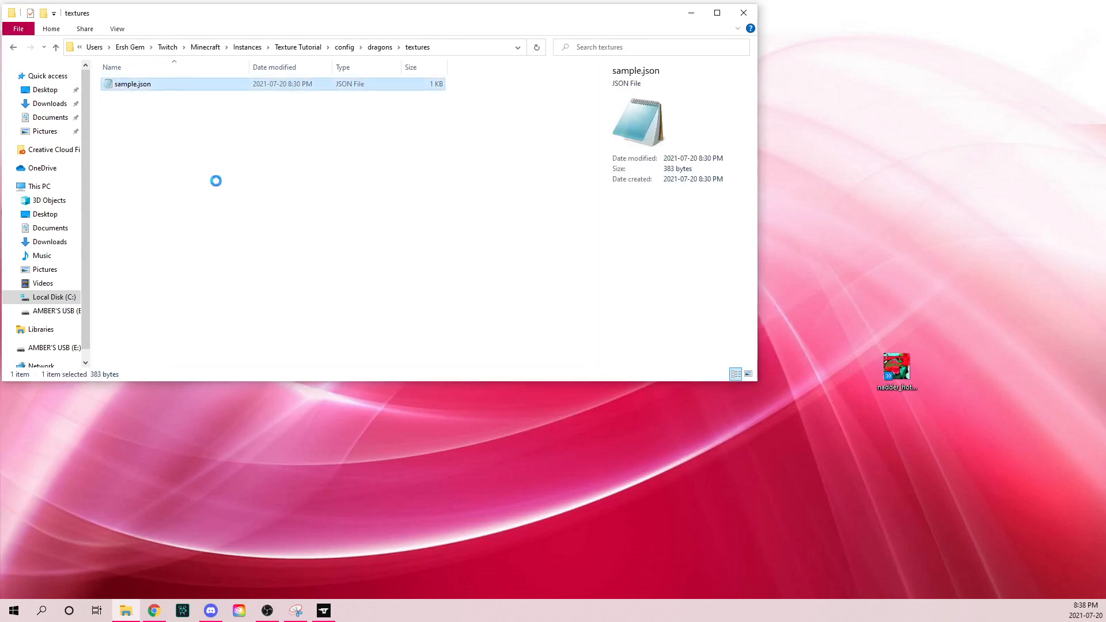
right_click(132, 84)
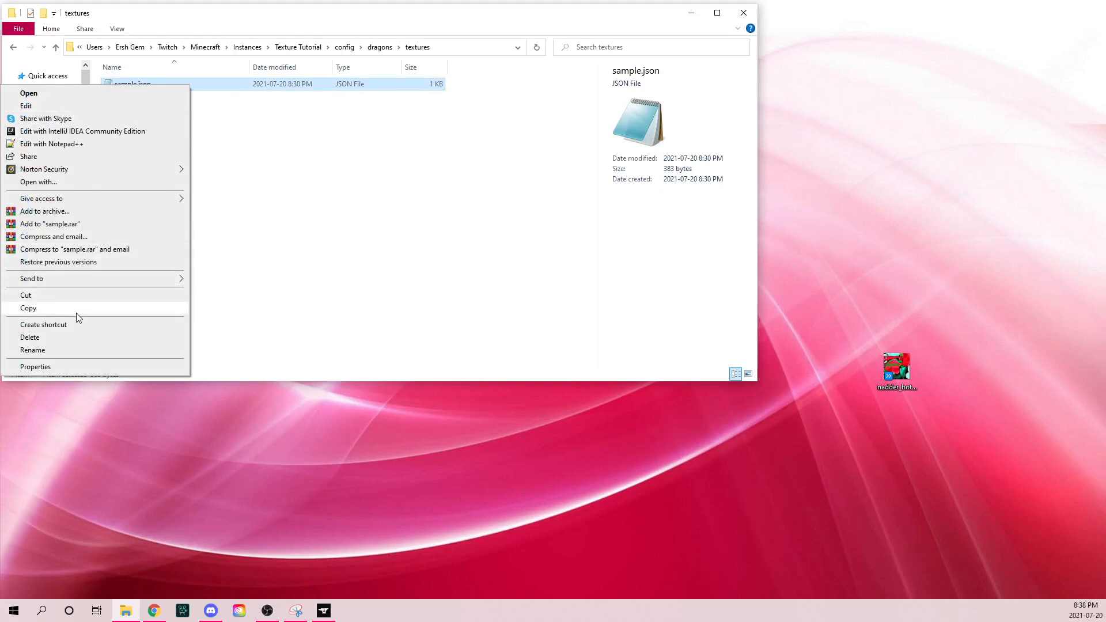
left_click(28, 308)
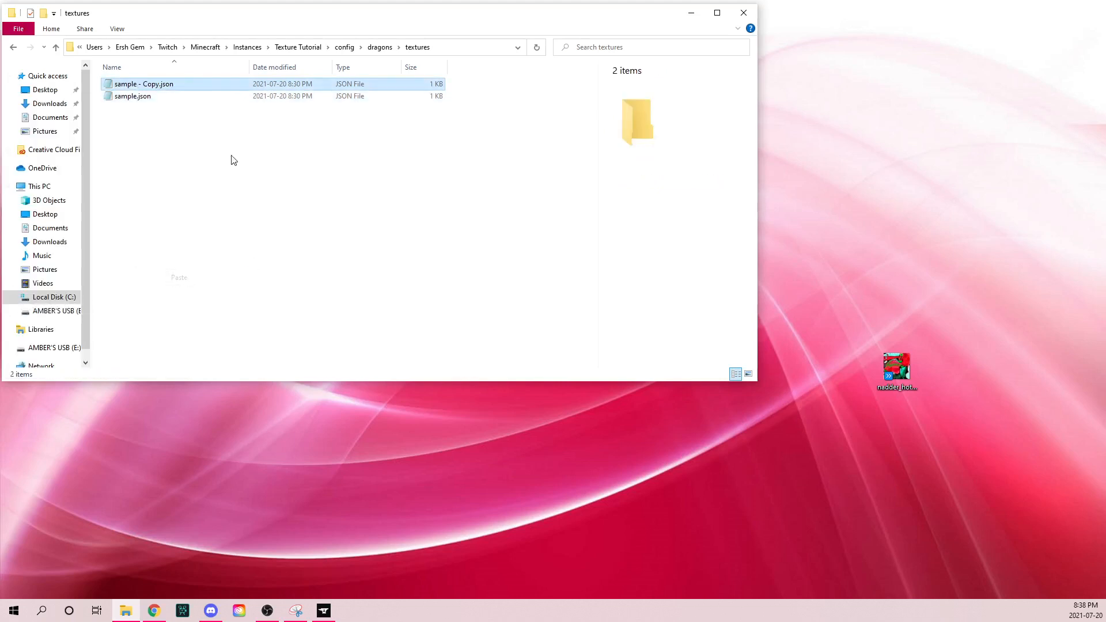
right_click(144, 84)
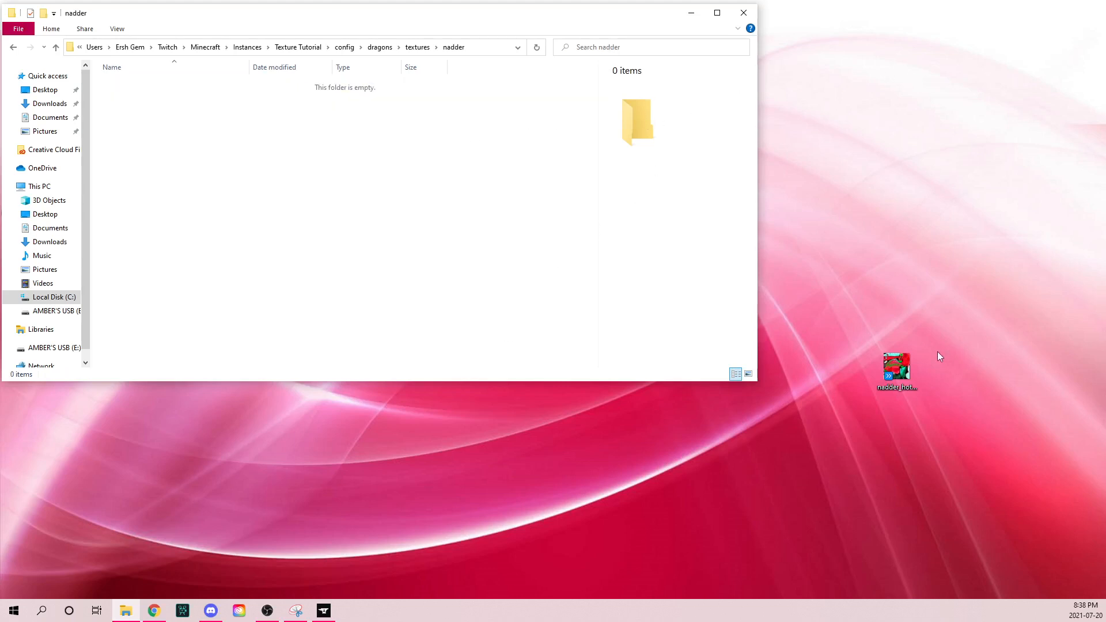
- Move nadder_hotblue.png from the desktop into the new nadder folder
left_click_drag(897, 371, 299, 144)
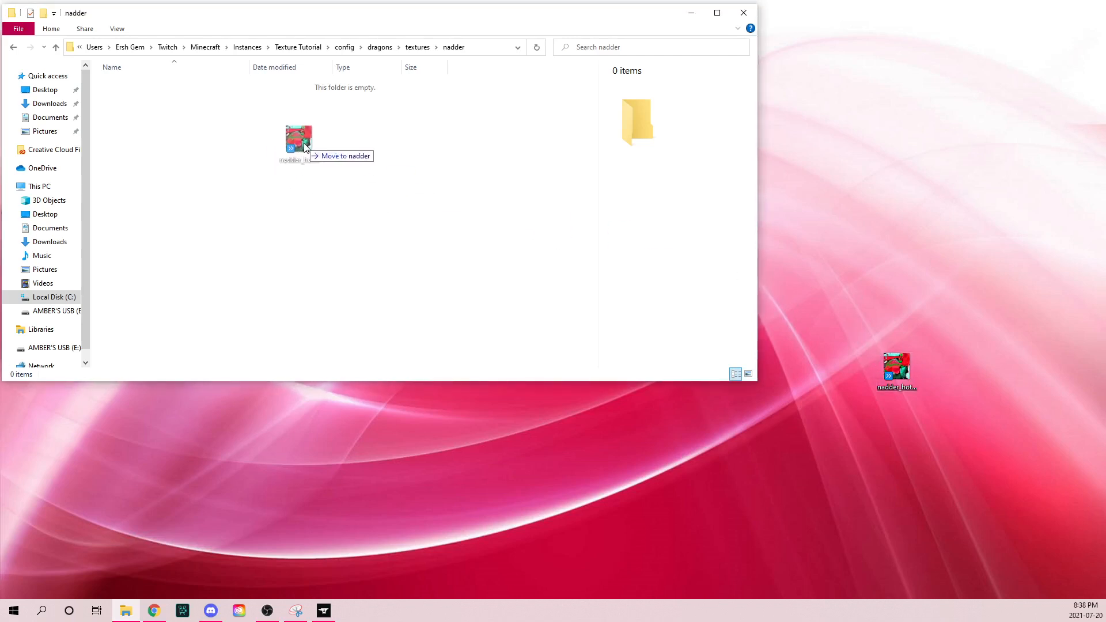
left_click_drag(298, 144, 336, 215)
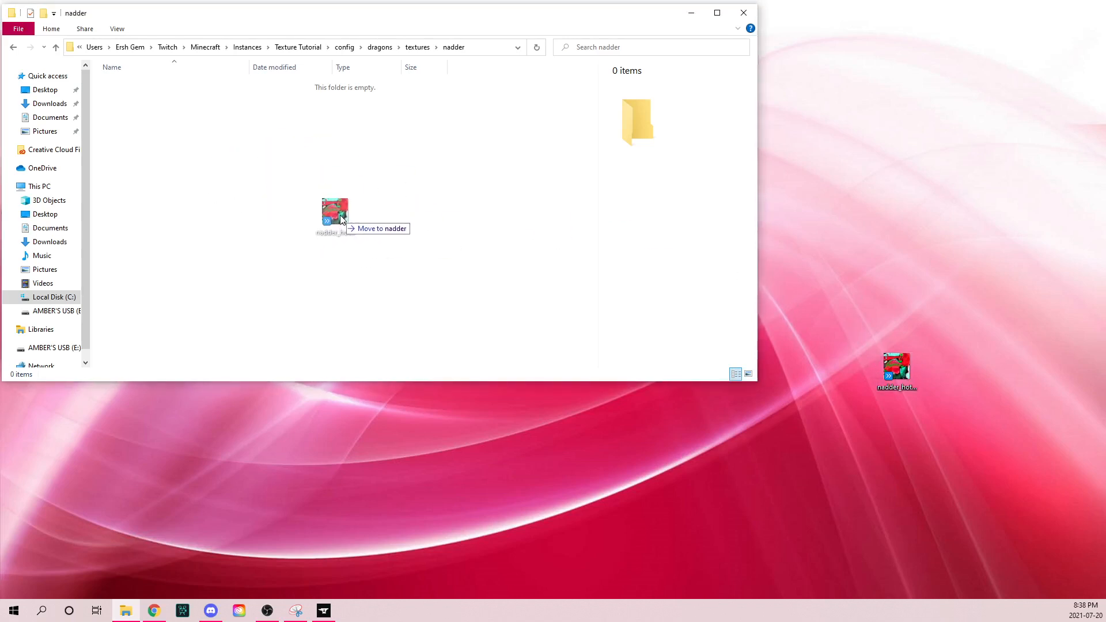
left_click_drag(896, 370, 335, 211)
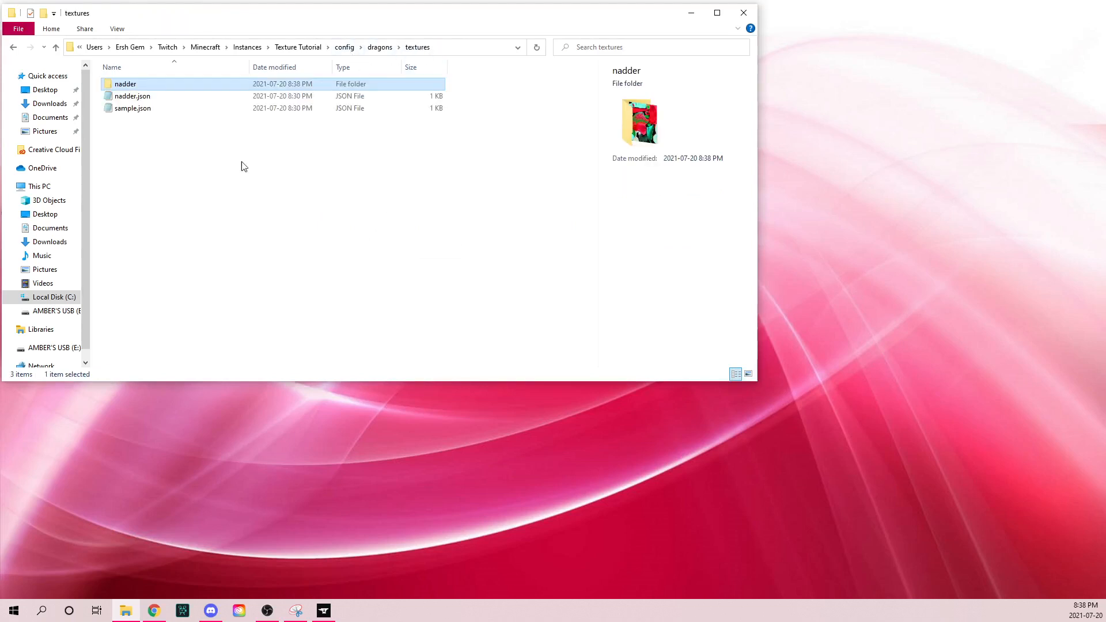
- Open nadder.json in Notepad++ and close unrelated tabs such as farms.xml
left_click(132, 95)
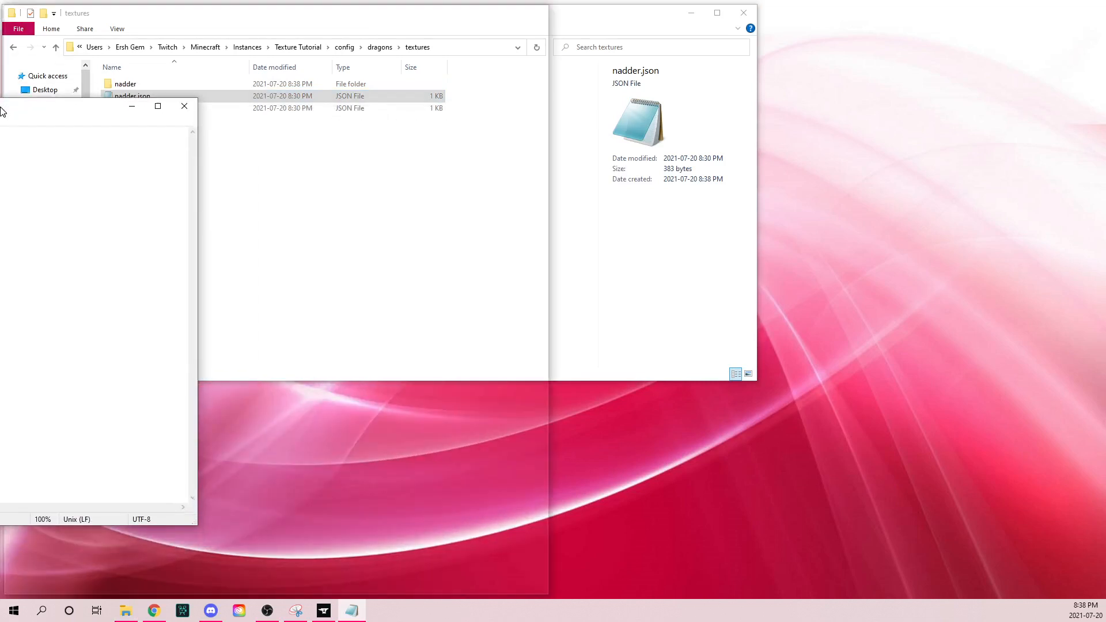
right_click(132, 95)
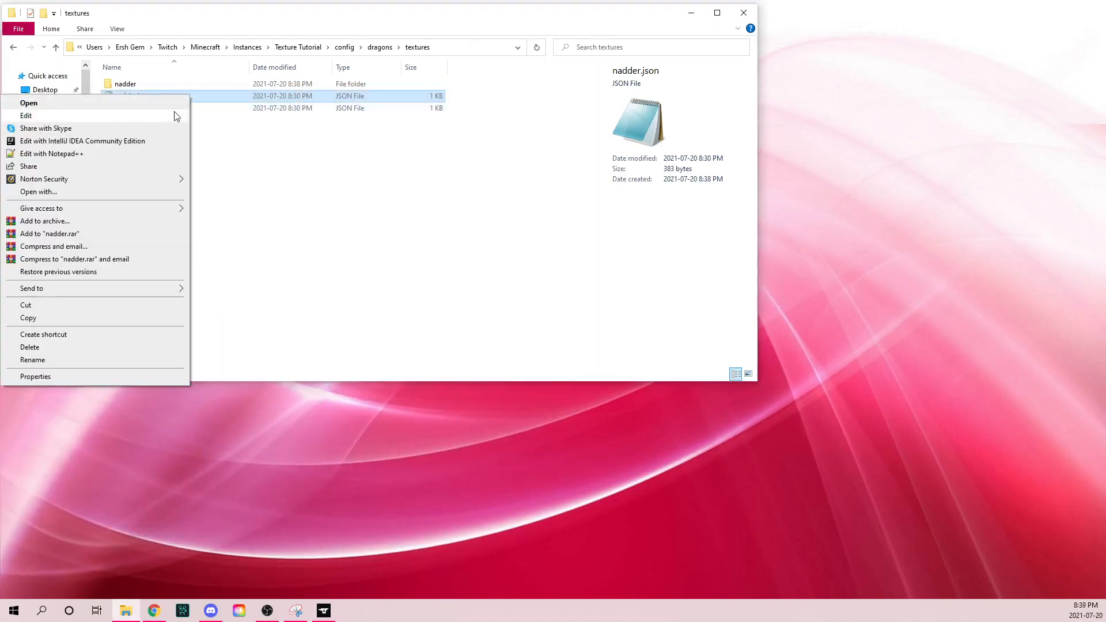
left_click(51, 154)
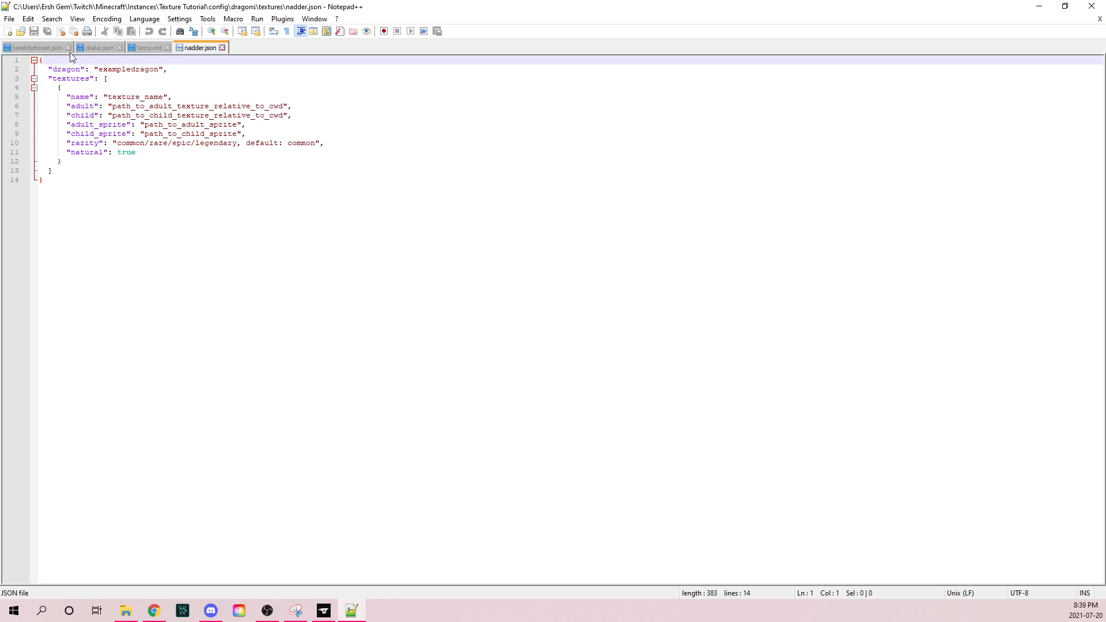
left_click(75, 47)
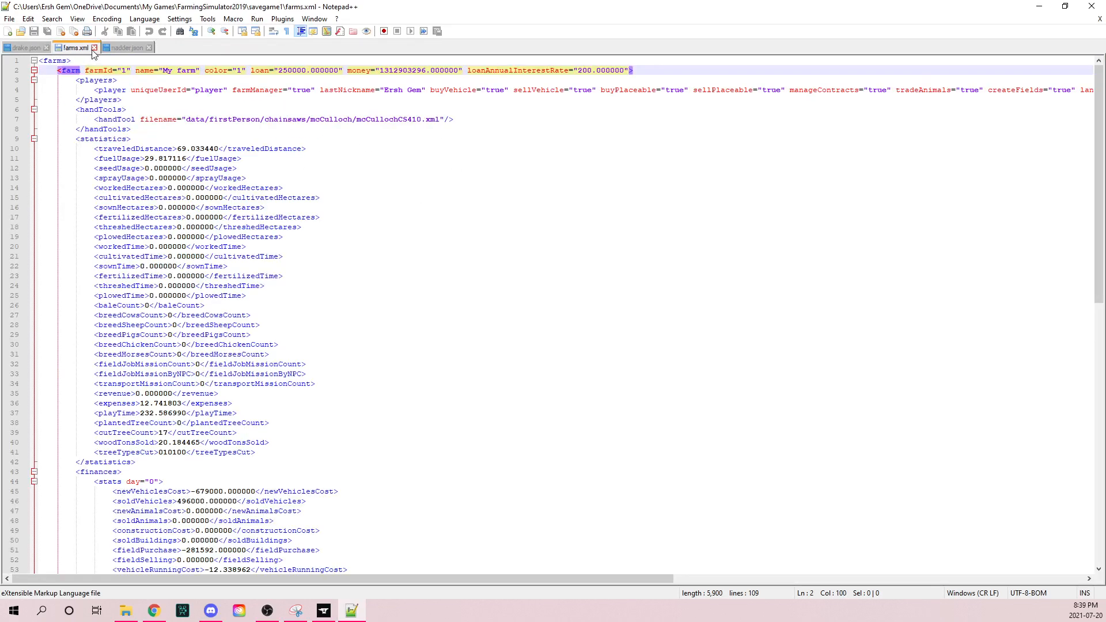
left_click(128, 47)
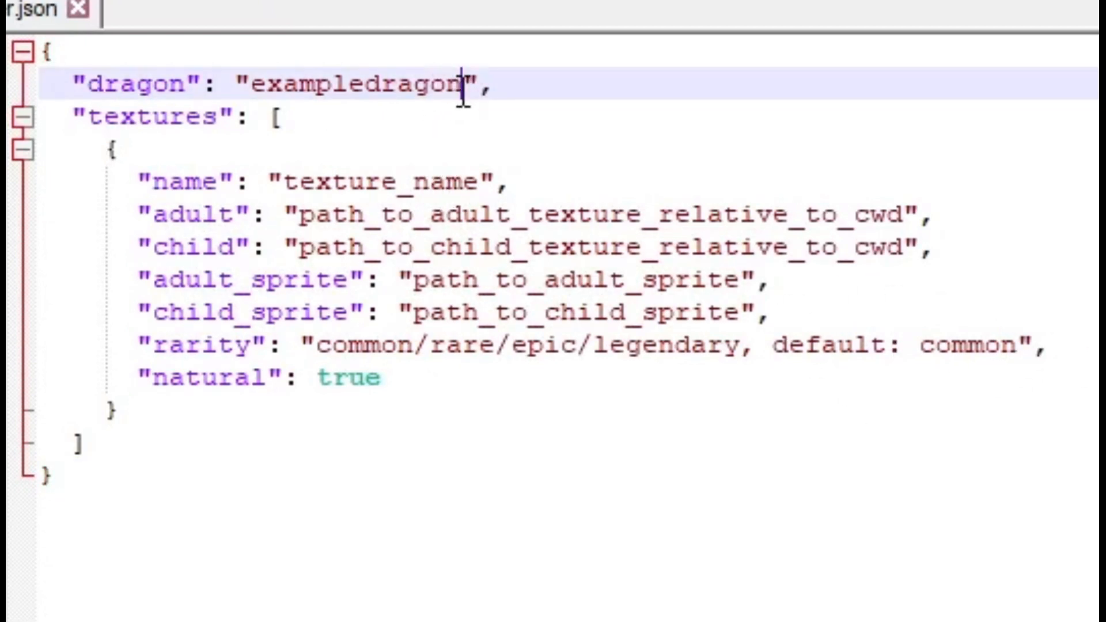
- Replace the exampledragon and texture_name placeholders with nadder and Hot Blue
double_click(352, 88)
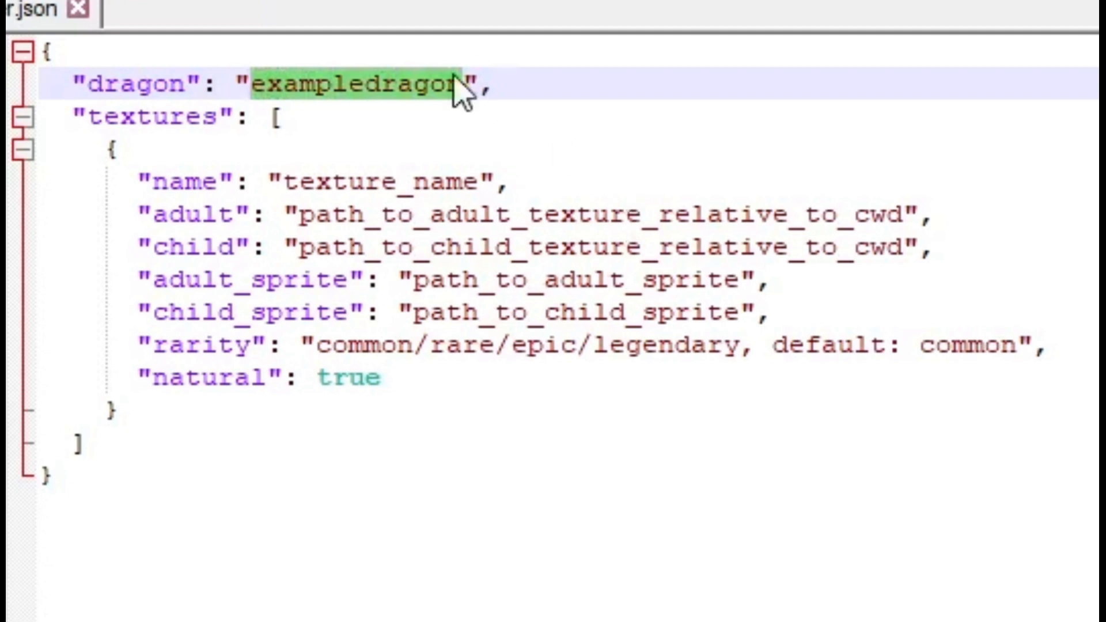
type("nadd")
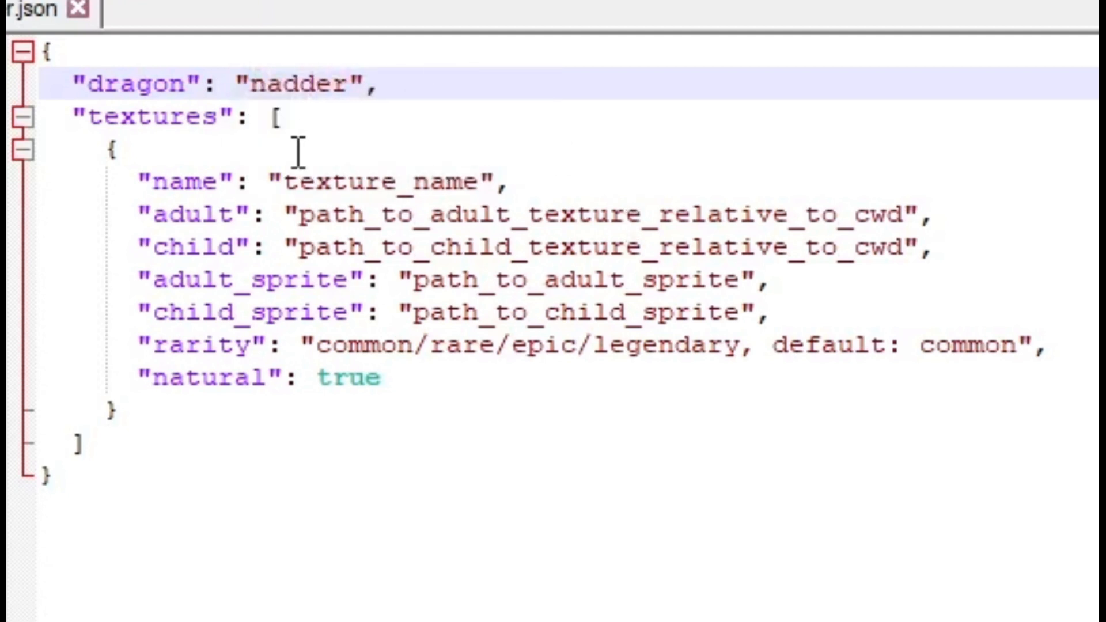
mouse_move(540, 205)
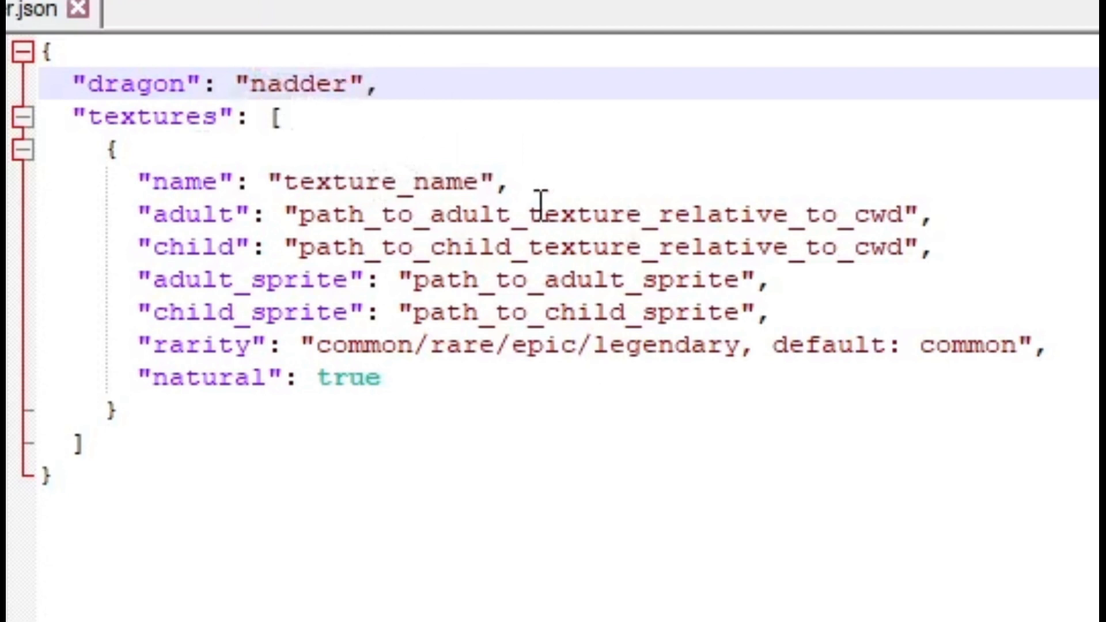
double_click(374, 182)
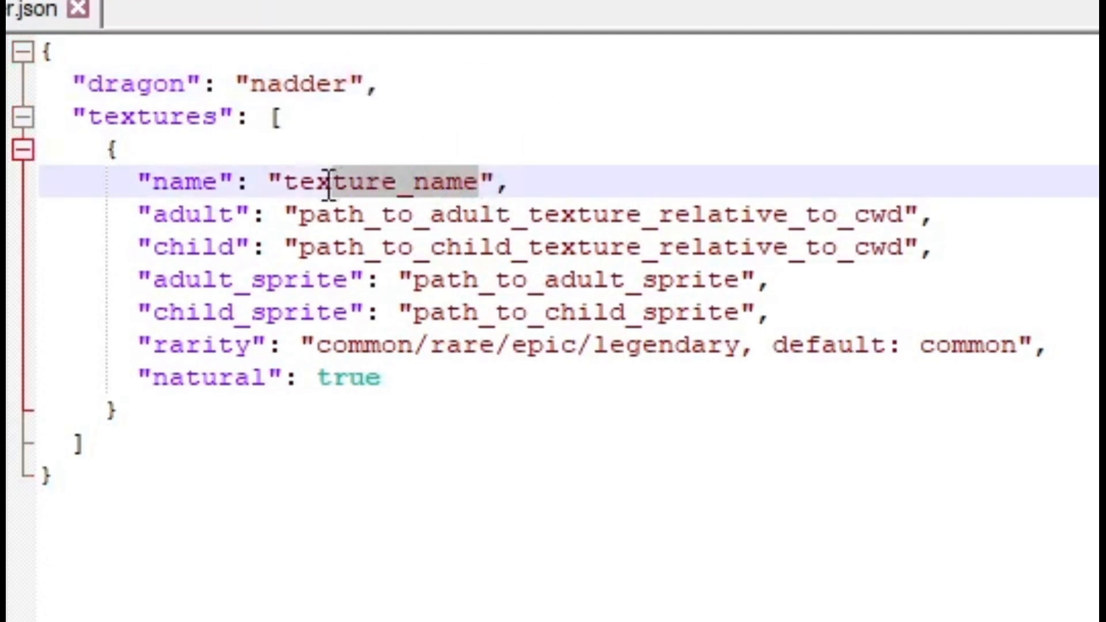
double_click(381, 180)
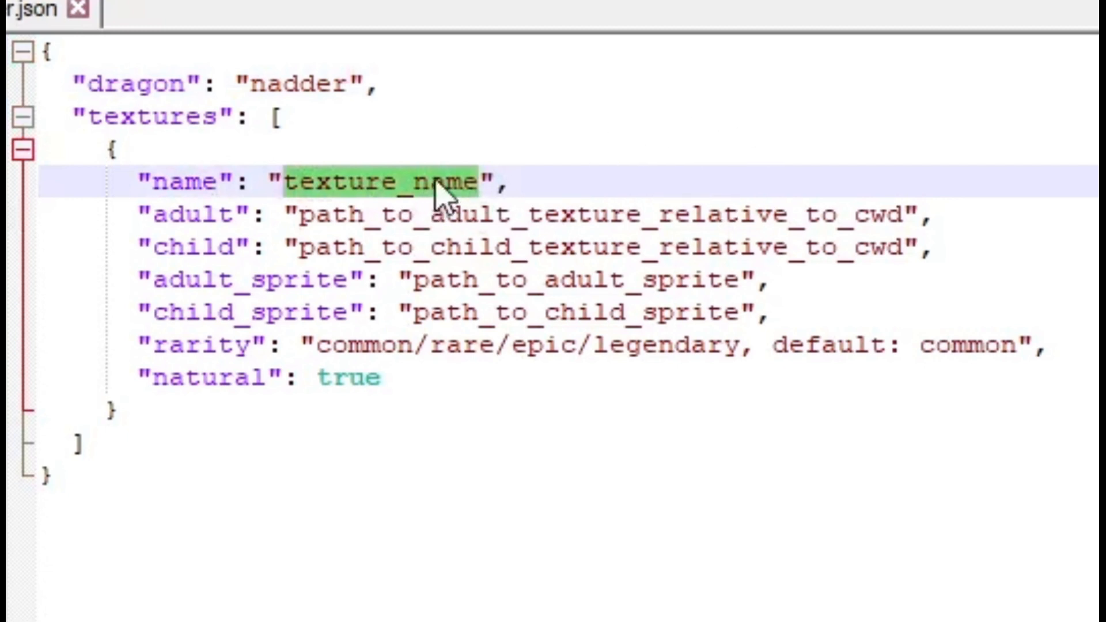
type("Hot")
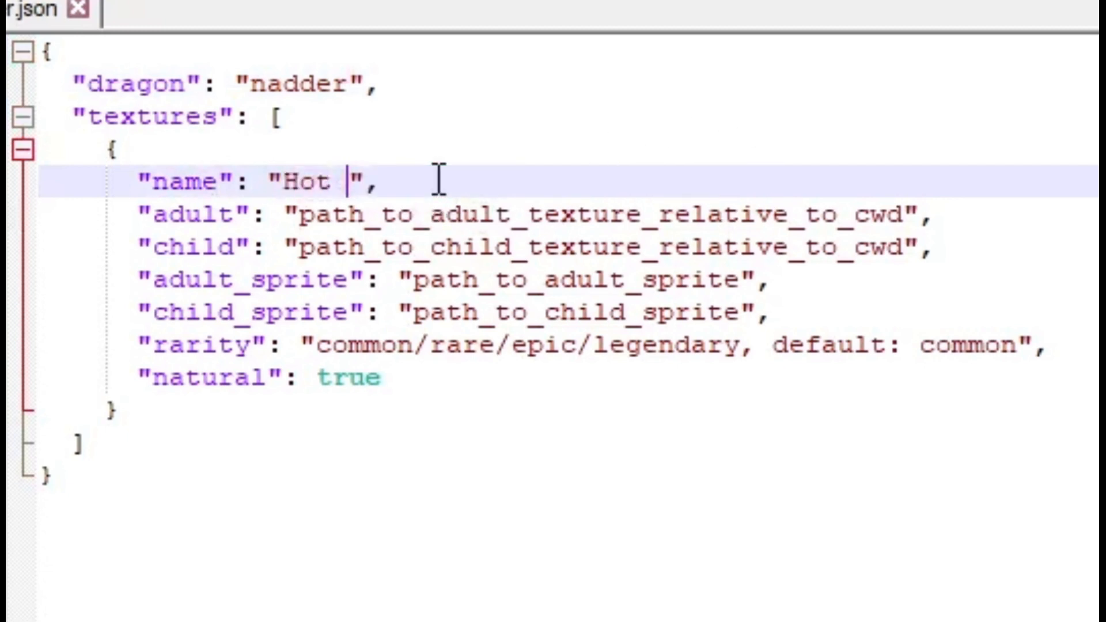
type("Blue")
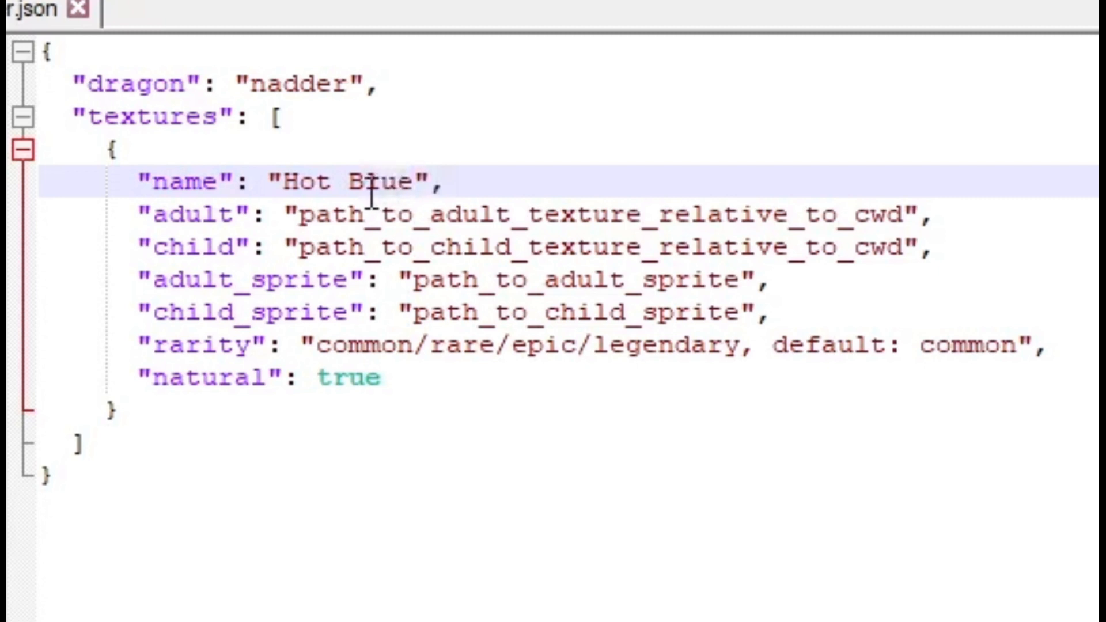
left_click(896, 217)
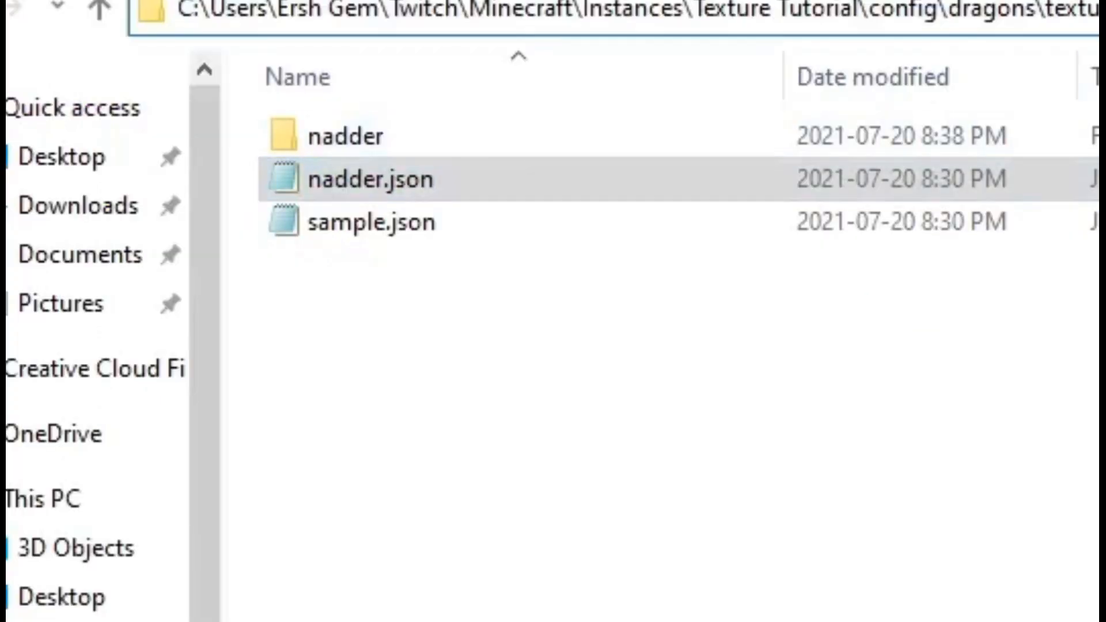
- Check the PNG's name, then enter the texture path nadder/nadder_hotblue in nadder.json
left_click(733, 11)
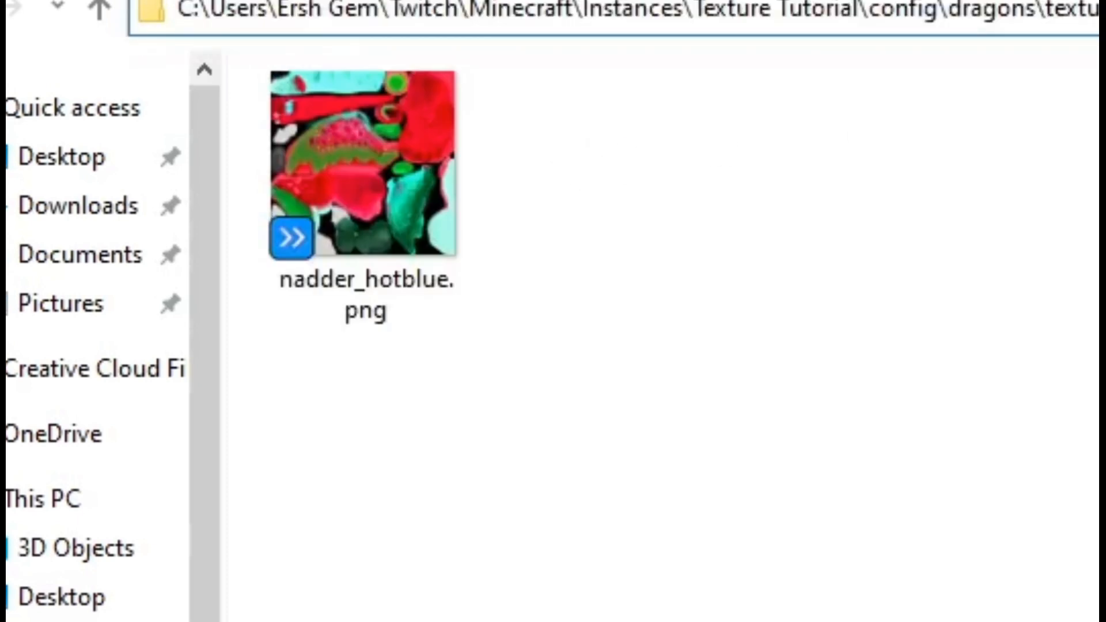
right_click(846, 10)
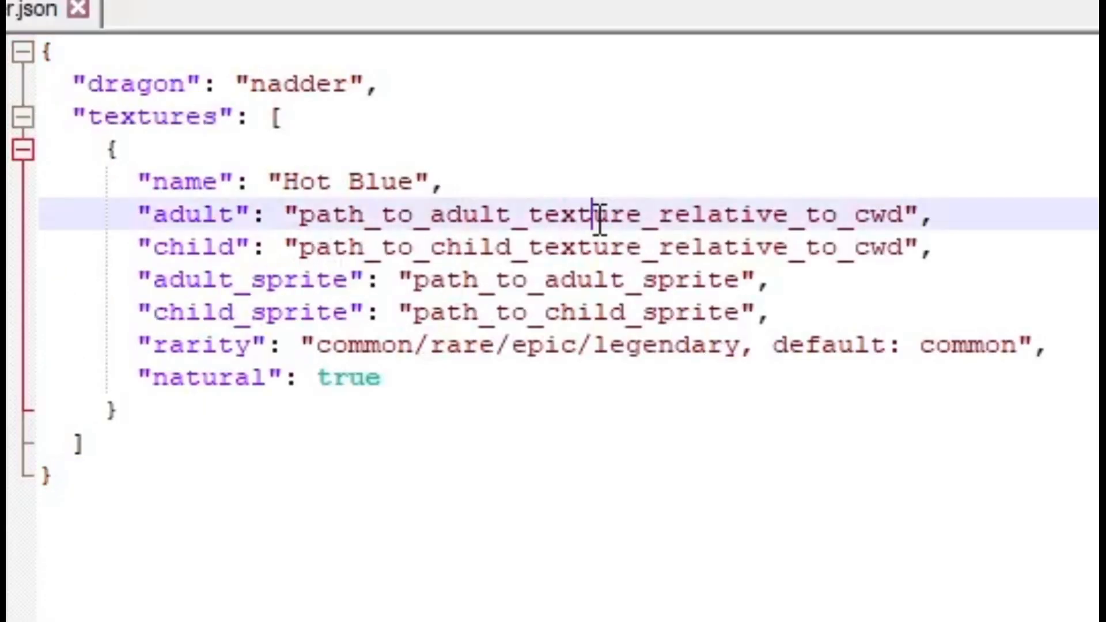
type("nadder\",")
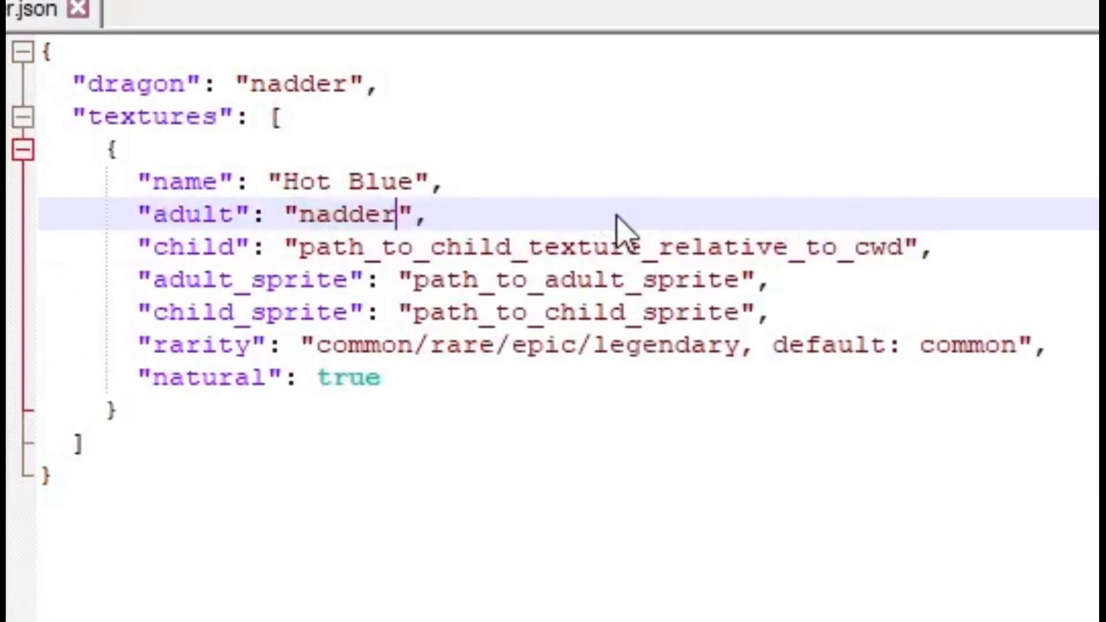
type("/nadder_hot")
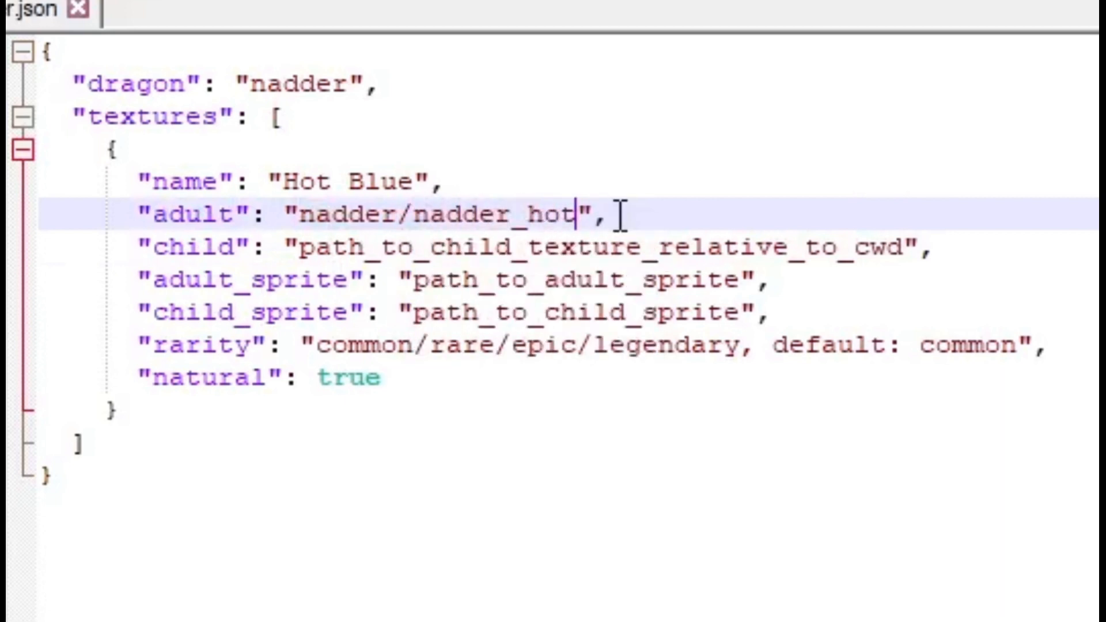
type("blue")
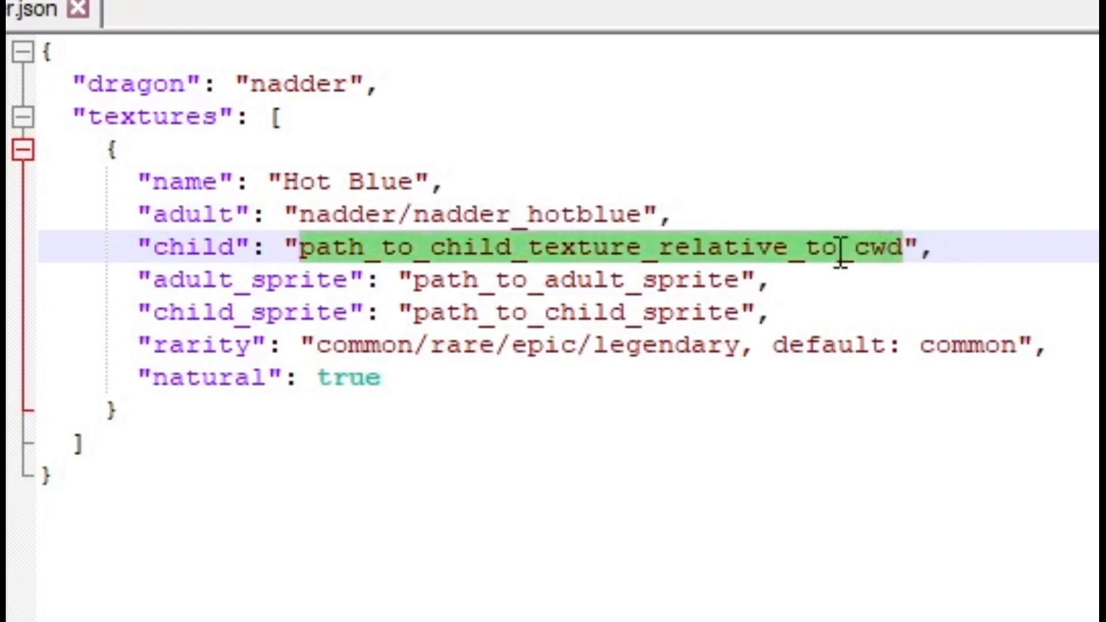
type("nadder/nadder_hotblue")
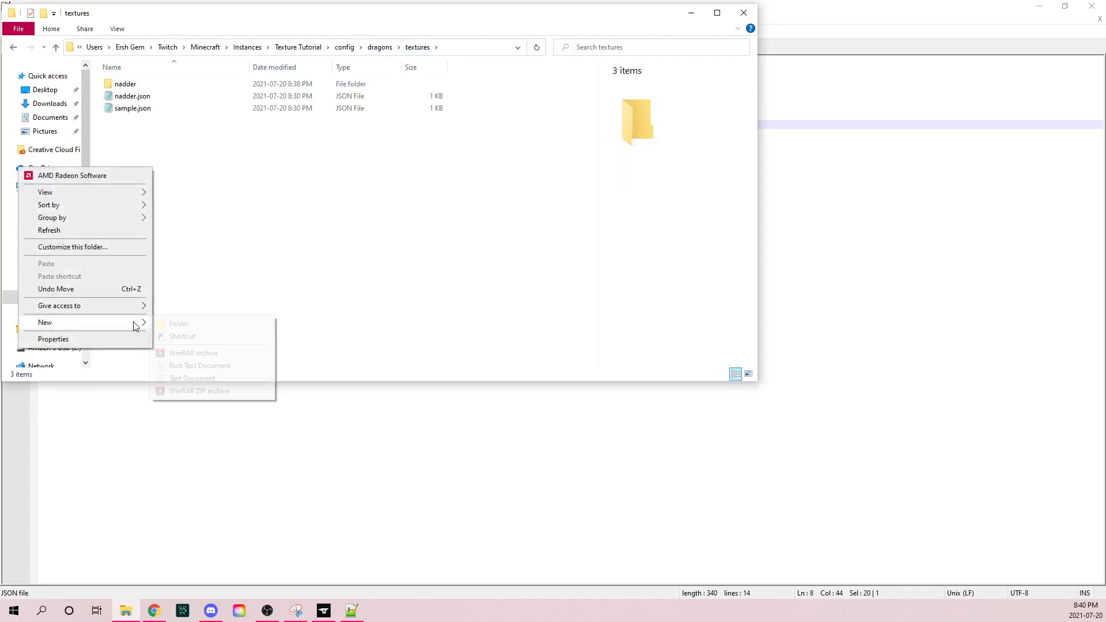
- Create a sprite folder inside textures, then enter the nadder folder
left_click(179, 323)
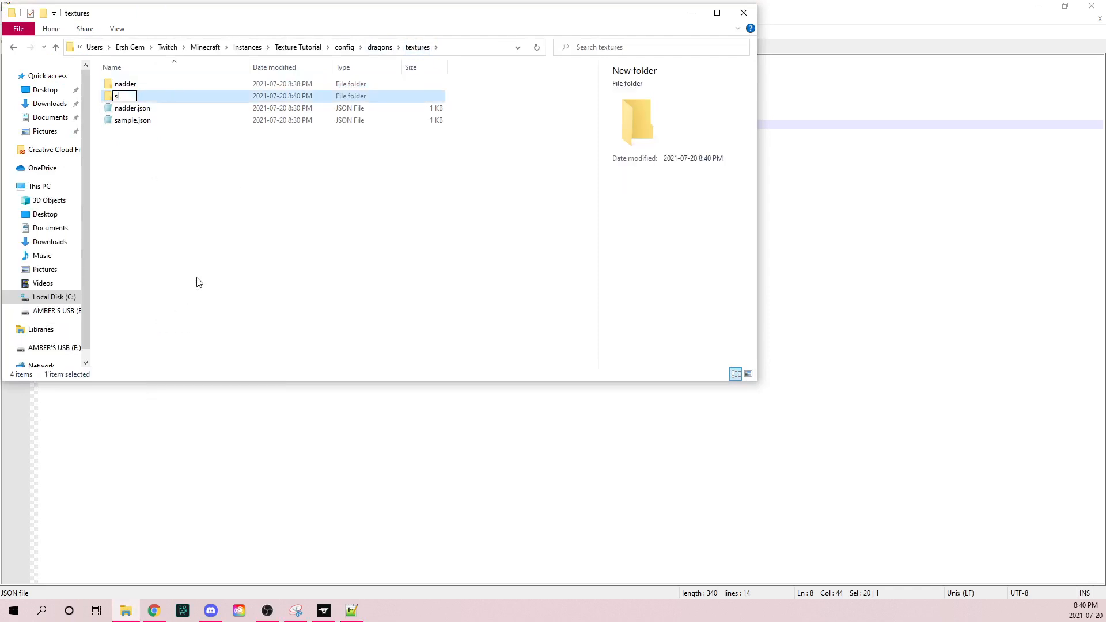
type("sprite")
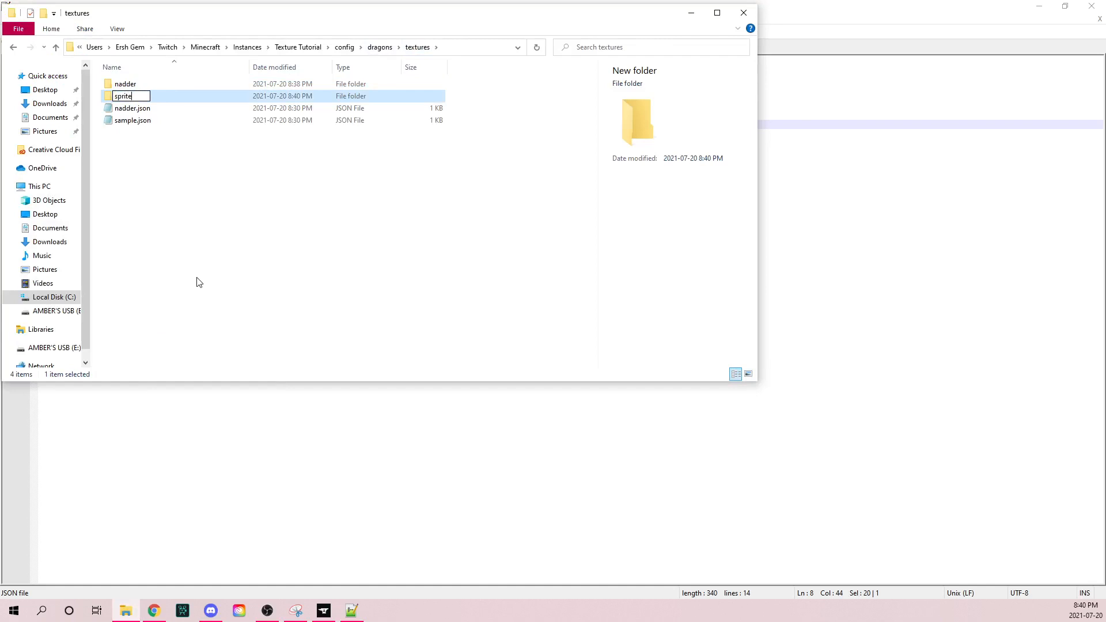
key("enter")
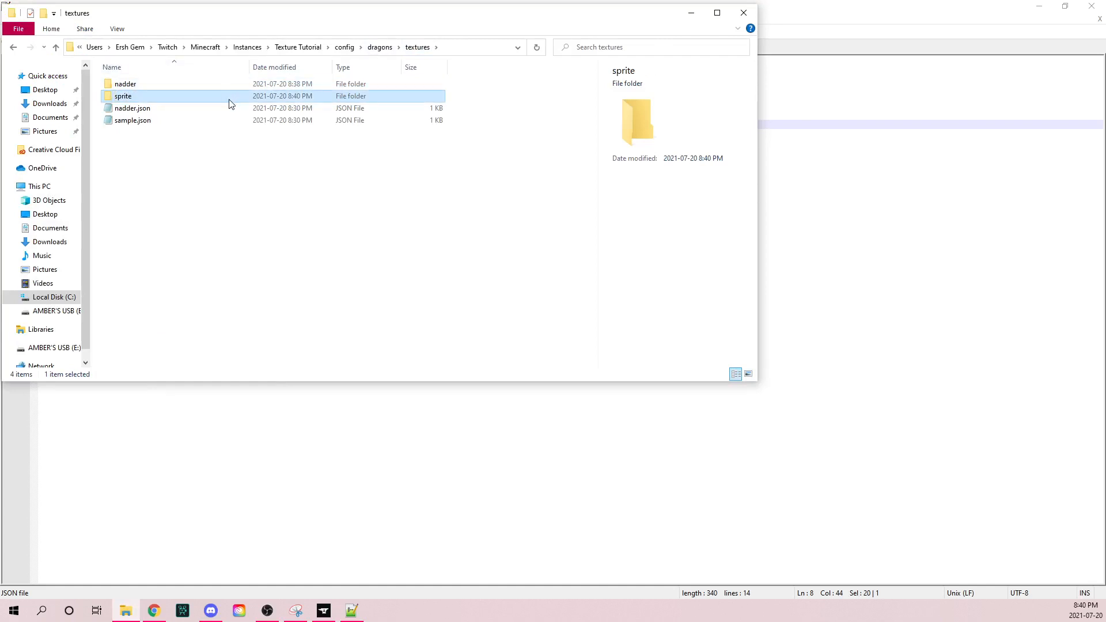
mouse_move(117, 96)
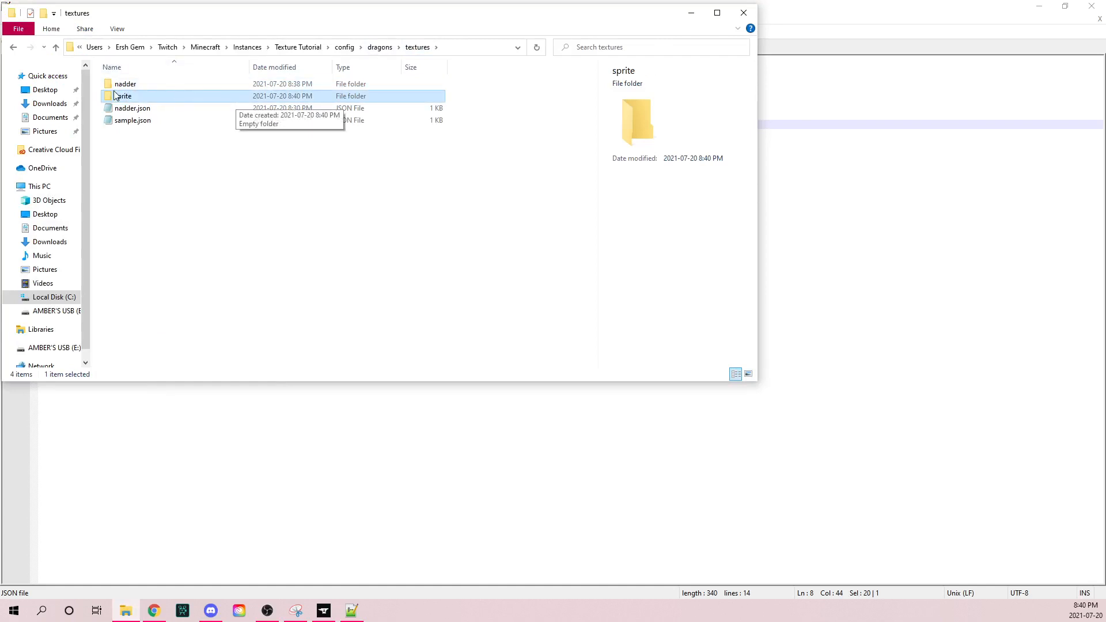
mouse_move(207, 97)
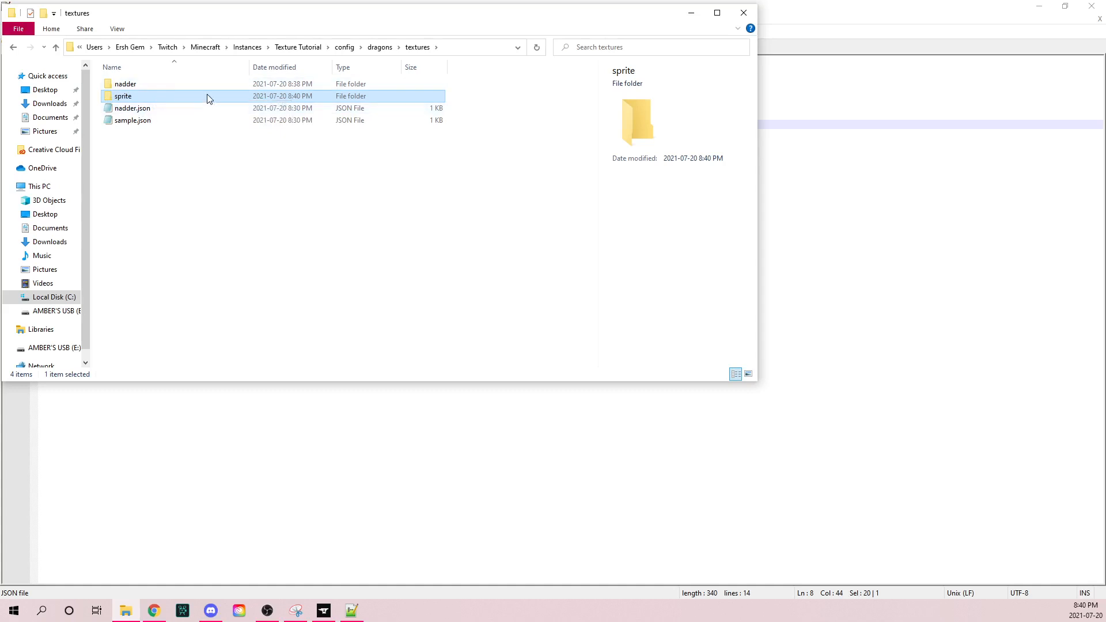
double_click(122, 96)
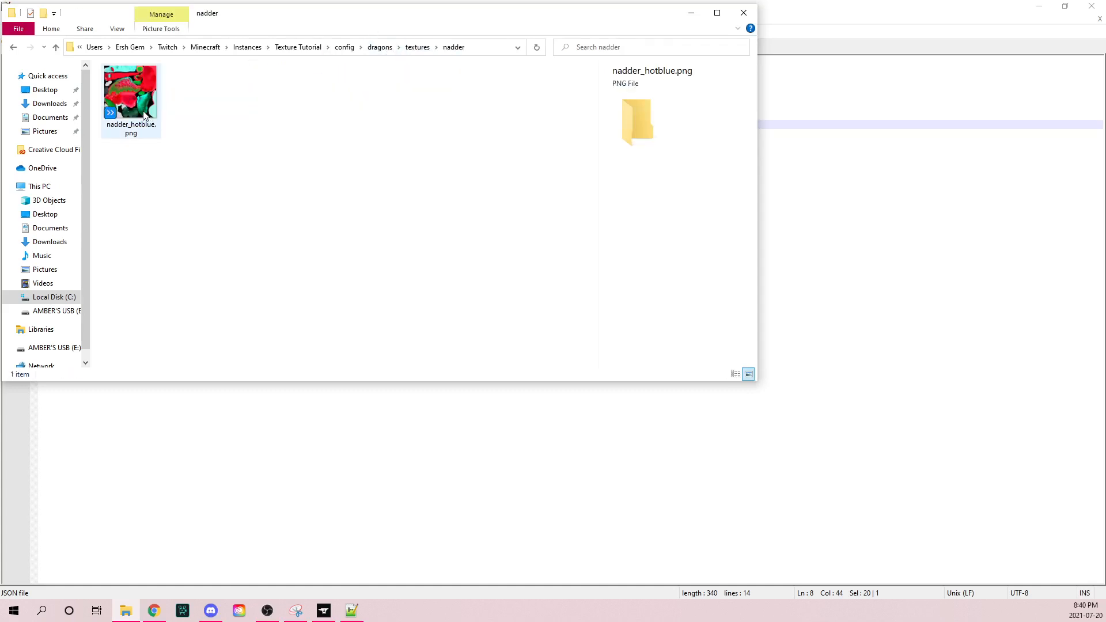
- Right-click nadder_hotblue.png in the nadder folder to verify the texture file
right_click(131, 96)
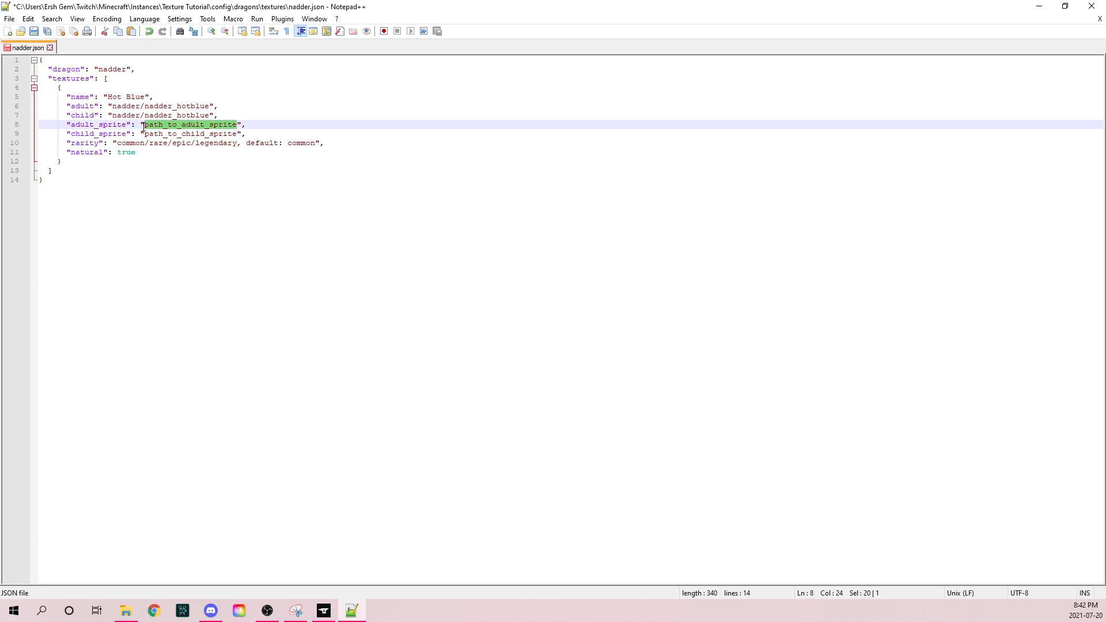
- Replace the adult_sprite and child_sprite placeholders with sprites/nadder
key("Delete")
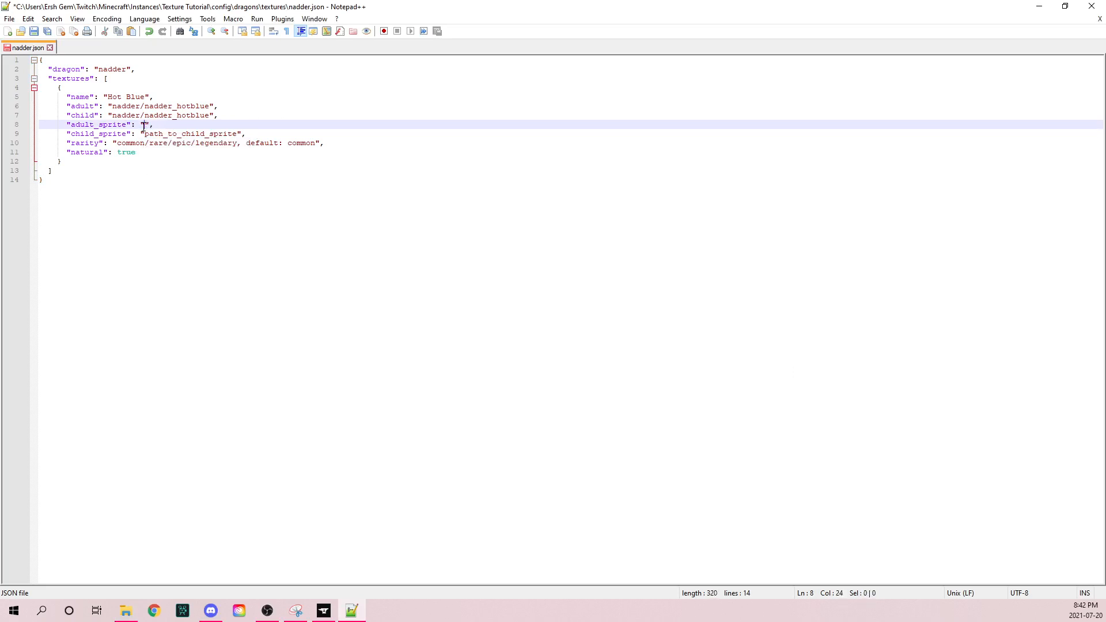
type("sprite")
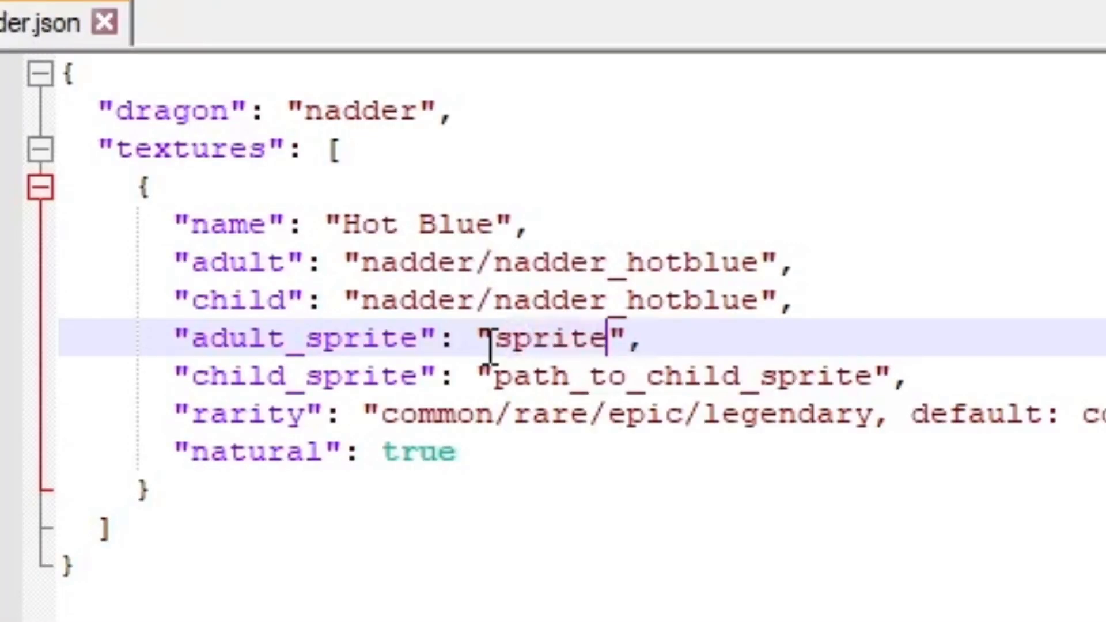
type("s/n")
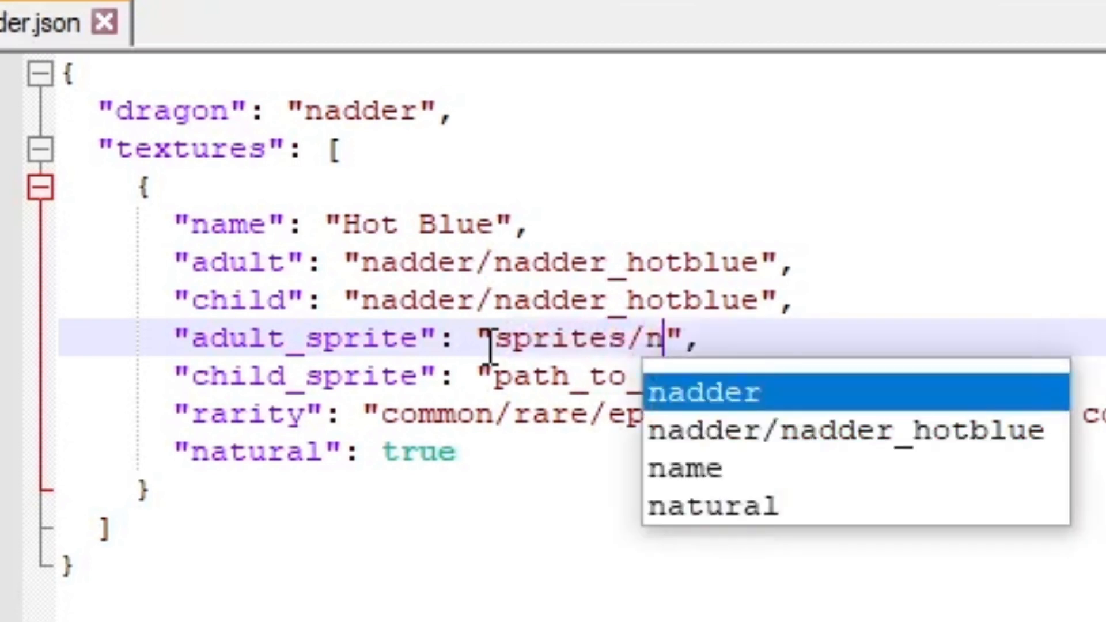
type("adder")
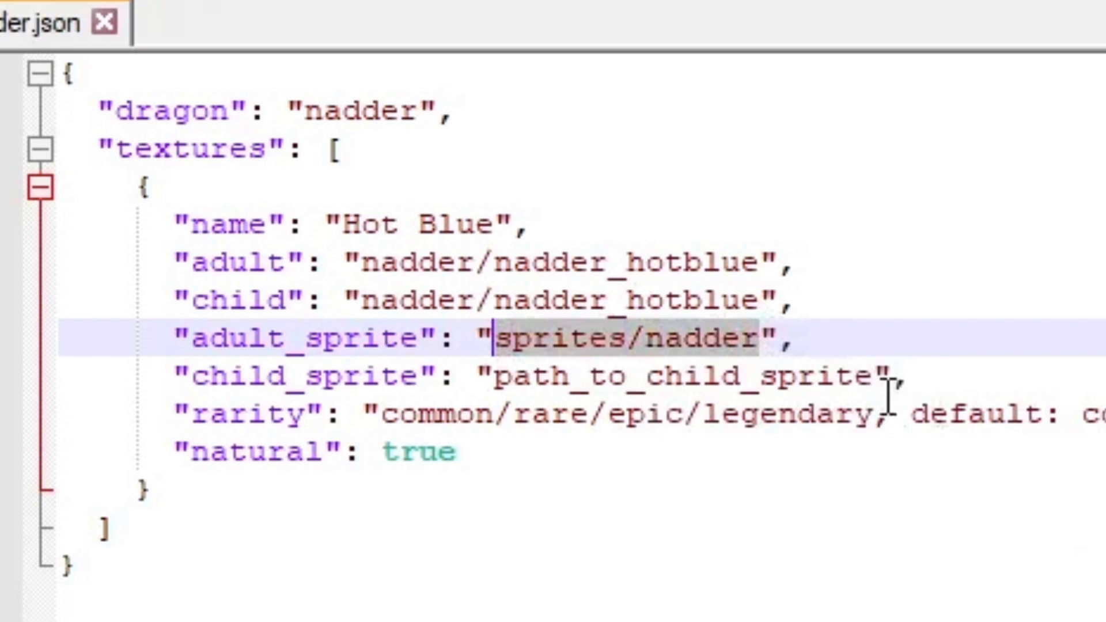
type("sprites/nadder")
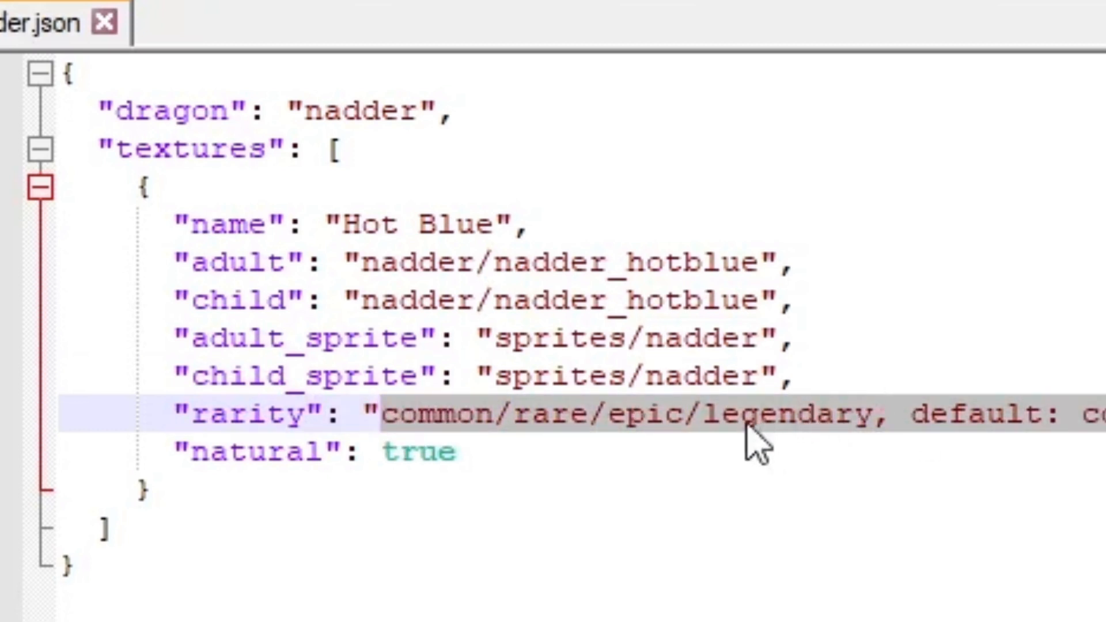
- Set the rarity to epic and leave natural as true
left_click(377, 414)
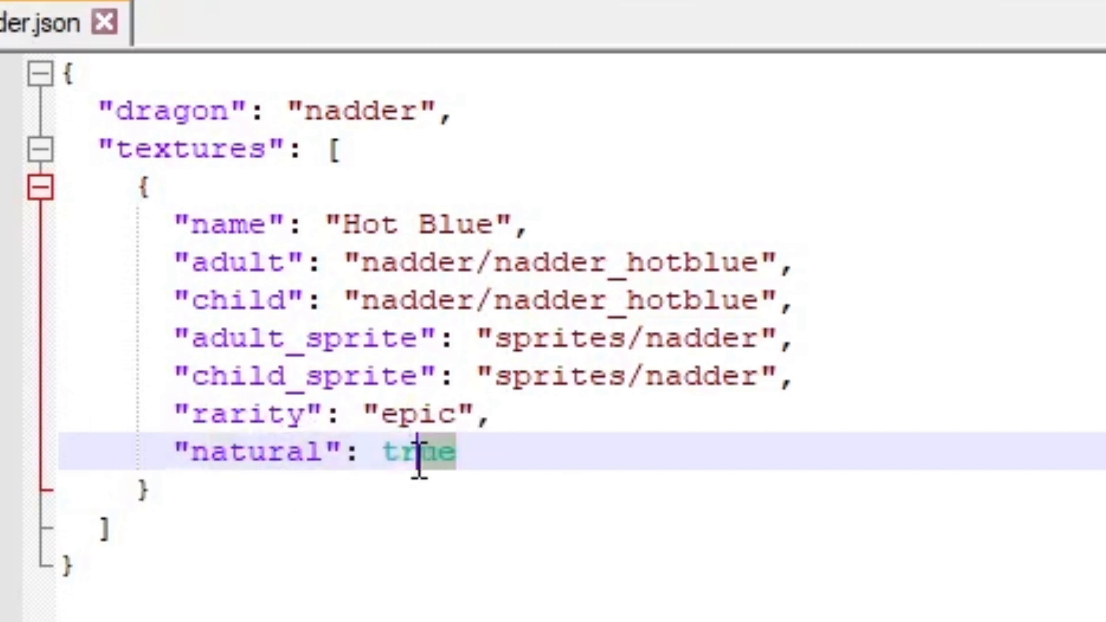
double_click(420, 452)
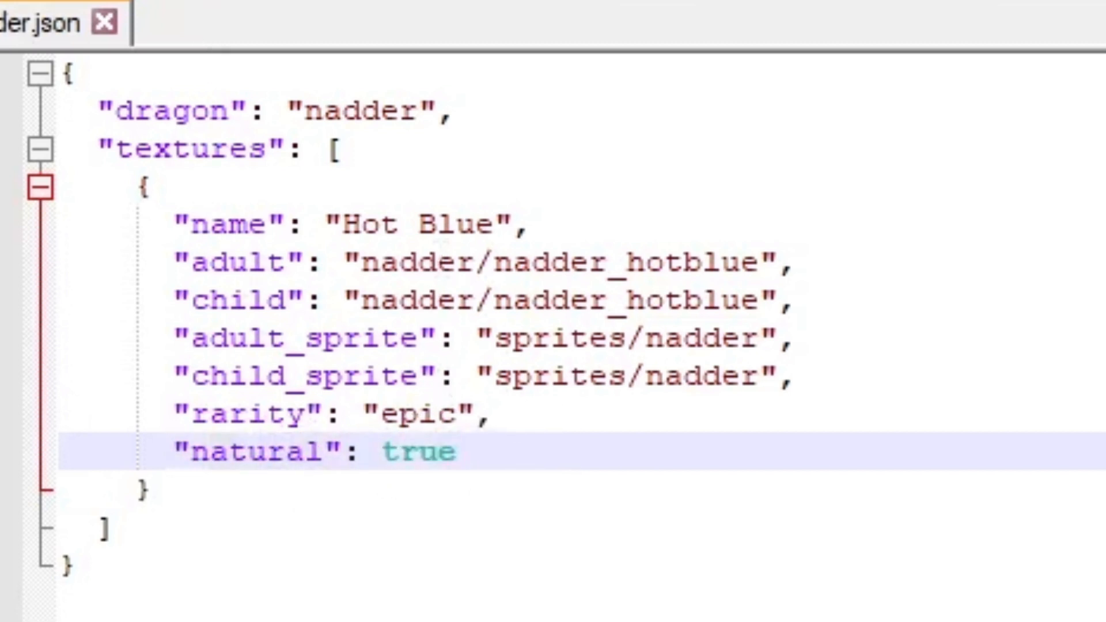
left_click(455, 452)
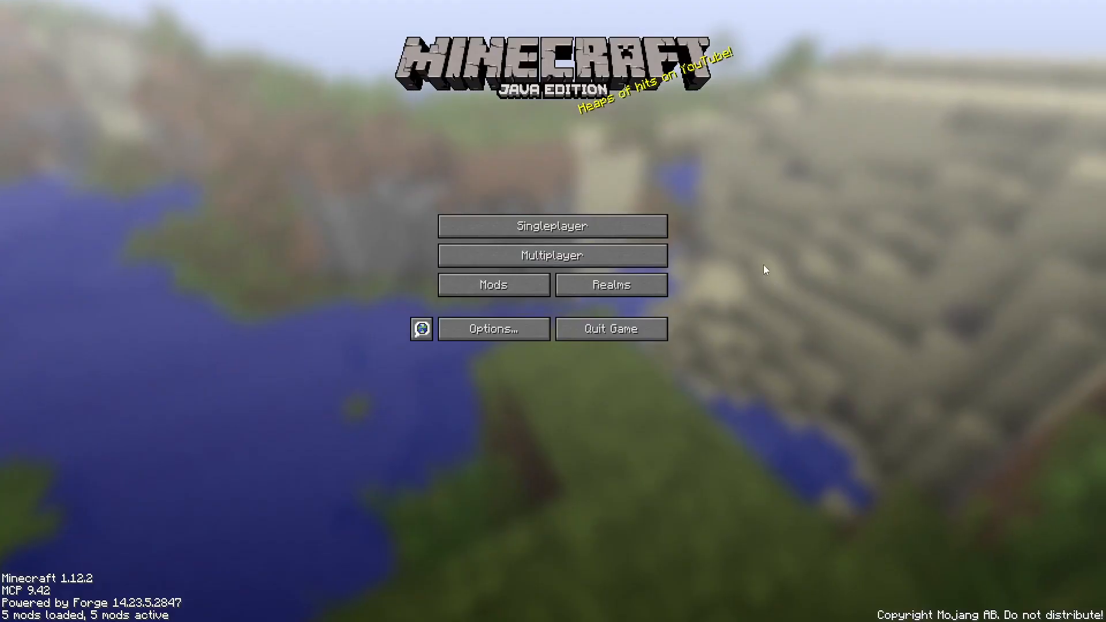
- Create a superflat singleplayer world with cheats on and enter /gamemode creative
left_click(552, 226)
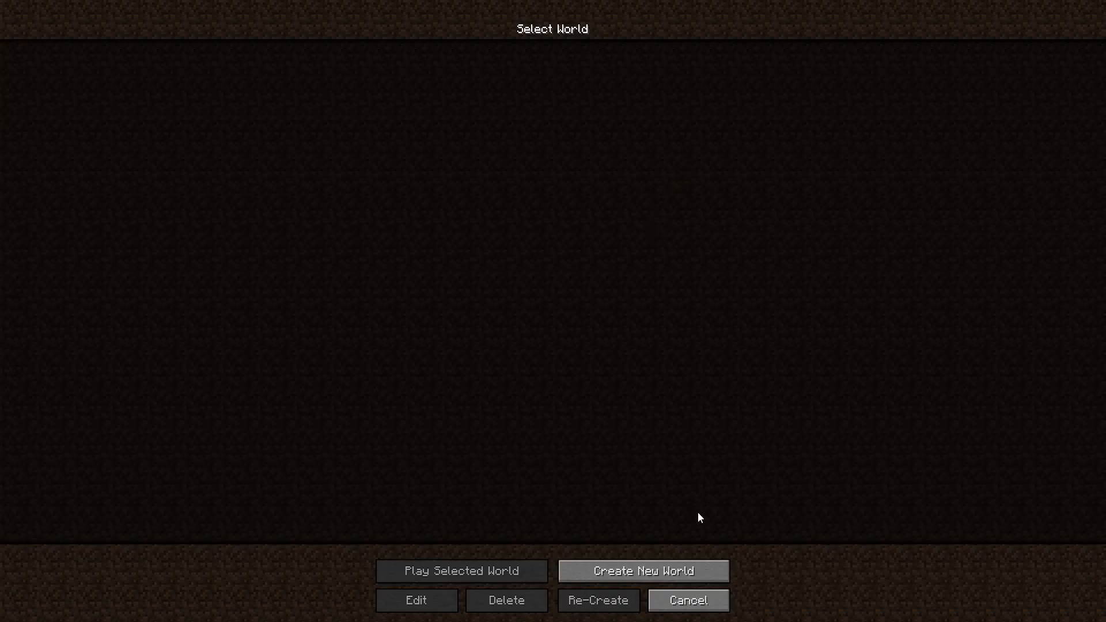
left_click(642, 571)
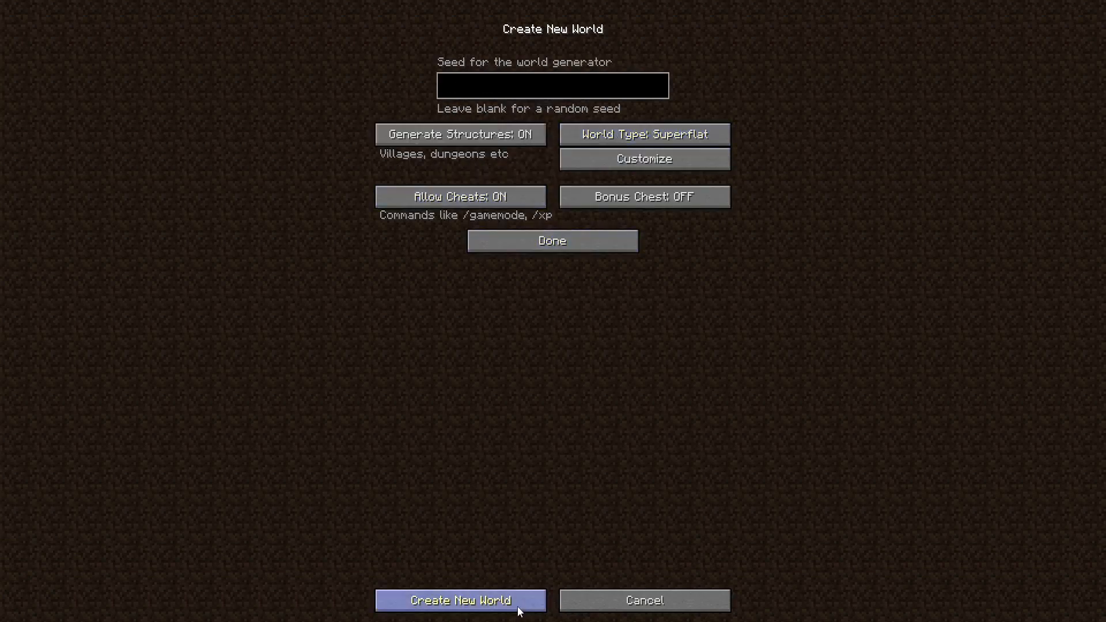
left_click(459, 600)
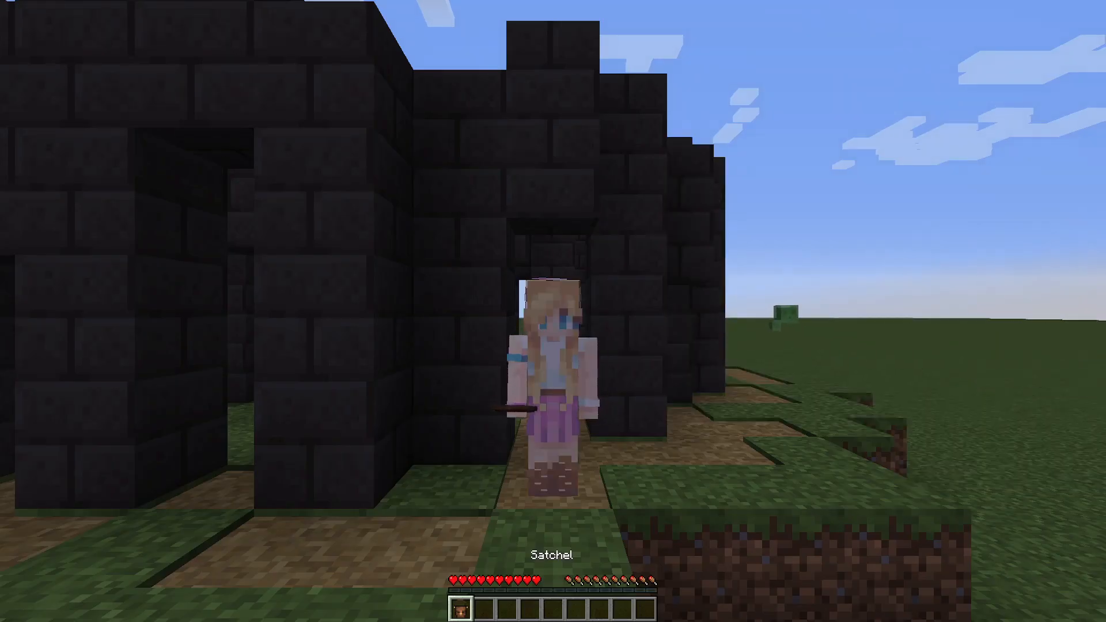
type("/gamemode")
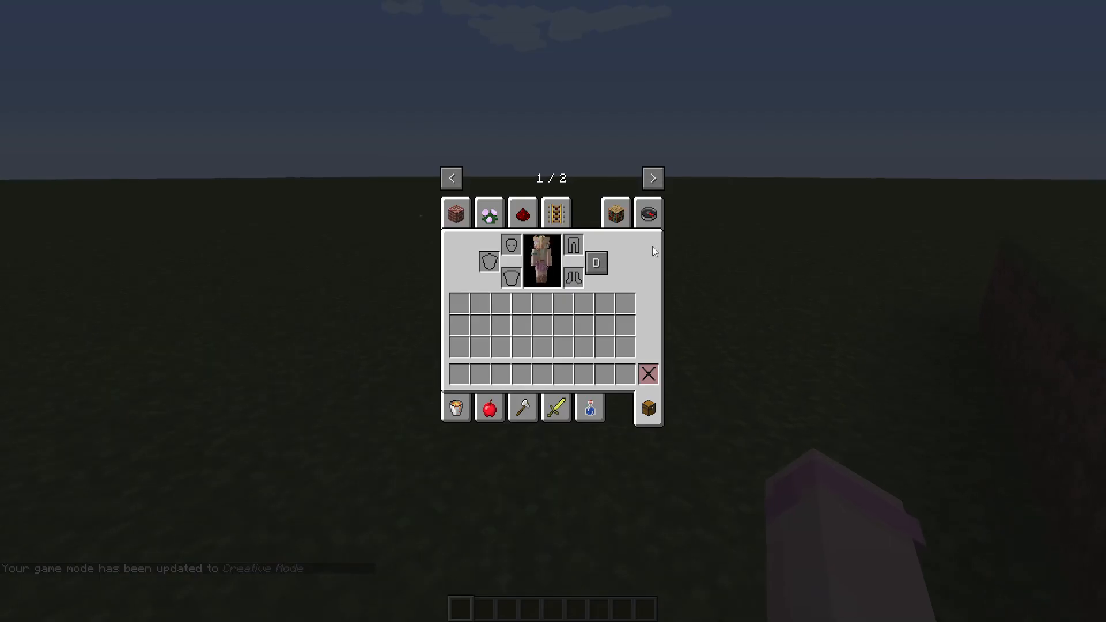
- Search items for 'spawner', use the Dragon Spawner, and scroll its list to Nadder
left_click(647, 213)
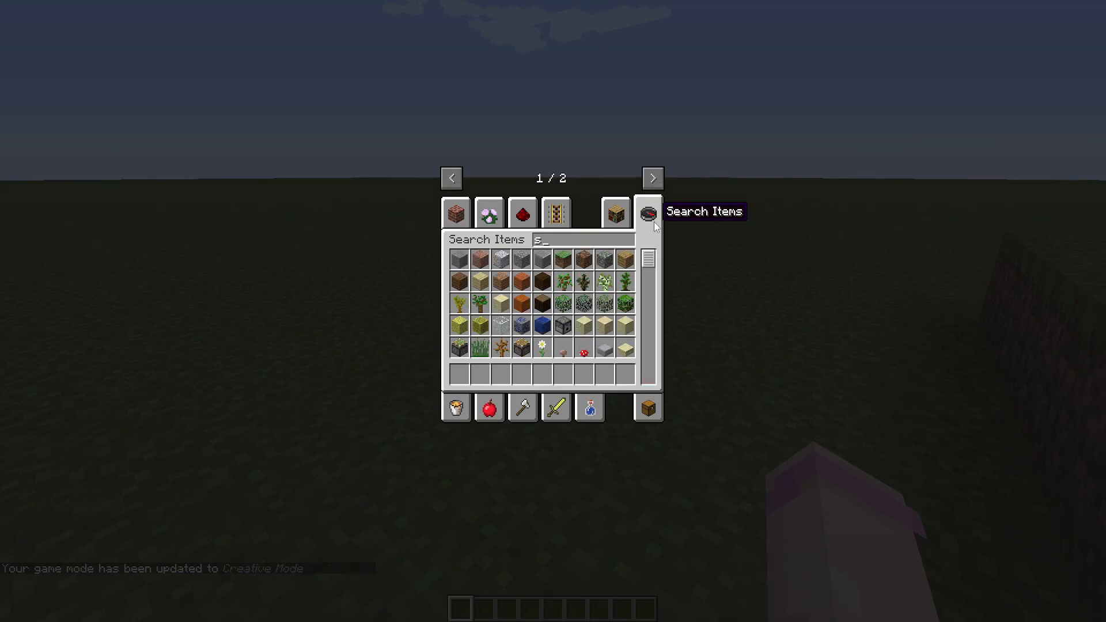
type("pawner")
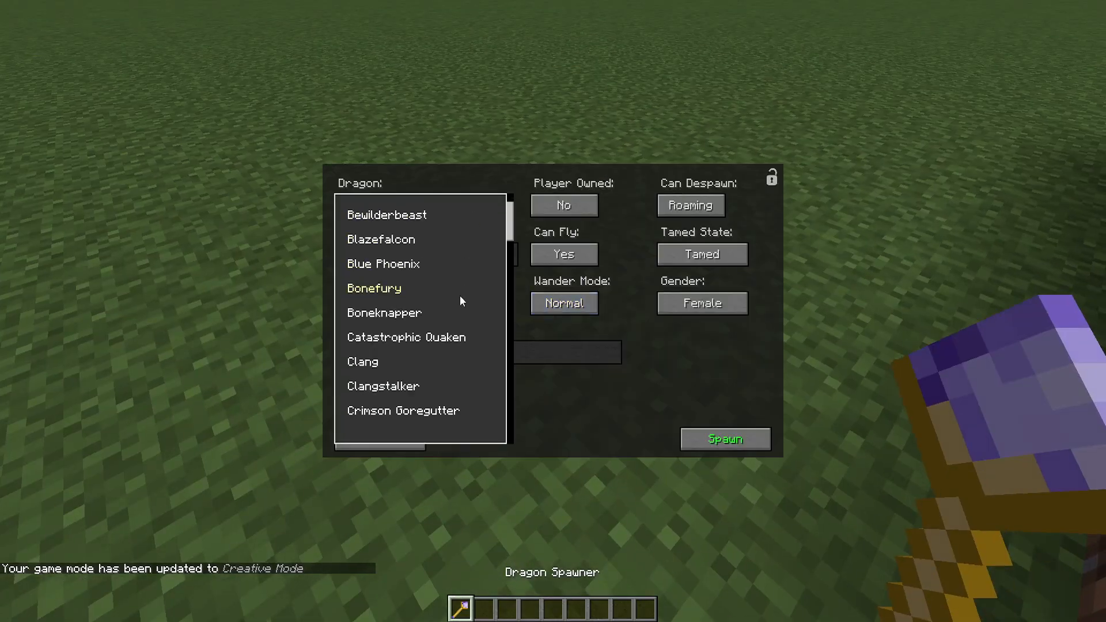
scroll("down", 3)
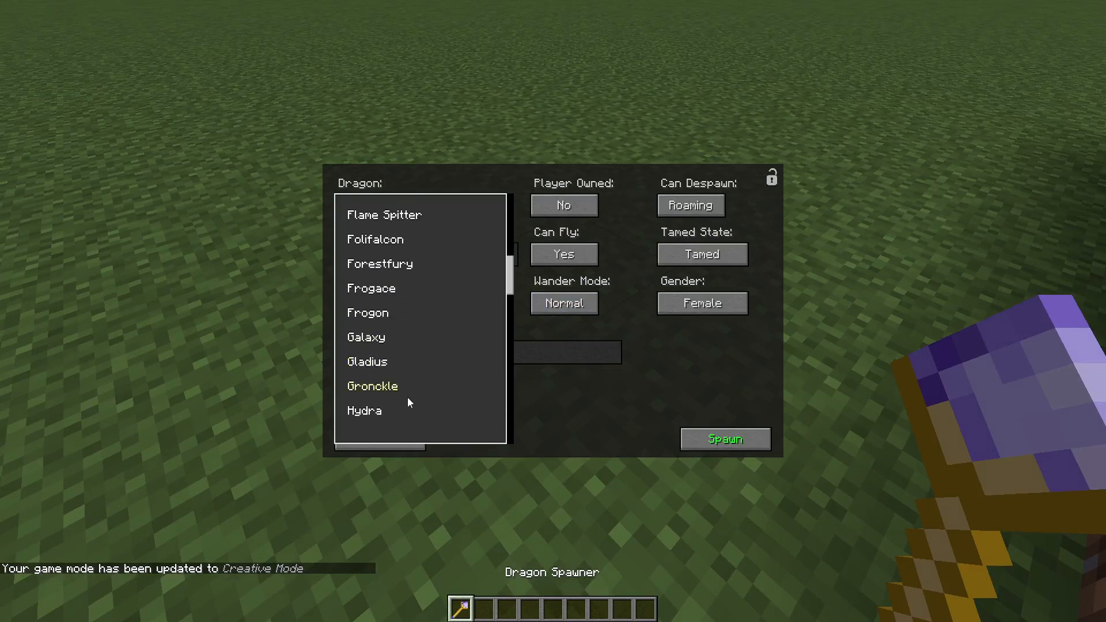
scroll("down", 3)
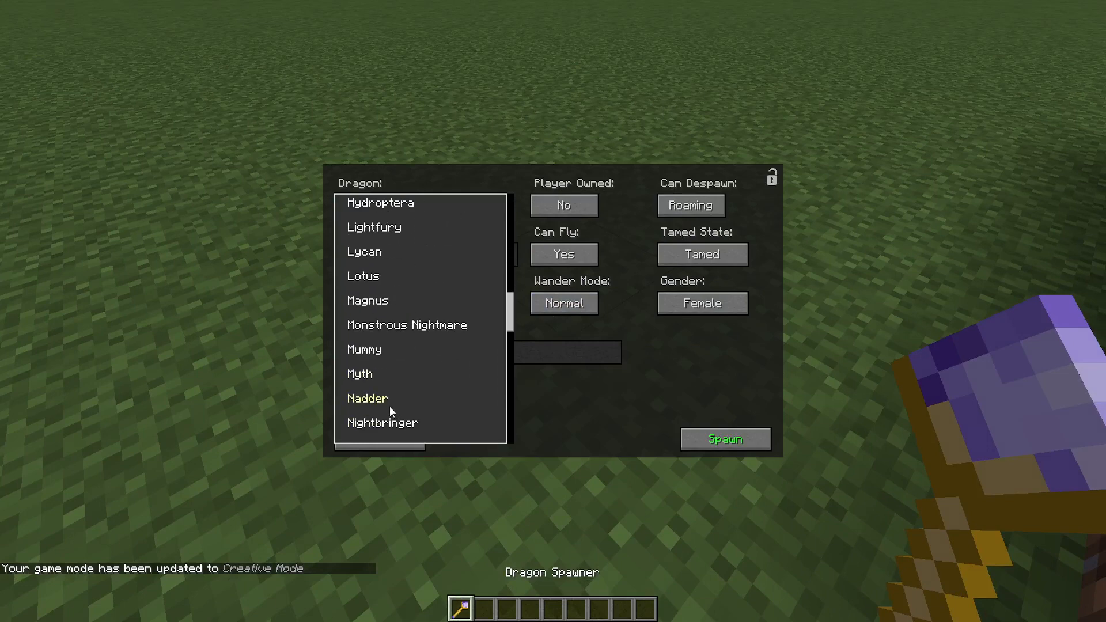
- Spawn a Nadder with the Hot Blue texture at level 86
left_click(367, 398)
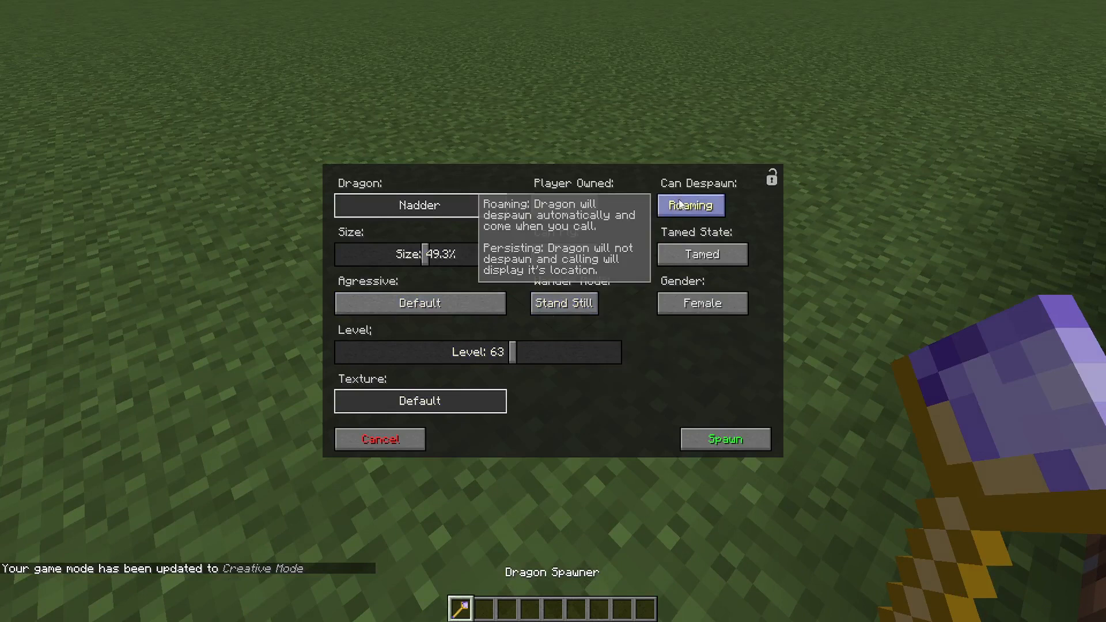
left_click(419, 401)
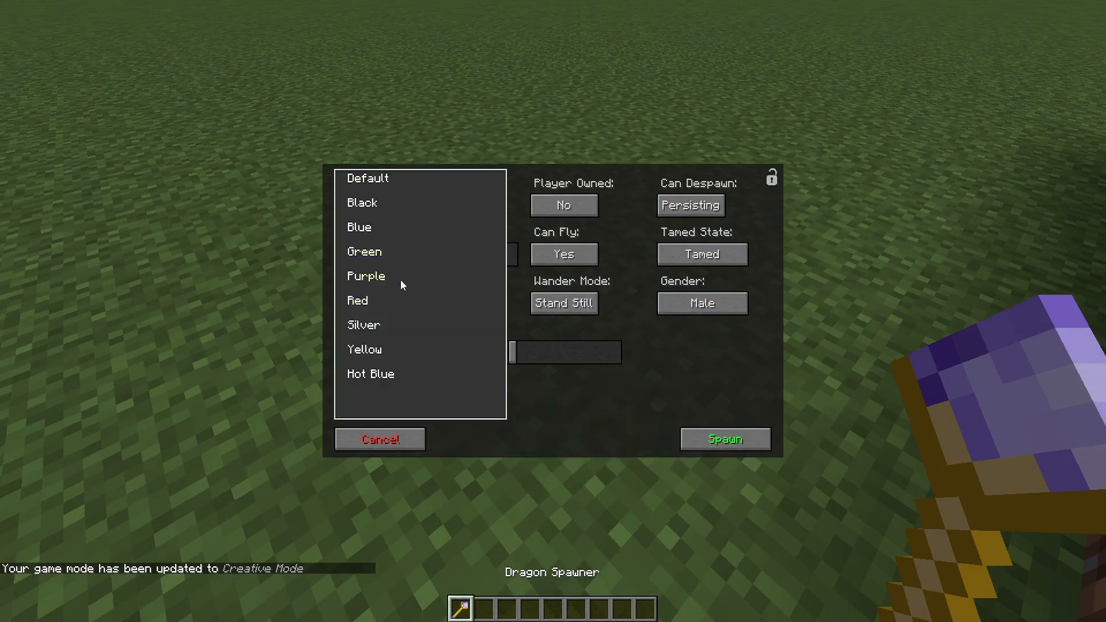
mouse_move(395, 374)
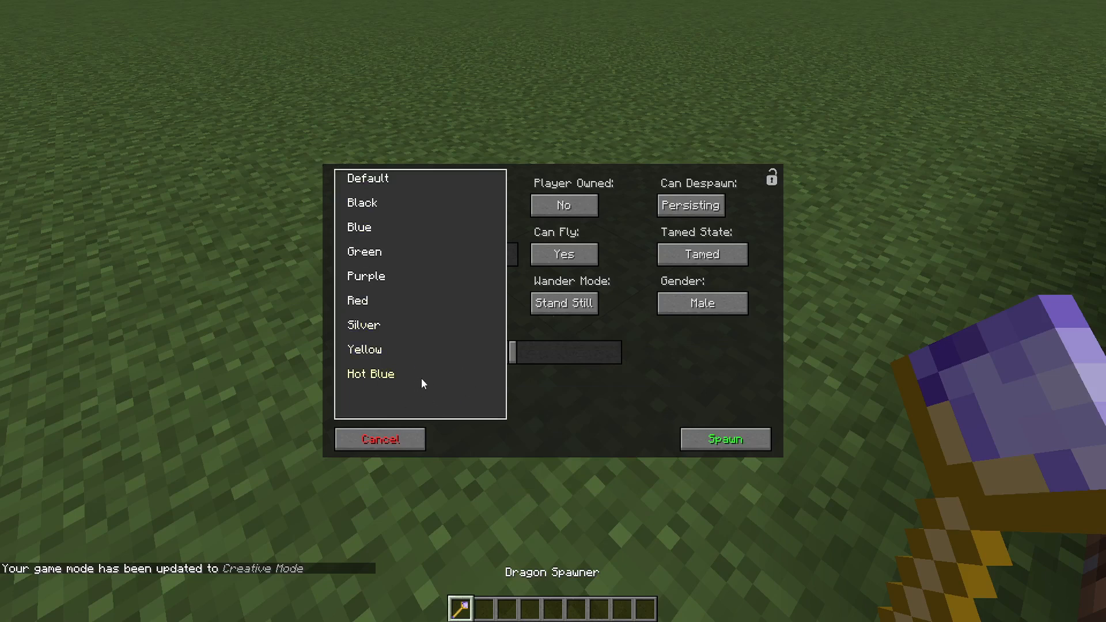
left_click(370, 373)
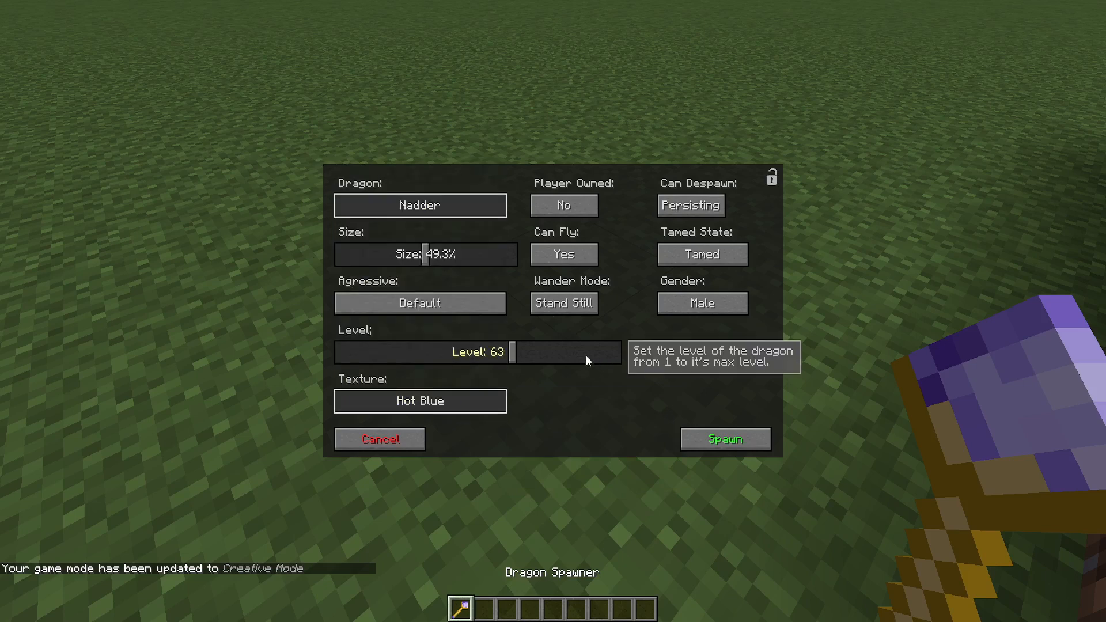
left_click_drag(515, 352, 580, 352)
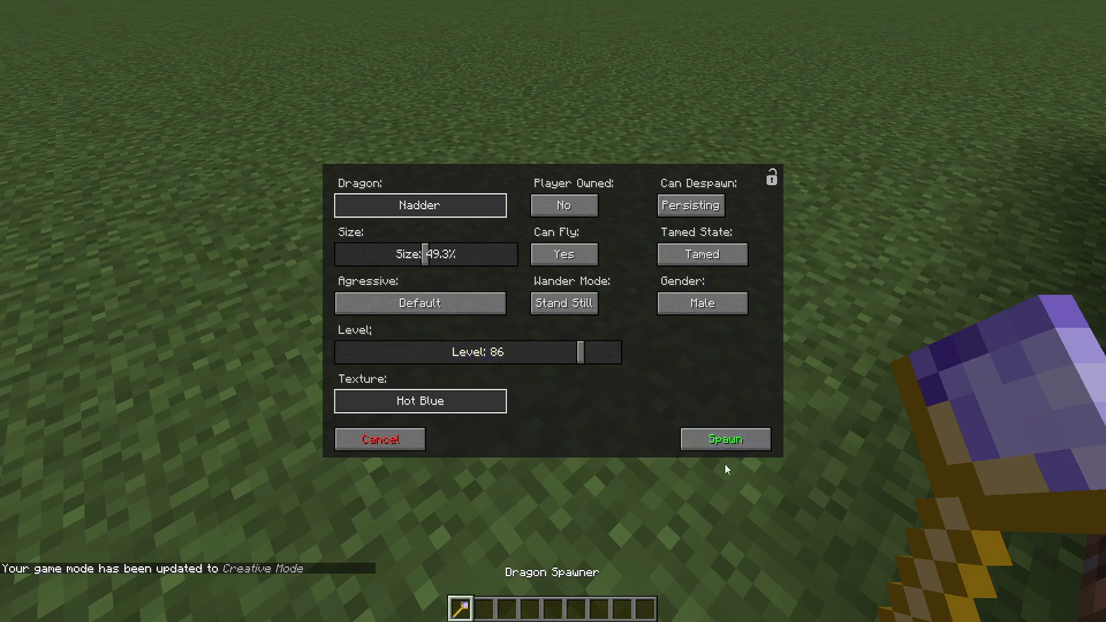
mouse_move(563, 303)
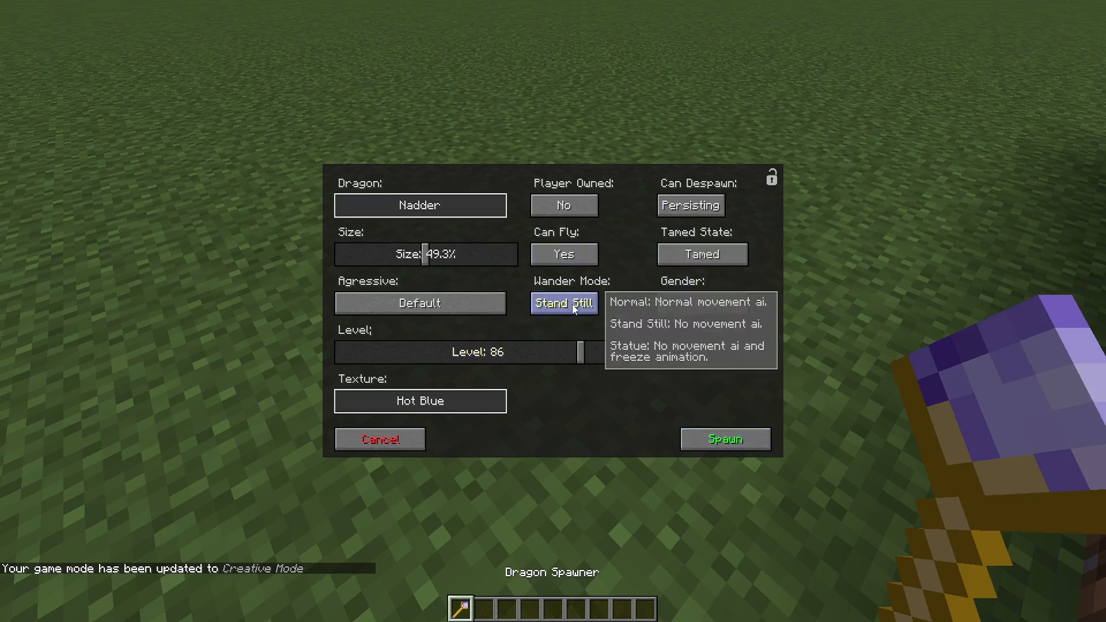
mouse_move(692, 197)
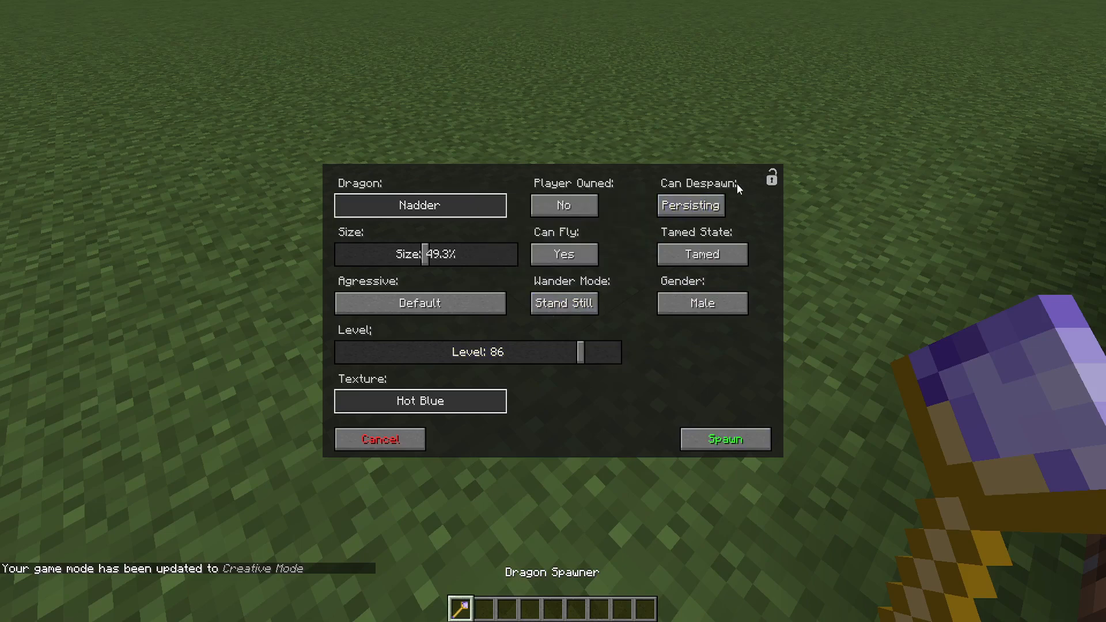
left_click(724, 439)
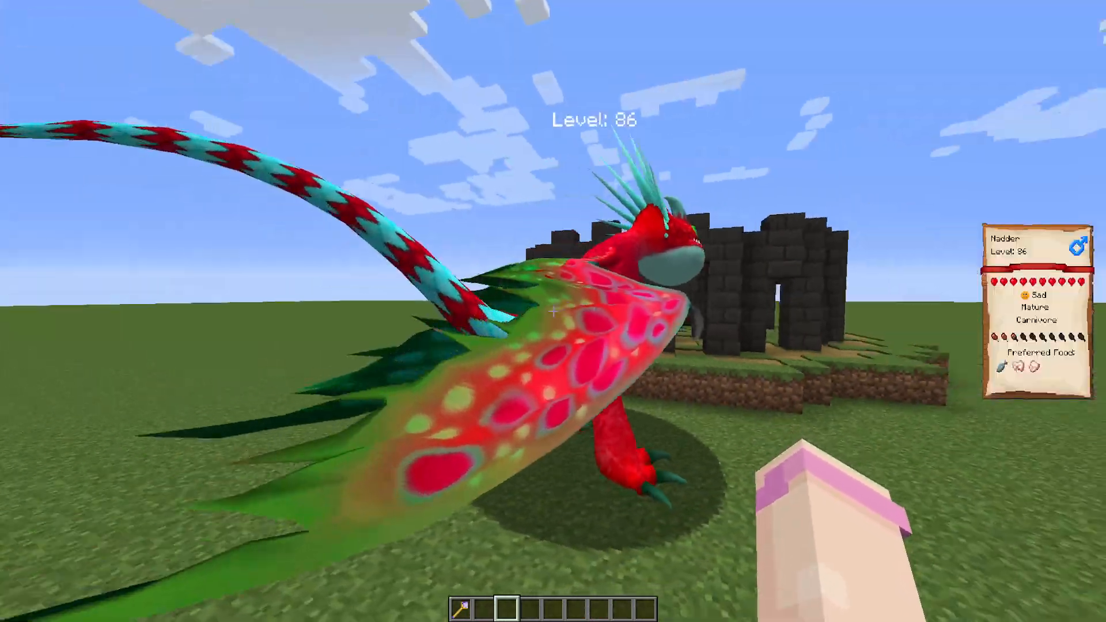
mouse_move(553, 311)
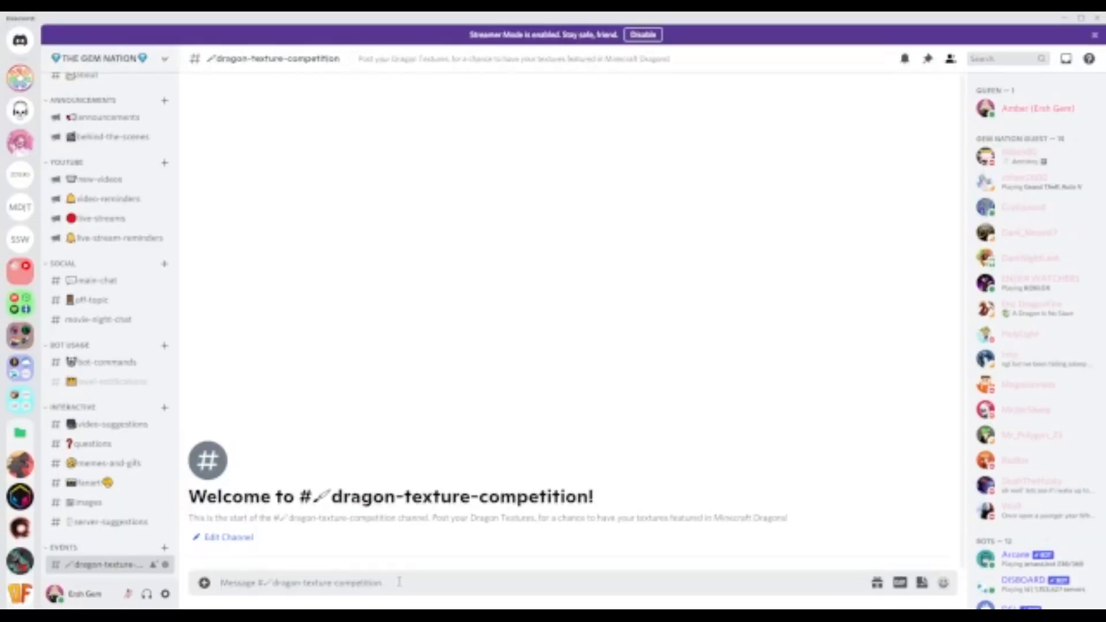
mouse_move(472, 355)
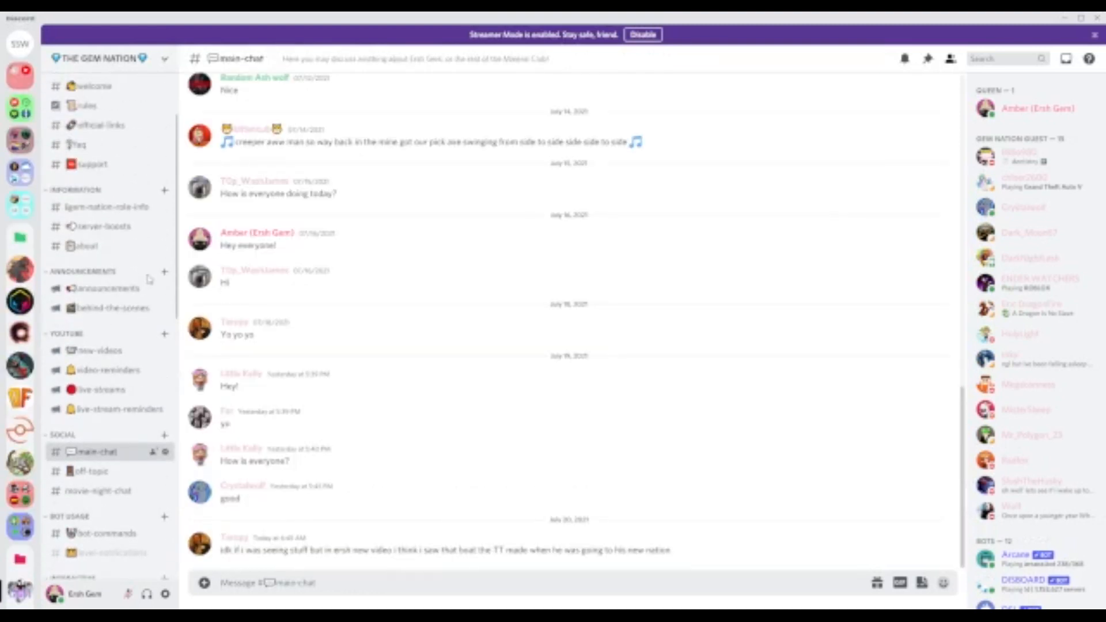
left_click(94, 86)
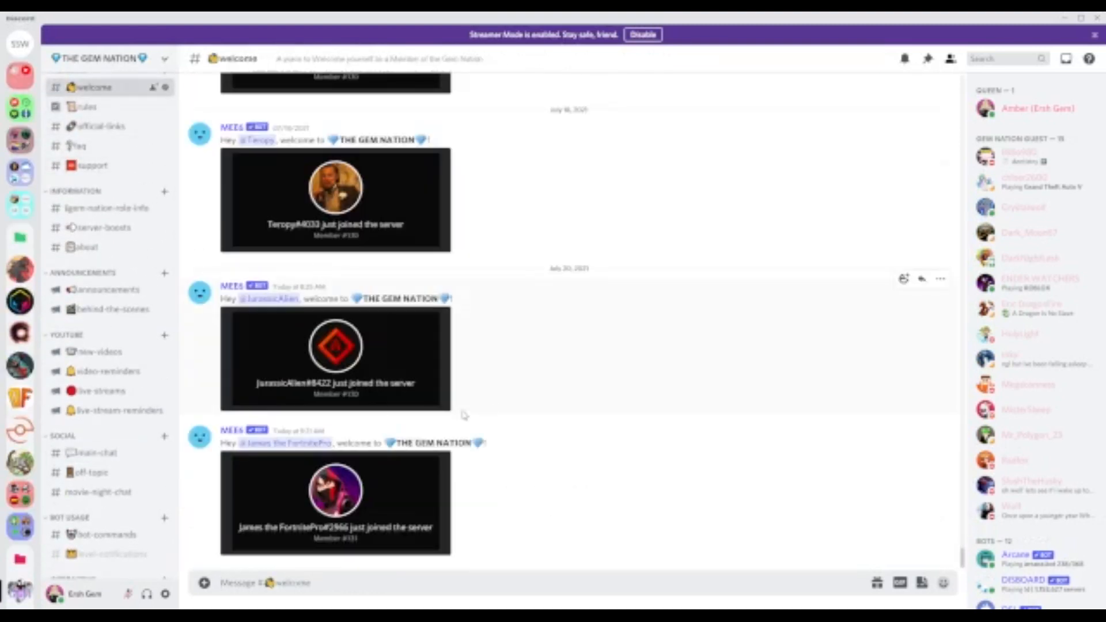
scroll("down", 3)
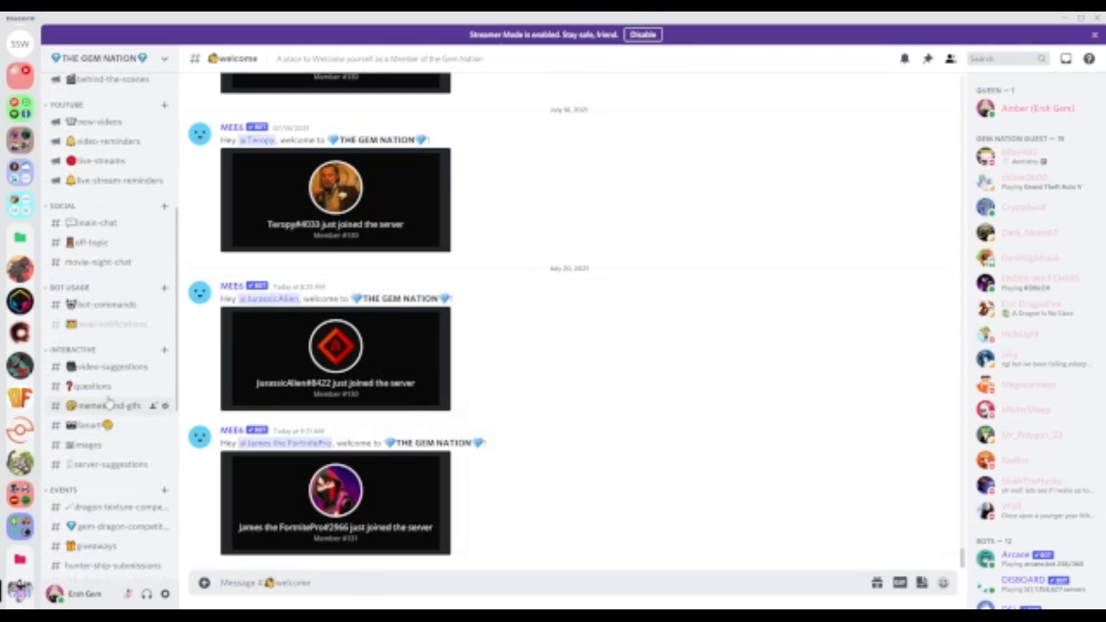
scroll("down", 3)
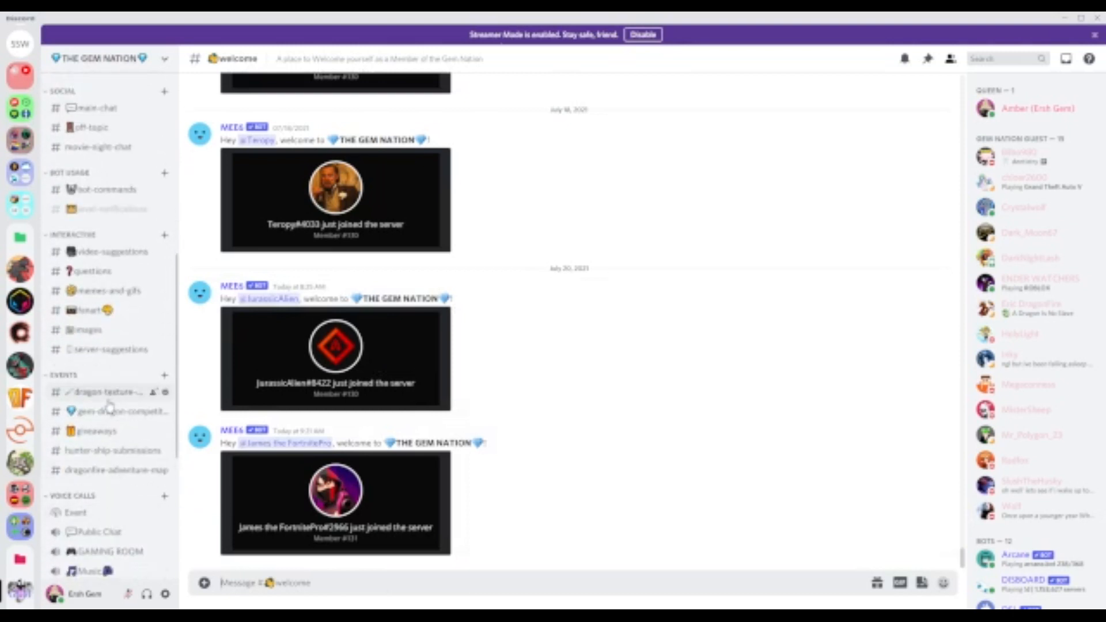
left_click(106, 392)
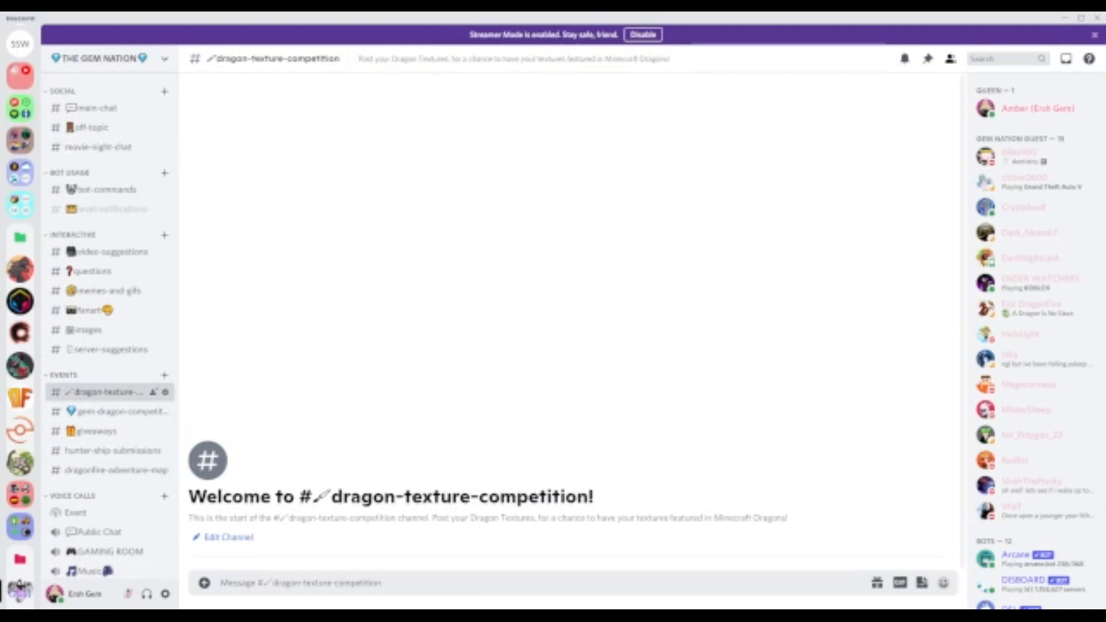
mouse_move(408, 415)
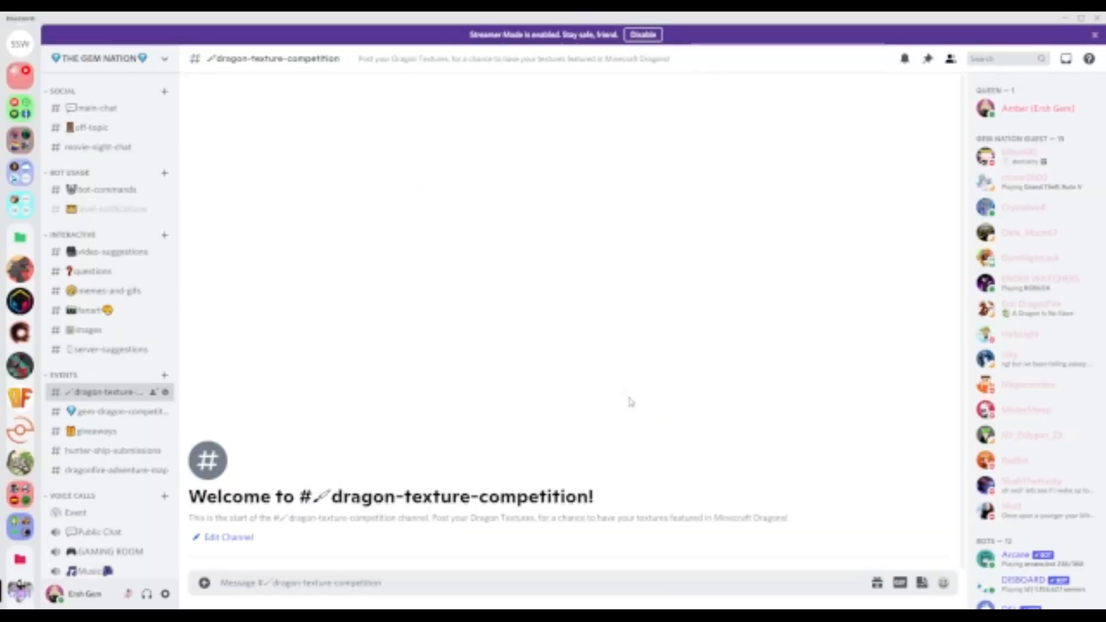
mouse_move(548, 381)
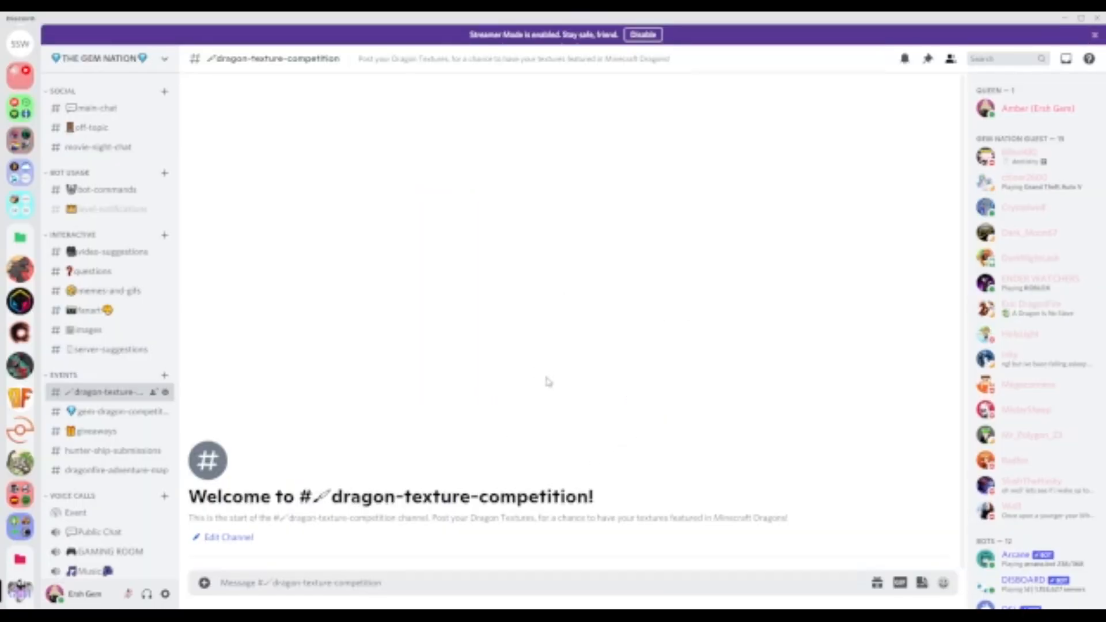